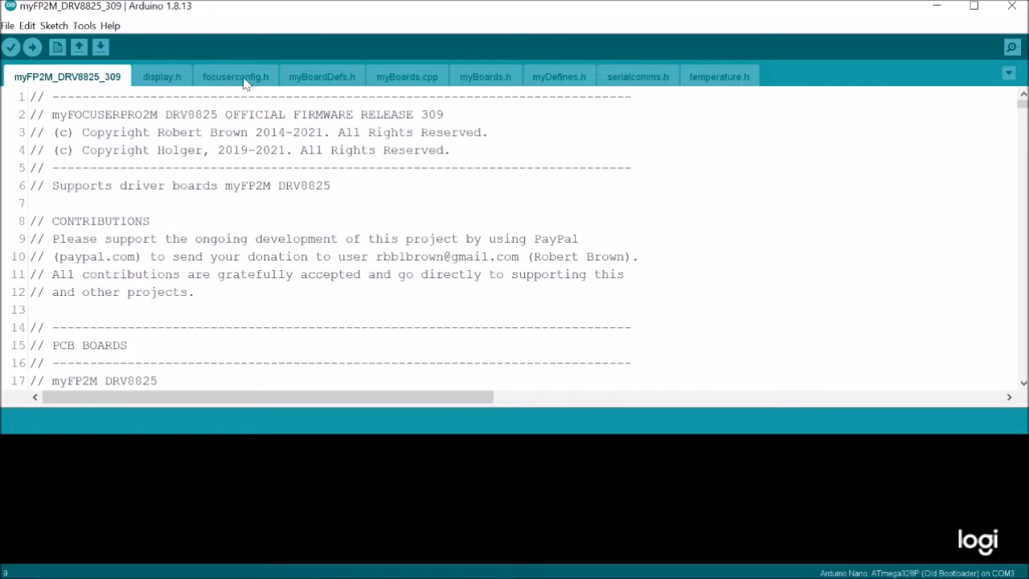
Scroll through focuserconfig.h to check the bluetooth and temperature probe #define options.
{"action": "left_click", "coordinate": [234, 76]}
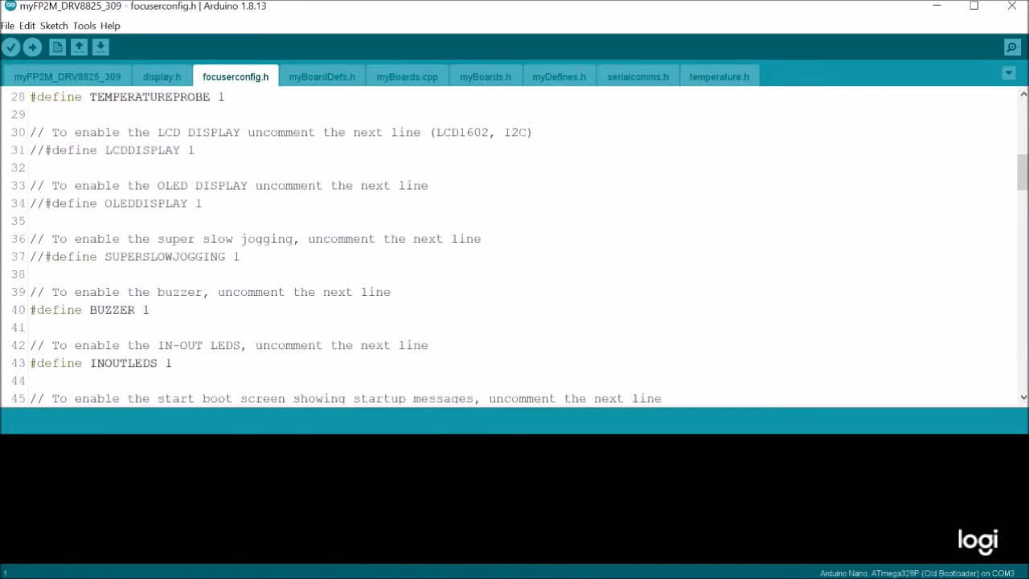
{"action": "scroll", "scroll_direction": "up", "scroll_amount": 3}
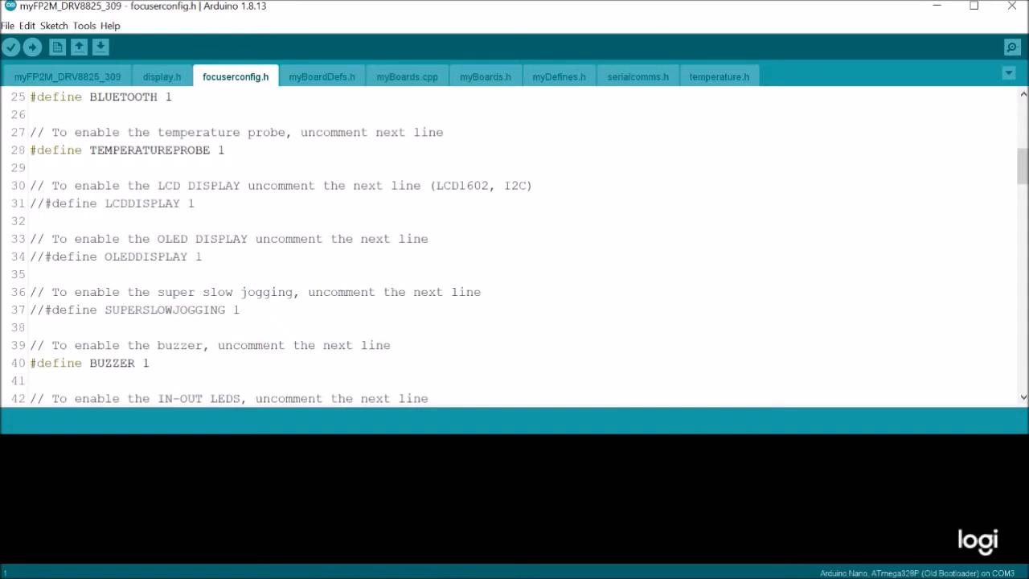
{"action": "scroll", "scroll_direction": "down", "scroll_amount": 3}
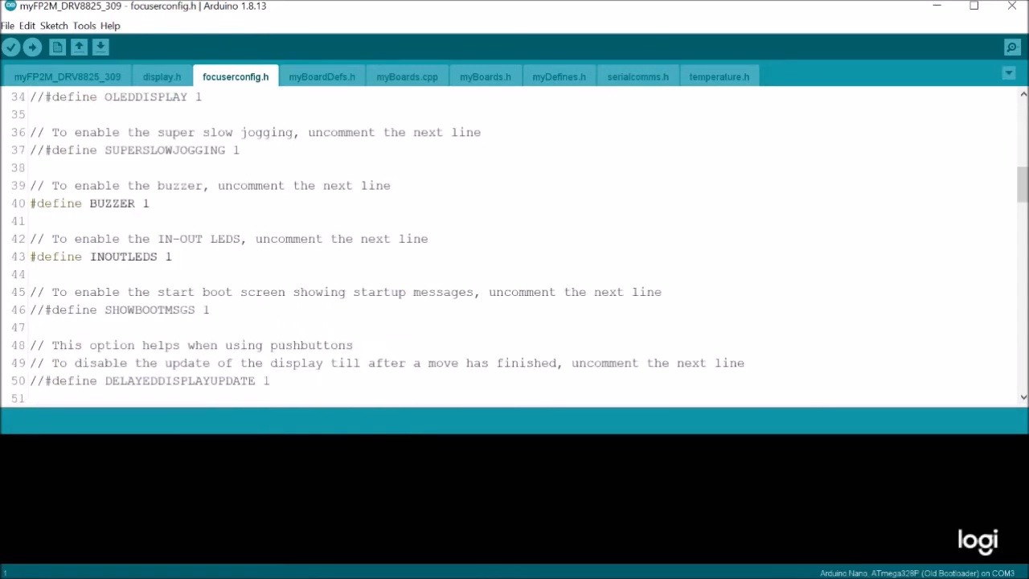
{"action": "scroll", "scroll_direction": "down", "scroll_amount": 3}
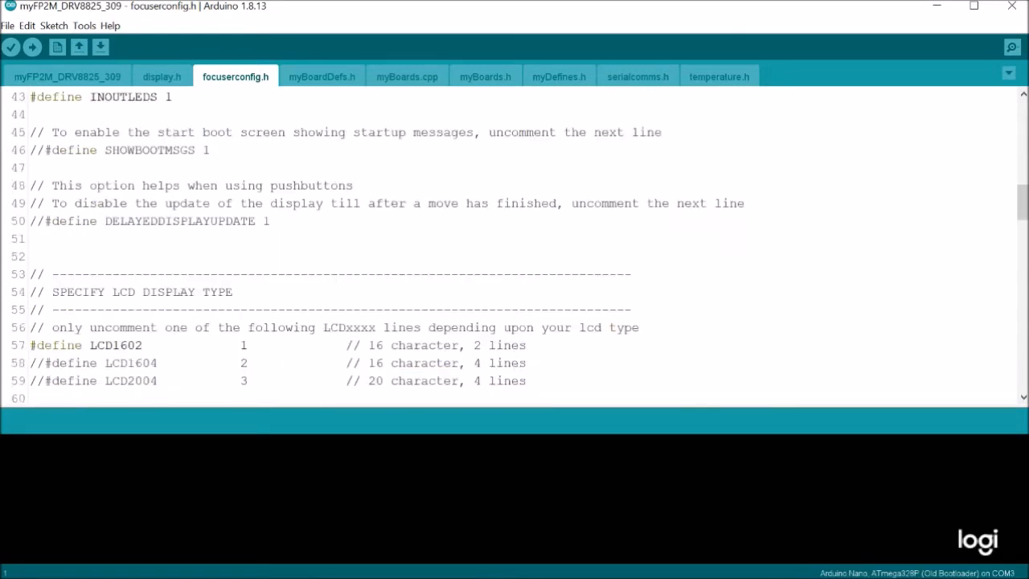
{"action": "scroll", "scroll_direction": "up", "scroll_amount": 3}
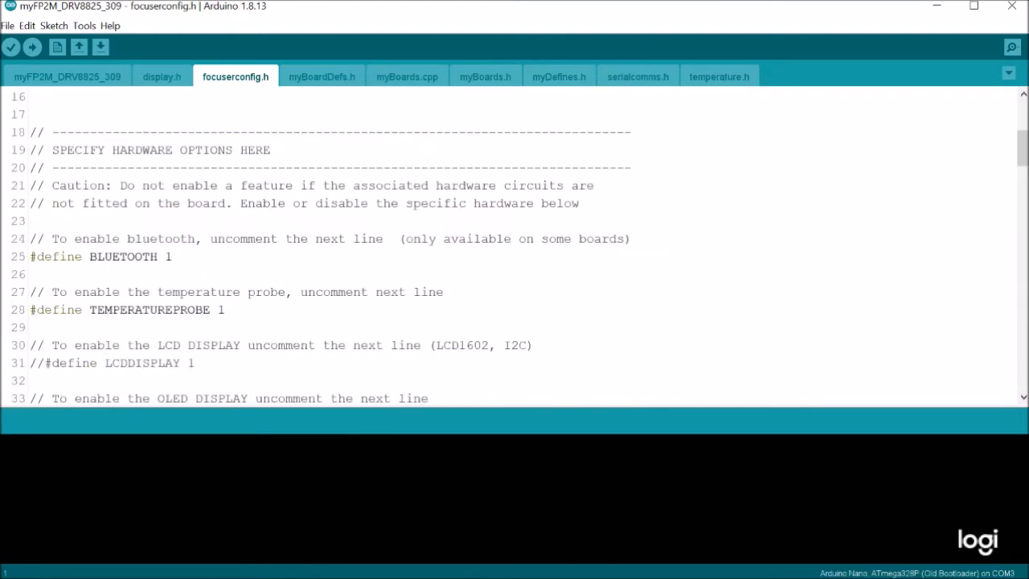
{"action": "left_click", "coordinate": [84, 25]}
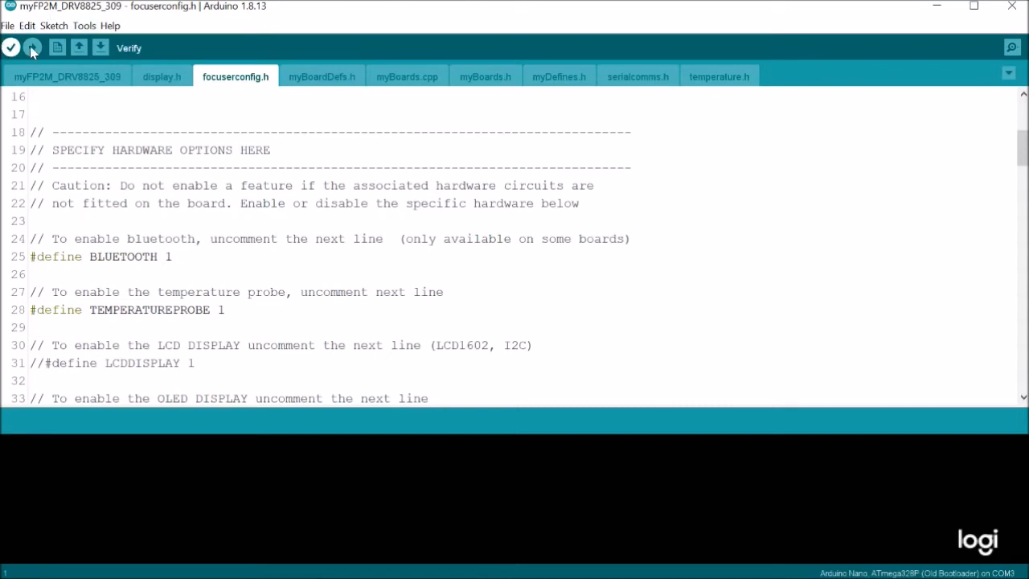
Compile and upload the myFP2M DRV8825 sketch to the Arduino Nano.
{"action": "left_click", "coordinate": [32, 47]}
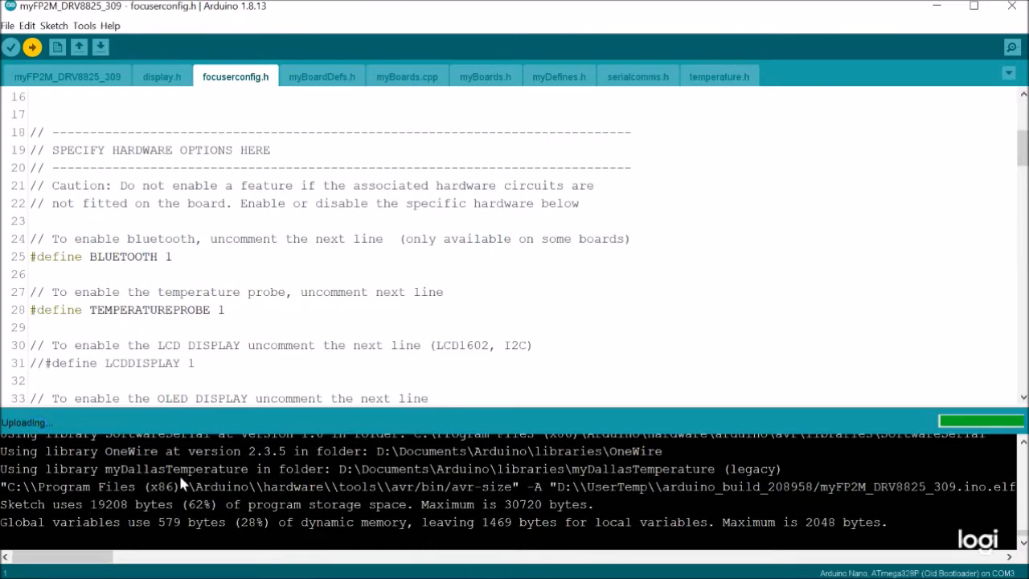
{"action": "mouse_move", "coordinate": [187, 488]}
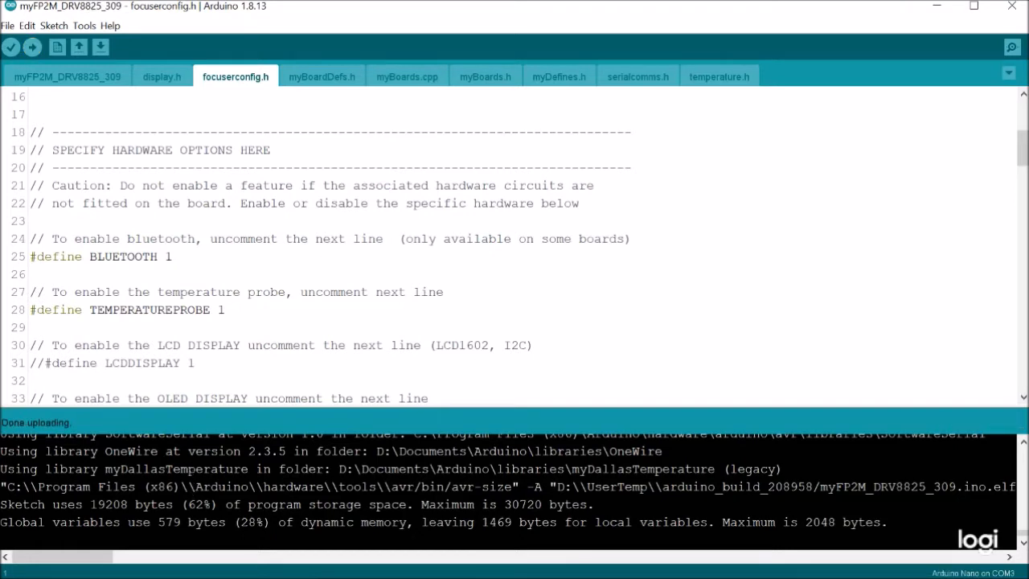
Send the :03# command to the controller from the COM3 serial monitor.
{"action": "left_click", "coordinate": [1011, 47]}
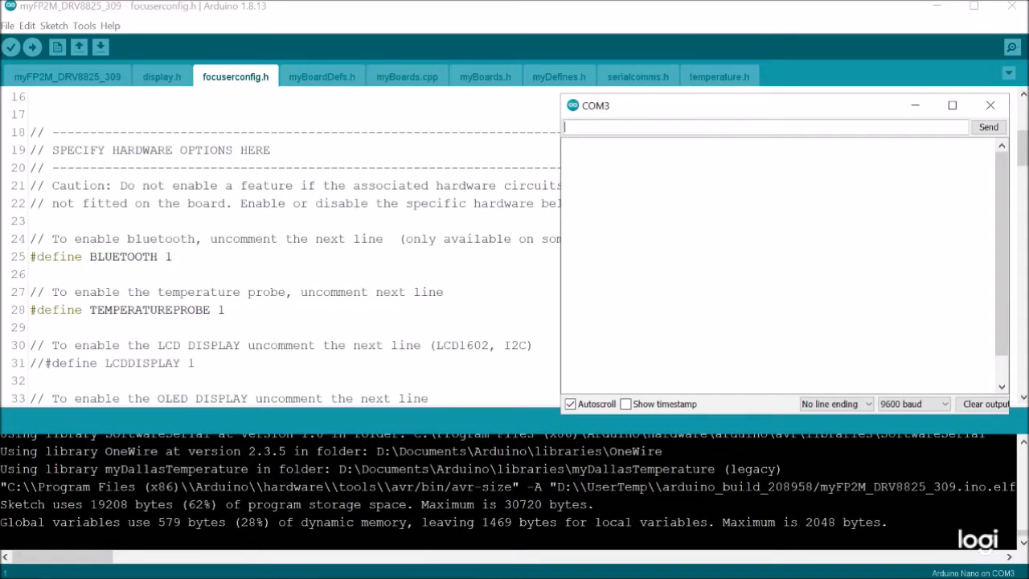
{"action": "type", "text": ":0"}
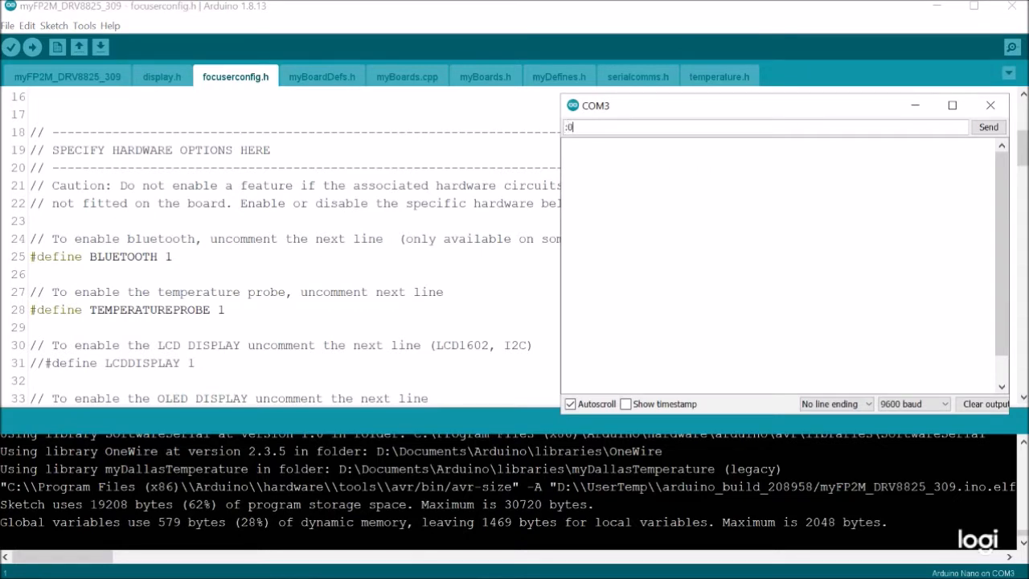
{"action": "type", "text": "3#"}
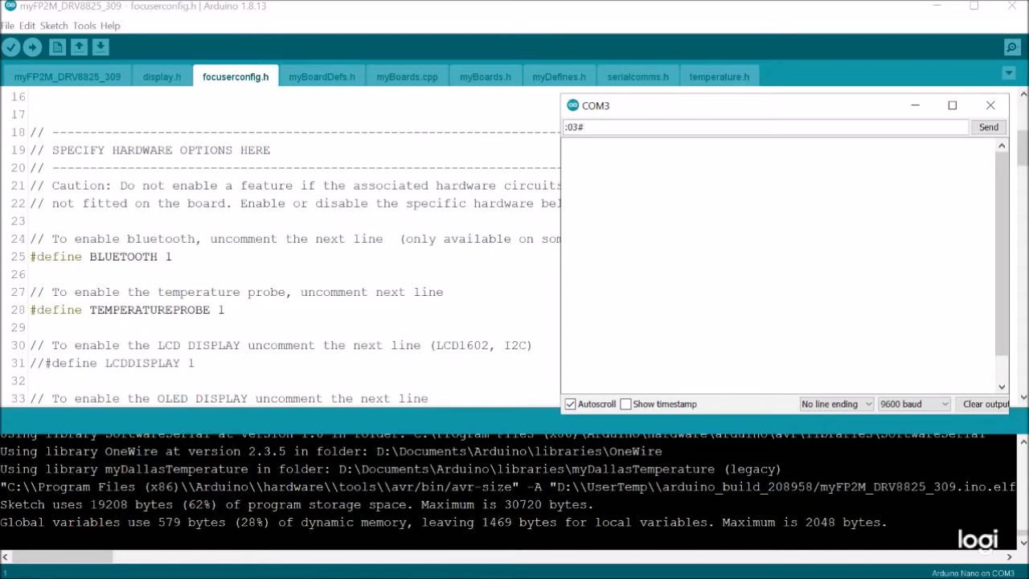
{"action": "left_click", "coordinate": [988, 127]}
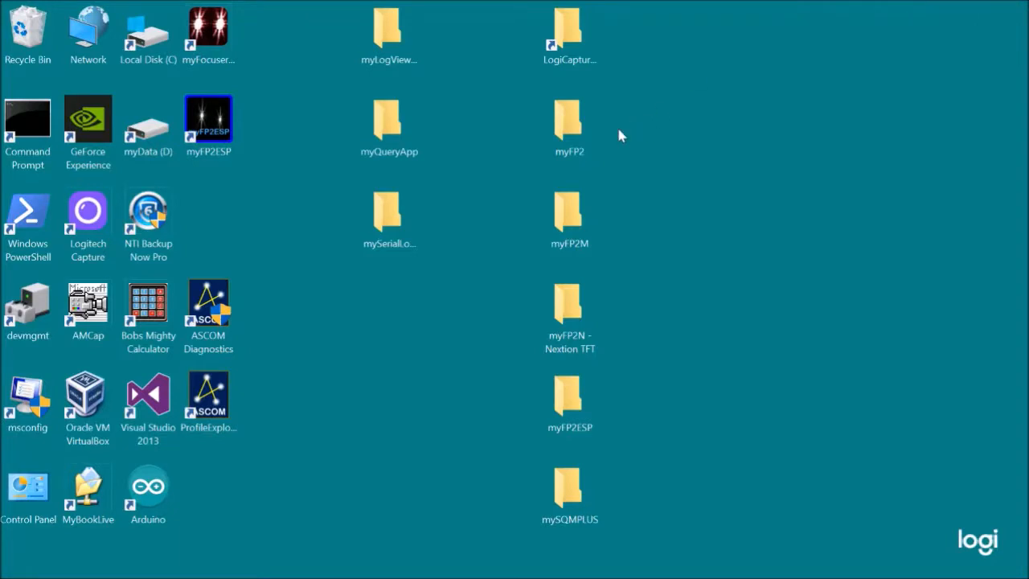
{"action": "mouse_move", "coordinate": [295, 170]}
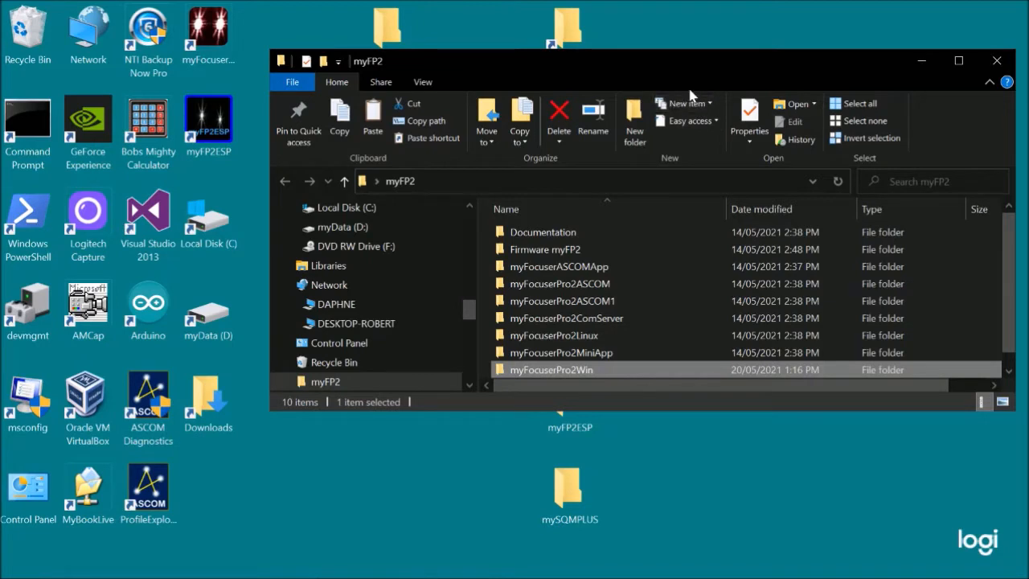
Show the myFP2 folder containing myFocuserPro2Win in File Explorer.
{"action": "left_click", "coordinate": [328, 284]}
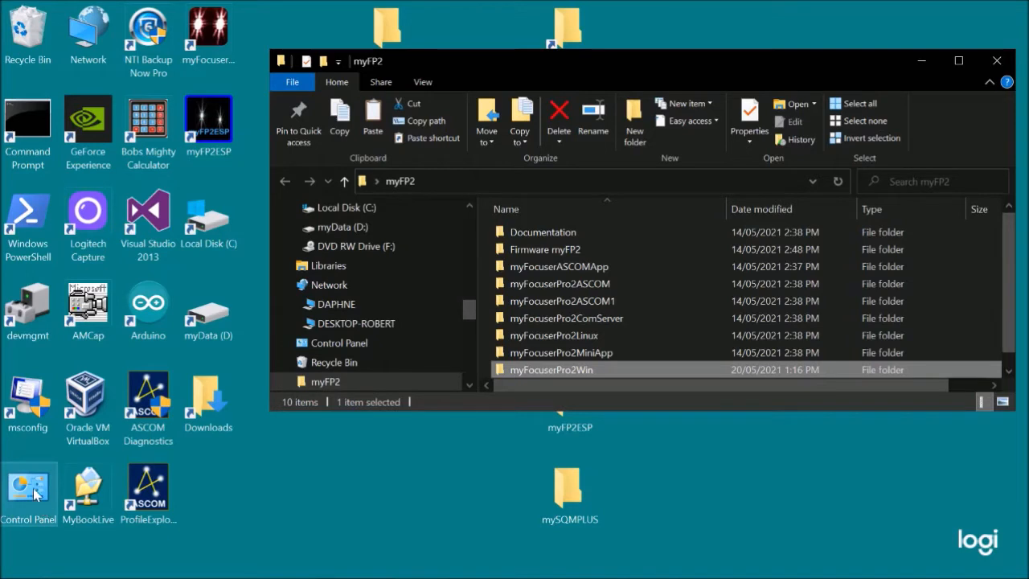
{"action": "mouse_move", "coordinate": [37, 489]}
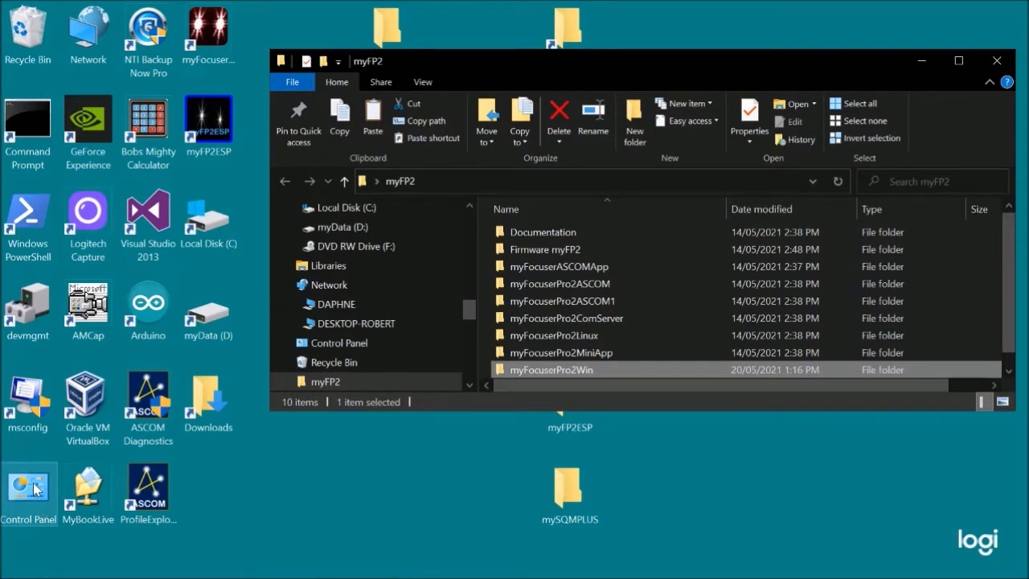
{"action": "mouse_move", "coordinate": [34, 490]}
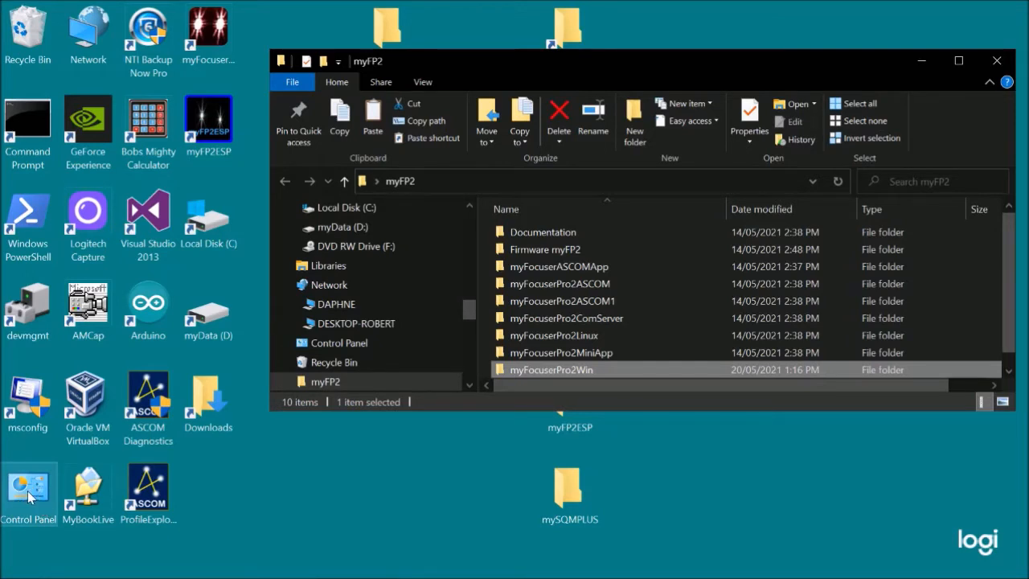
Uninstall myFocuserPro2 from Programs and Features using 'Remove the application'.
{"action": "double_click", "coordinate": [29, 486]}
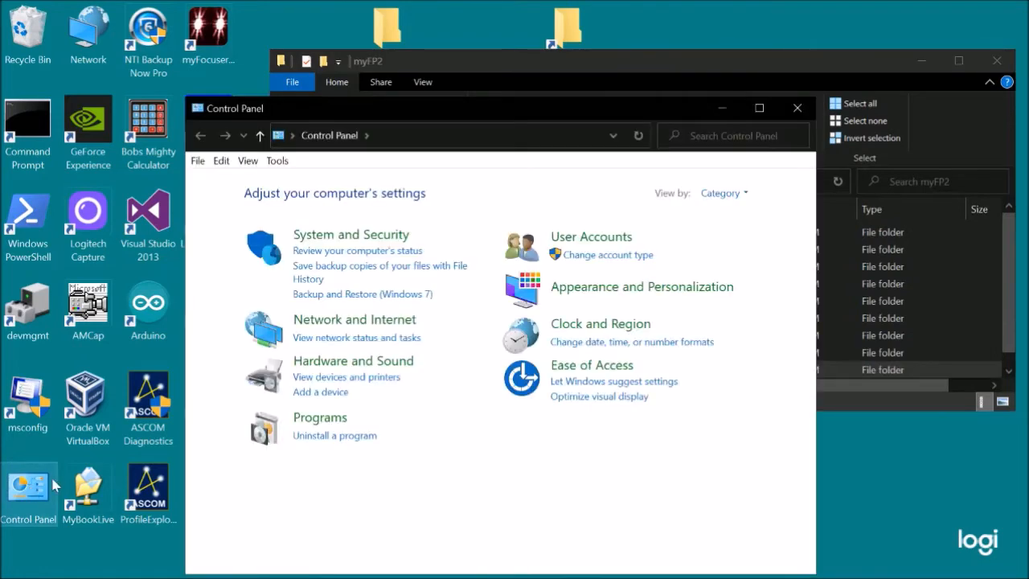
{"action": "left_click", "coordinate": [334, 435]}
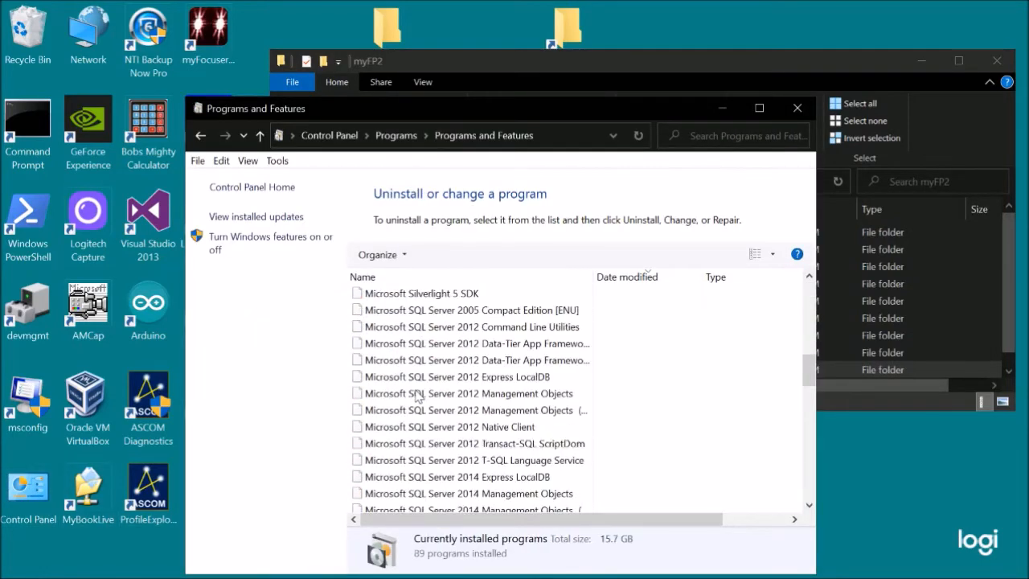
{"action": "scroll", "scroll_direction": "down", "scroll_amount": 3}
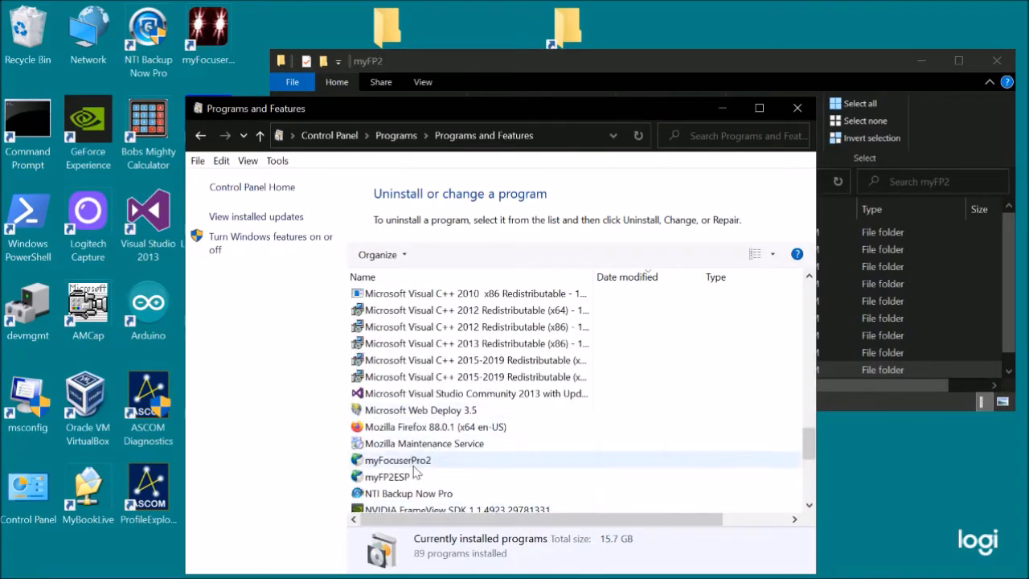
{"action": "left_click", "coordinate": [397, 459]}
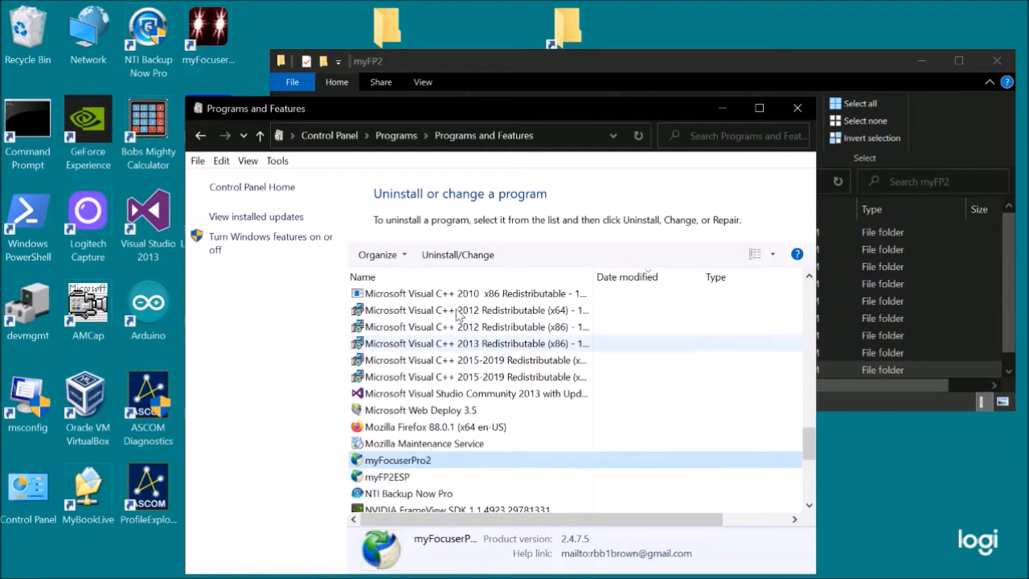
{"action": "mouse_move", "coordinate": [457, 254]}
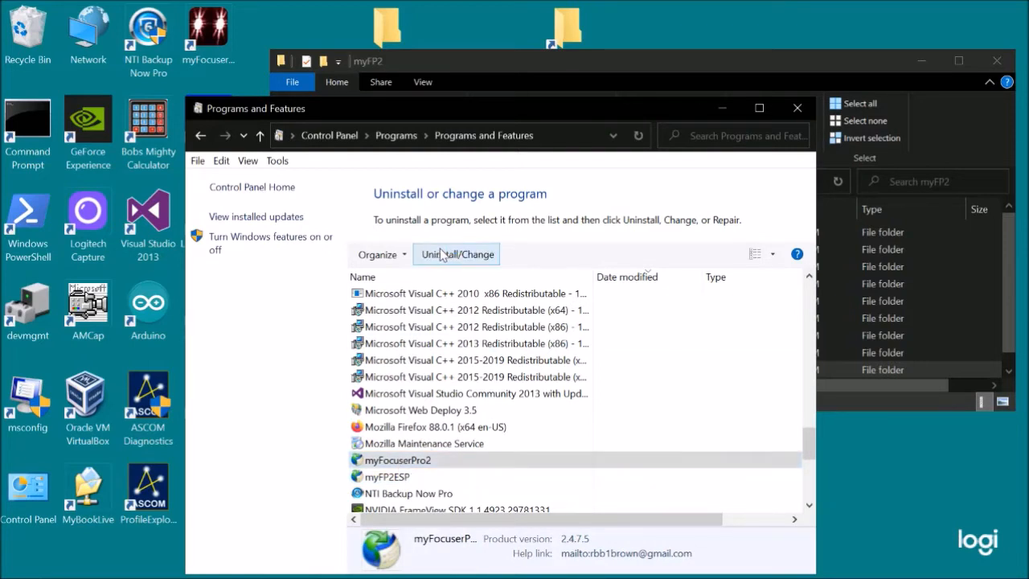
{"action": "left_click", "coordinate": [457, 254]}
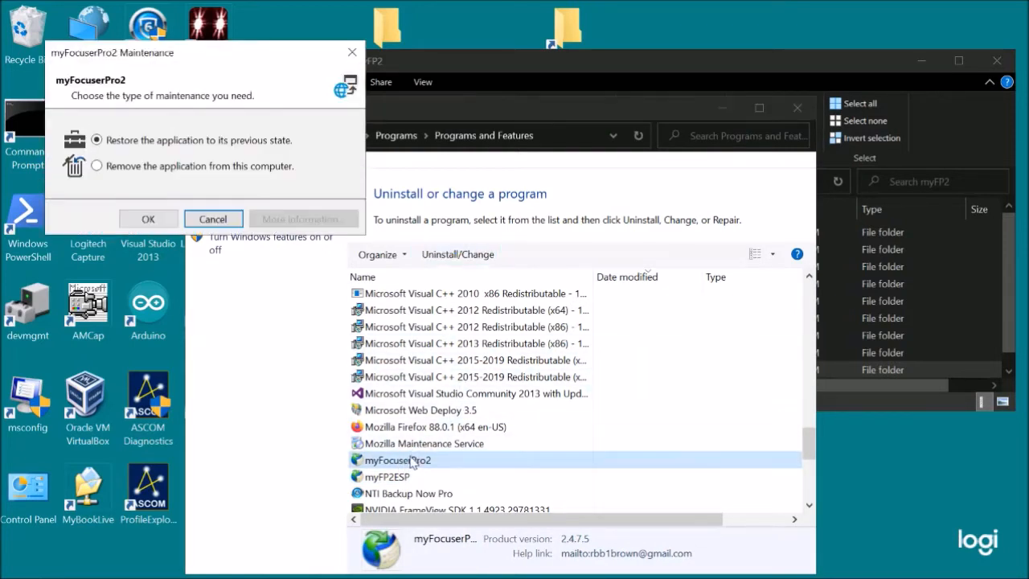
{"action": "left_click", "coordinate": [96, 166]}
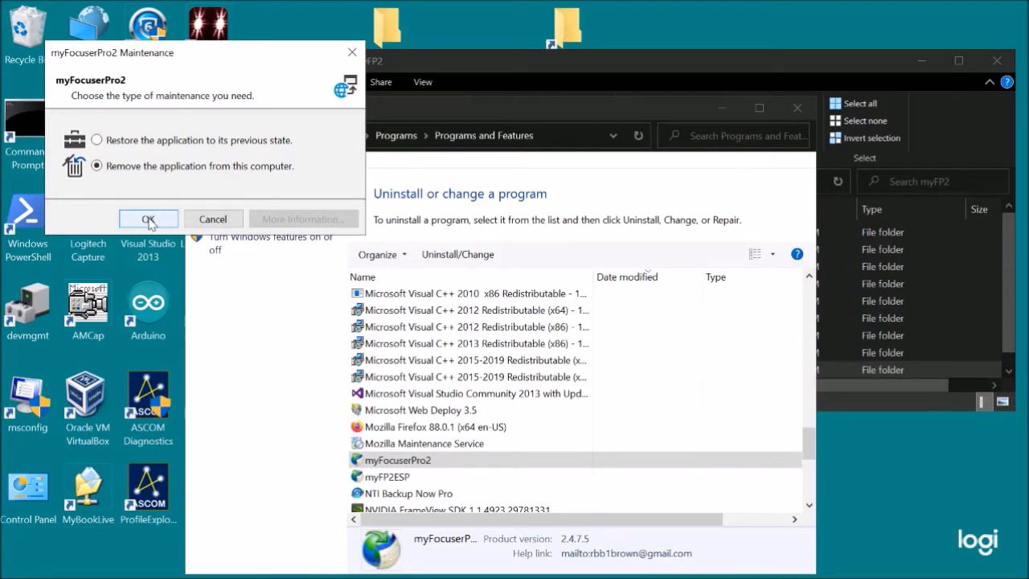
{"action": "left_click", "coordinate": [148, 220]}
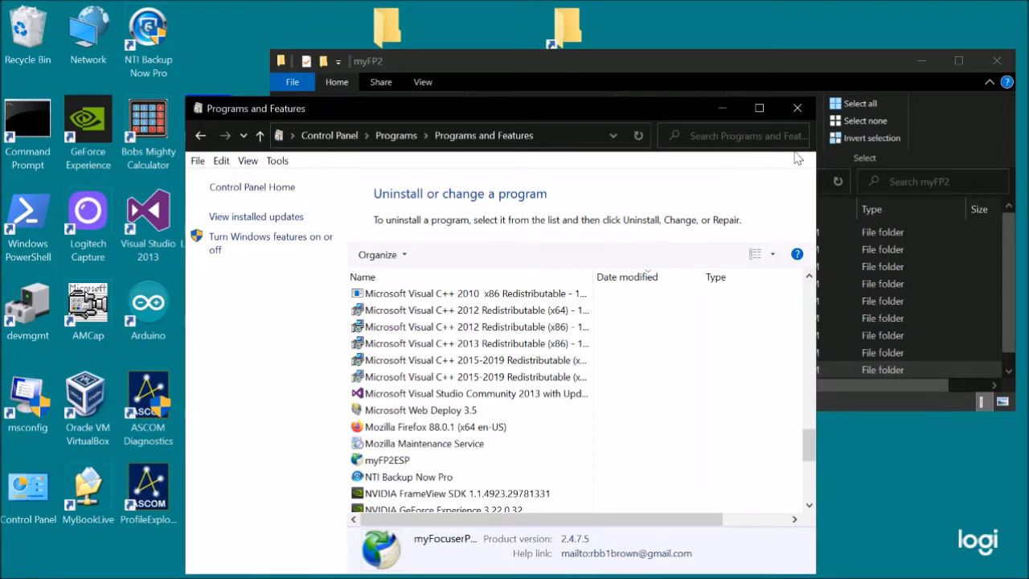
{"action": "mouse_move", "coordinate": [797, 108]}
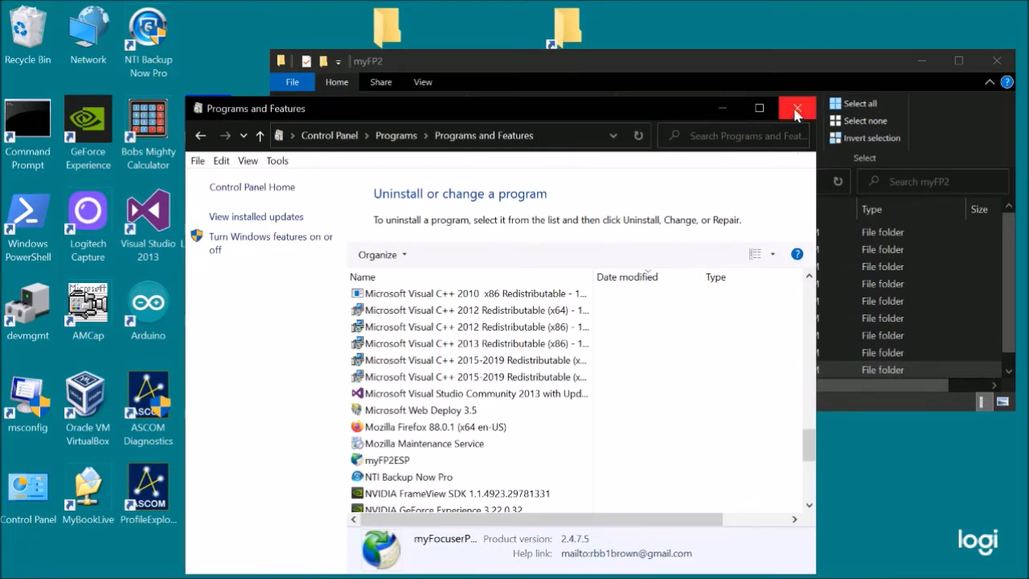
Browse into myFocuserPro2Win > myFocuser > publish to list setup.exe.
{"action": "left_click", "coordinate": [797, 108]}
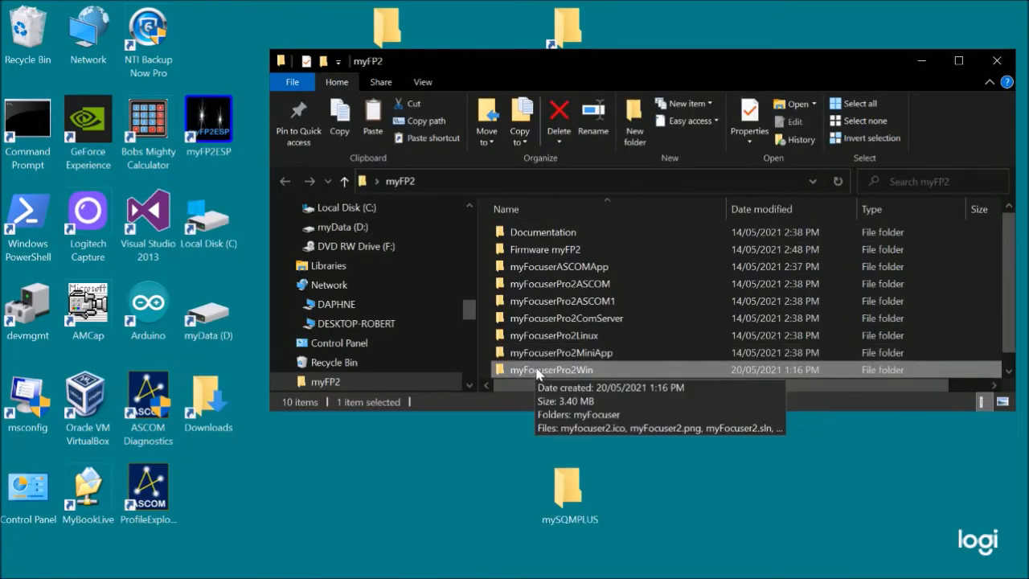
{"action": "double_click", "coordinate": [551, 369]}
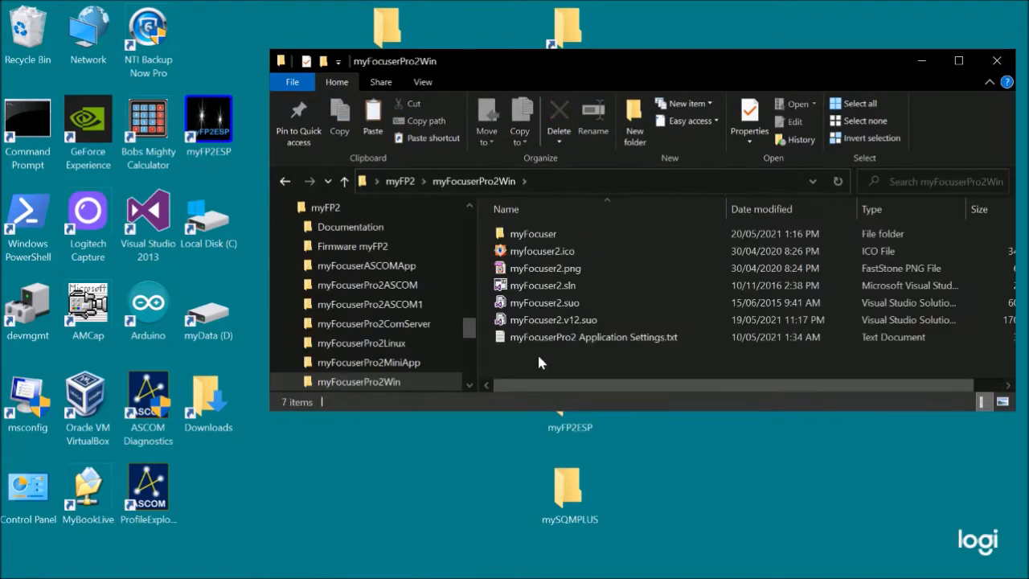
{"action": "left_click", "coordinate": [533, 233]}
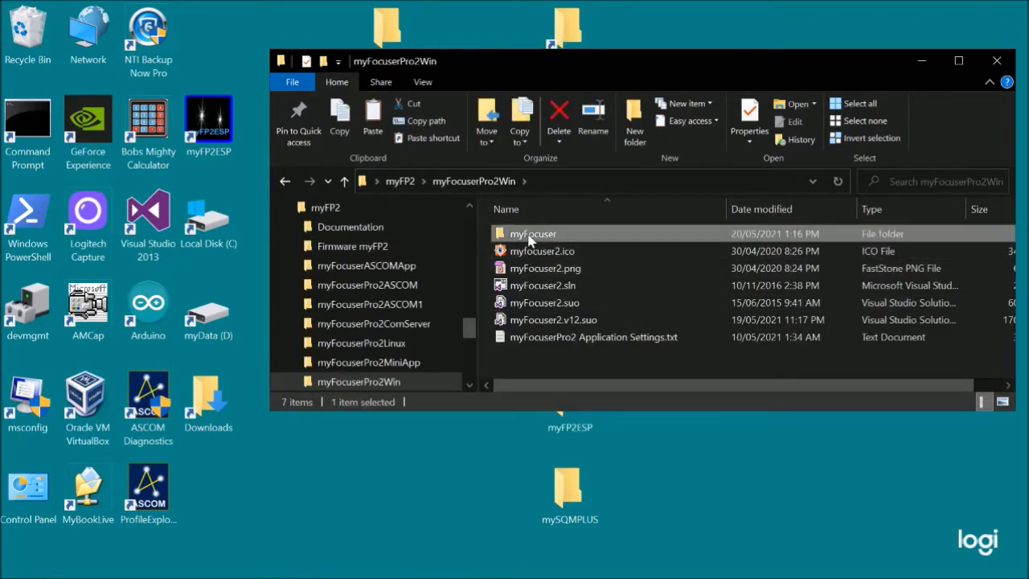
{"action": "double_click", "coordinate": [532, 233]}
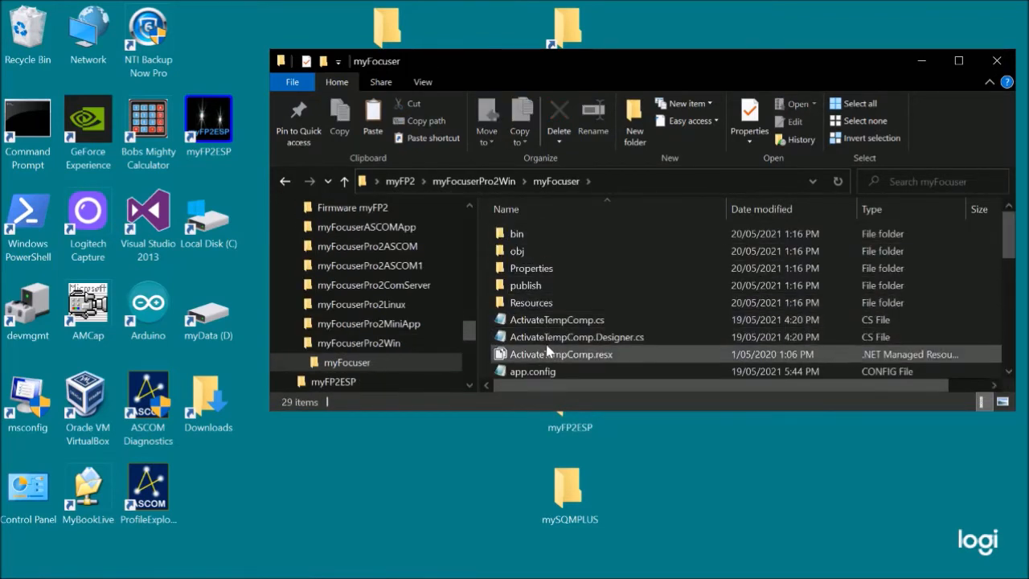
{"action": "mouse_move", "coordinate": [531, 302]}
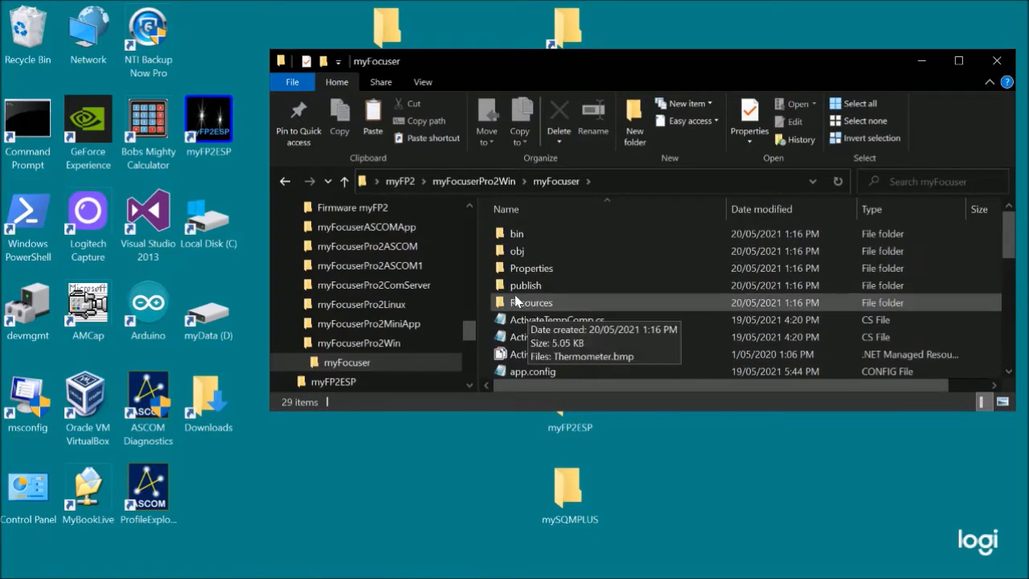
{"action": "double_click", "coordinate": [525, 286]}
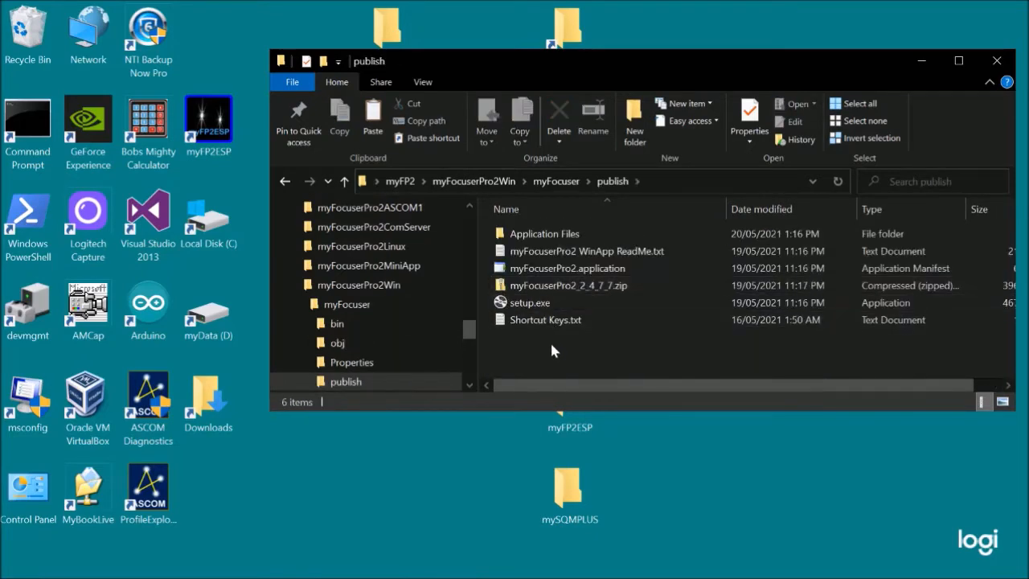
{"action": "mouse_move", "coordinate": [530, 302]}
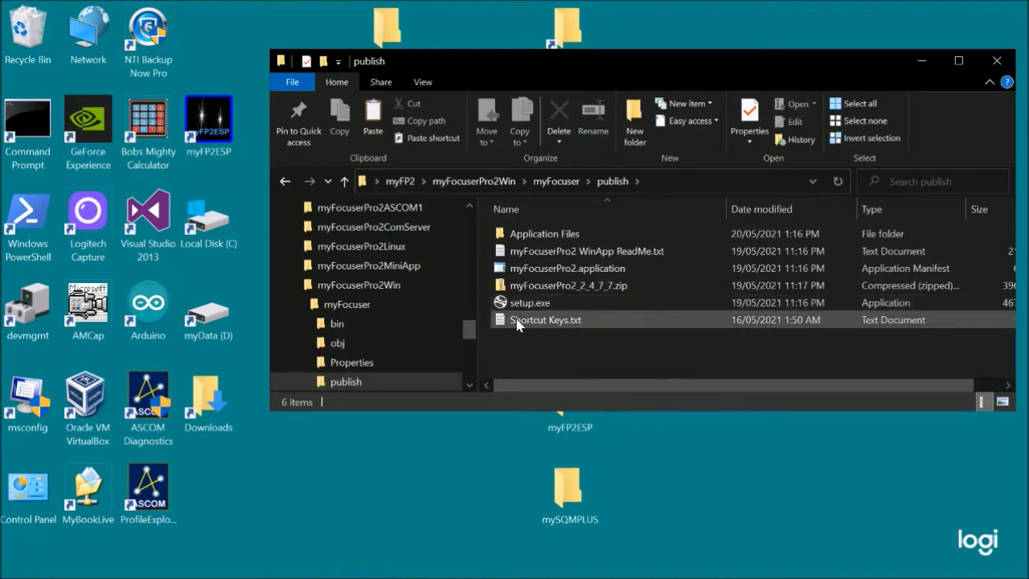
{"action": "mouse_move", "coordinate": [528, 303]}
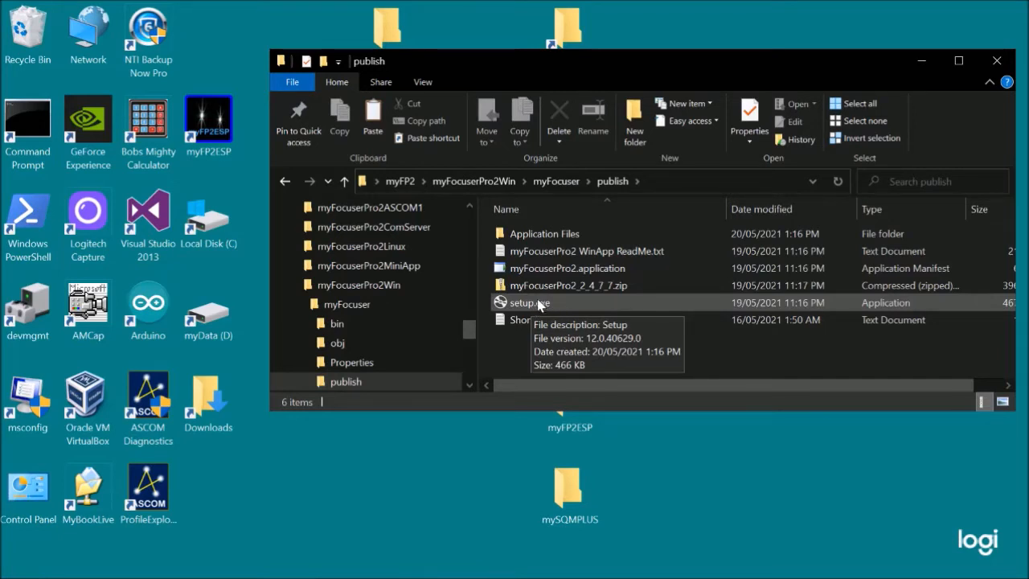
{"action": "mouse_move", "coordinate": [536, 306]}
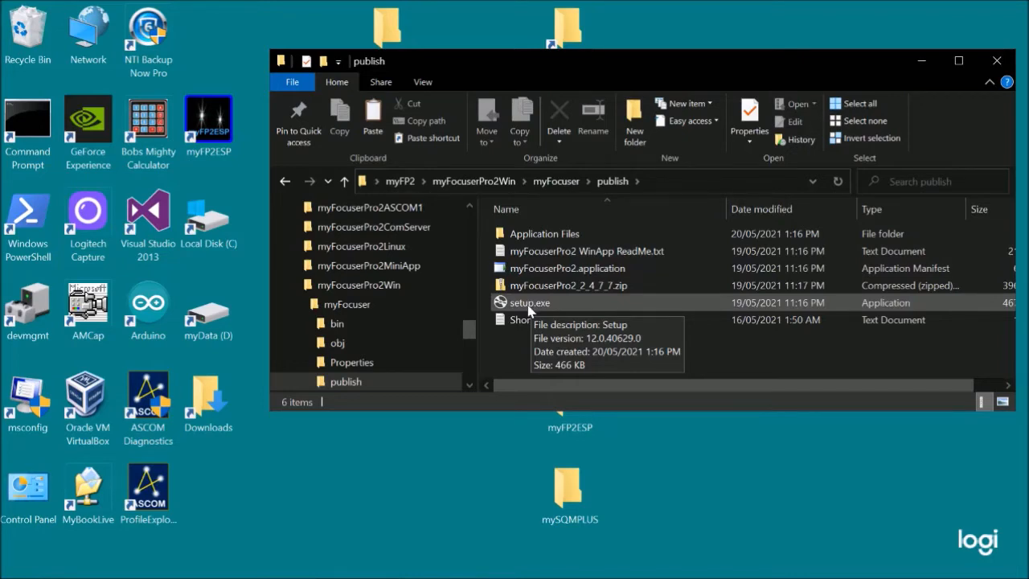
Install myFocuserPro2 from setup.exe past the publisher warning and set the error log folder.
{"action": "double_click", "coordinate": [530, 303]}
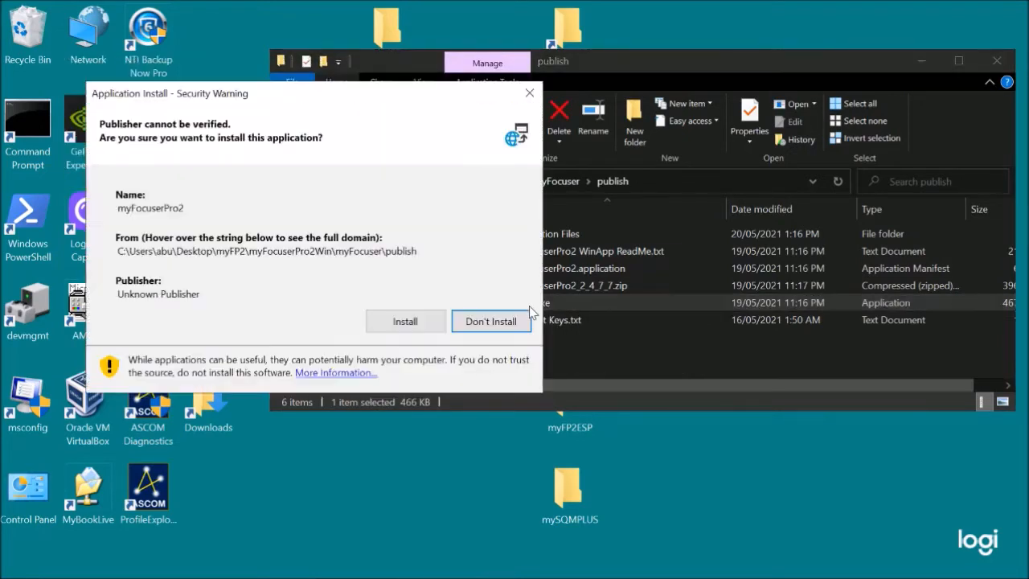
{"action": "left_click", "coordinate": [405, 321]}
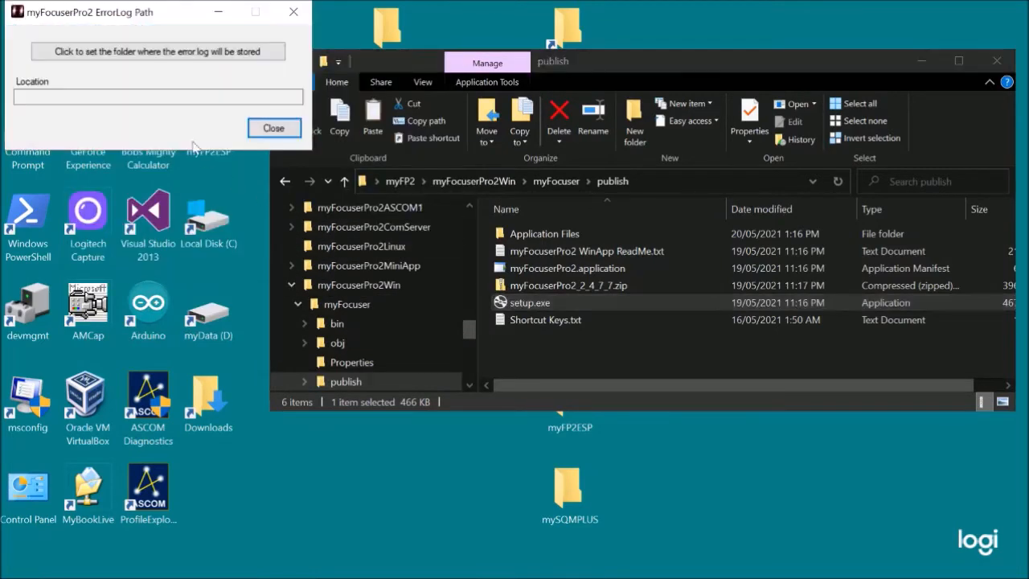
{"action": "left_click", "coordinate": [157, 51]}
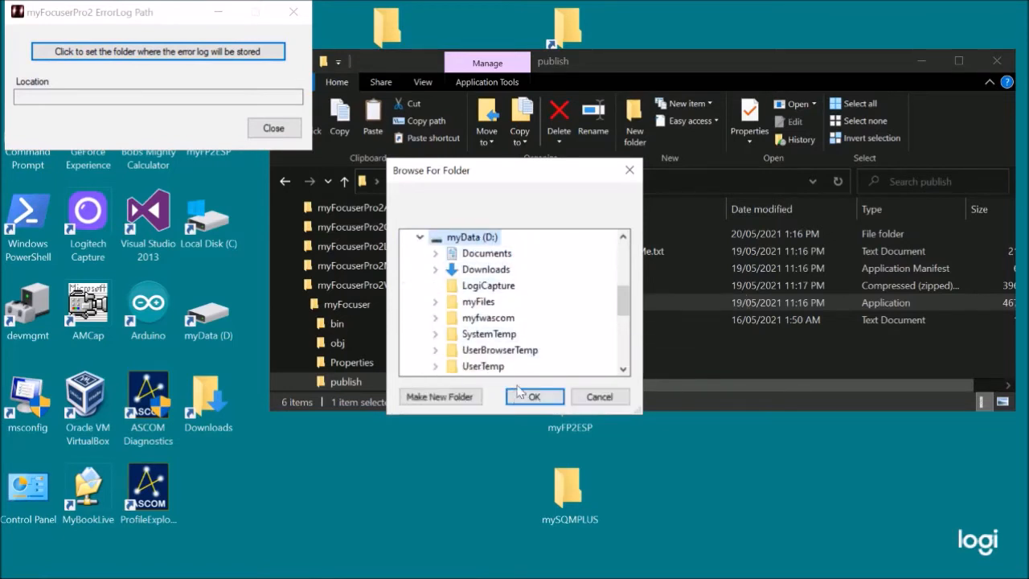
{"action": "left_click", "coordinate": [535, 396]}
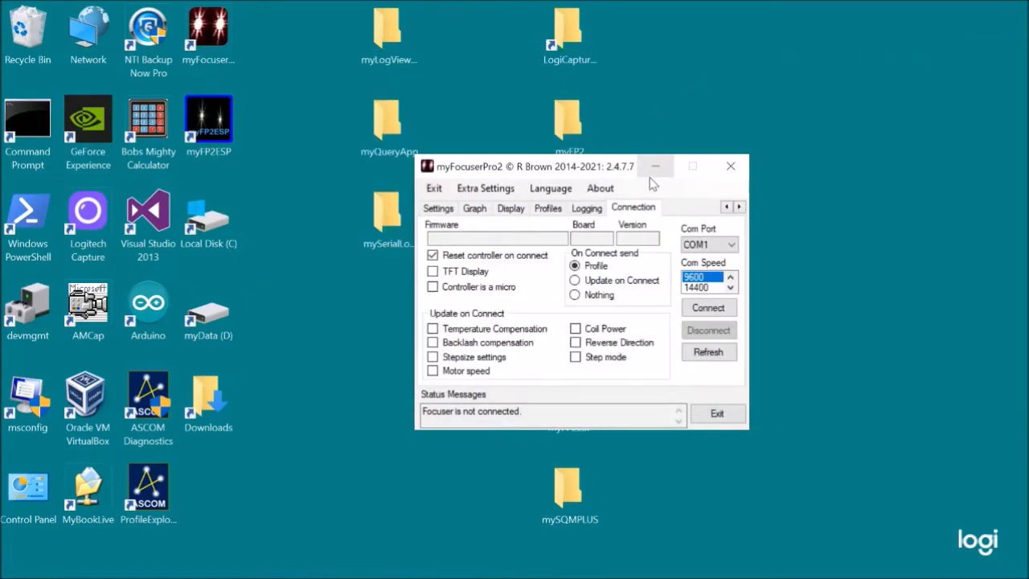
{"action": "mouse_move", "coordinate": [529, 296]}
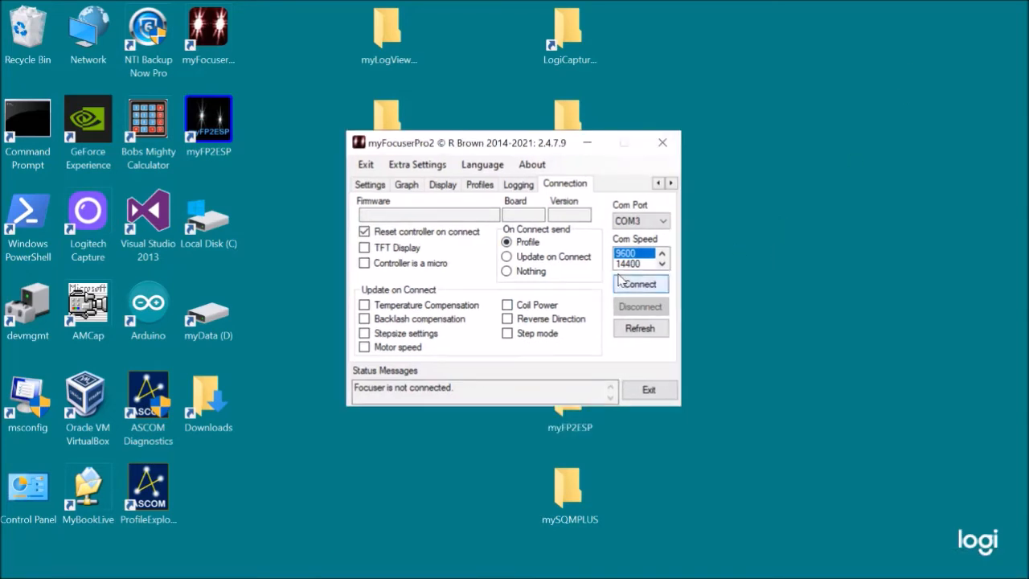
{"action": "mouse_move", "coordinate": [599, 193]}
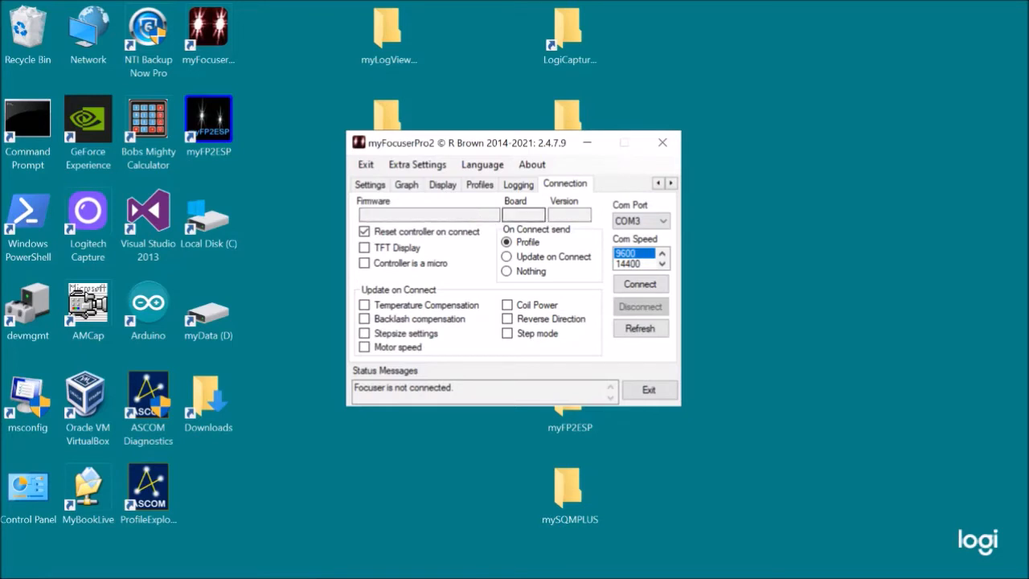
Choose COM3 as the Com Port and display the Profiles page.
{"action": "left_click", "coordinate": [569, 215]}
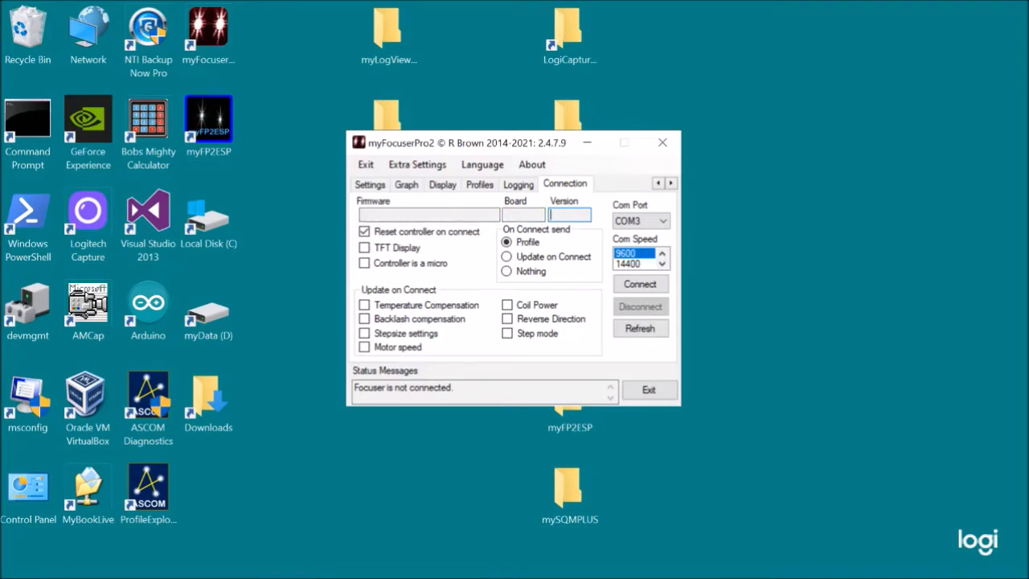
{"action": "mouse_move", "coordinate": [494, 237]}
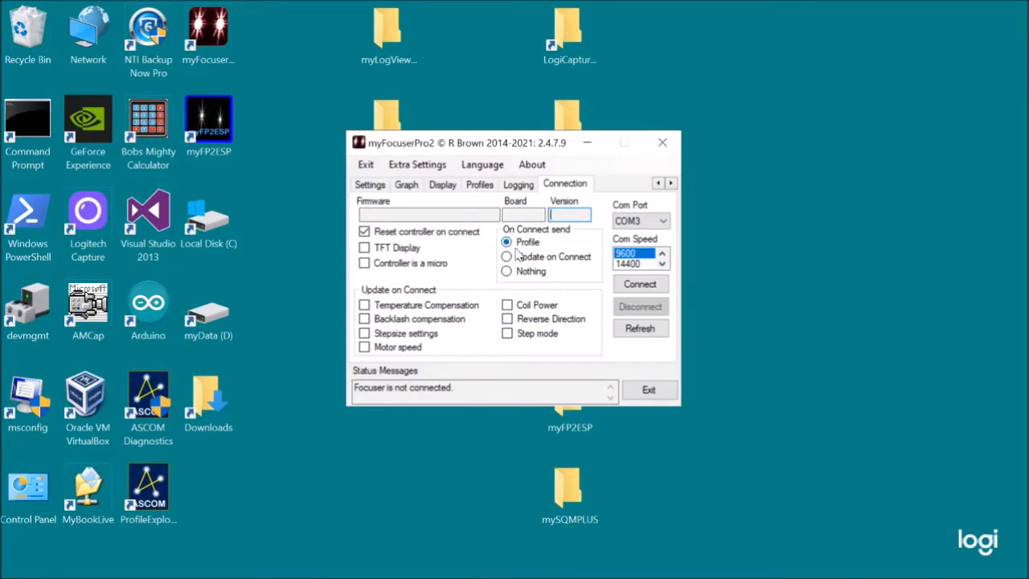
{"action": "left_click", "coordinate": [479, 184]}
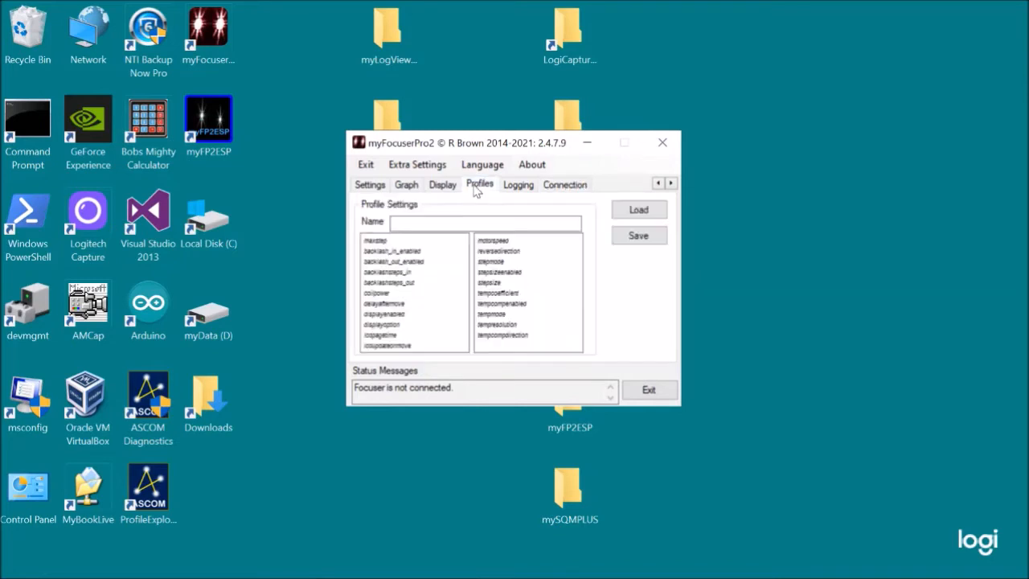
{"action": "left_click", "coordinate": [502, 335]}
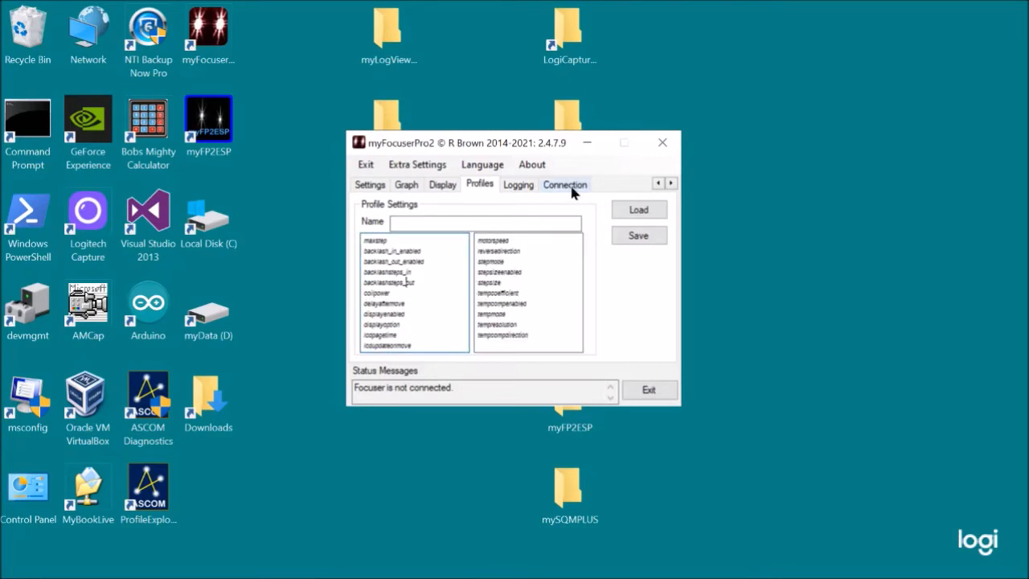
Set On Connect send to Nothing and connect, reading firmware myFP2MDRV8825 version 309.
{"action": "left_click", "coordinate": [564, 184]}
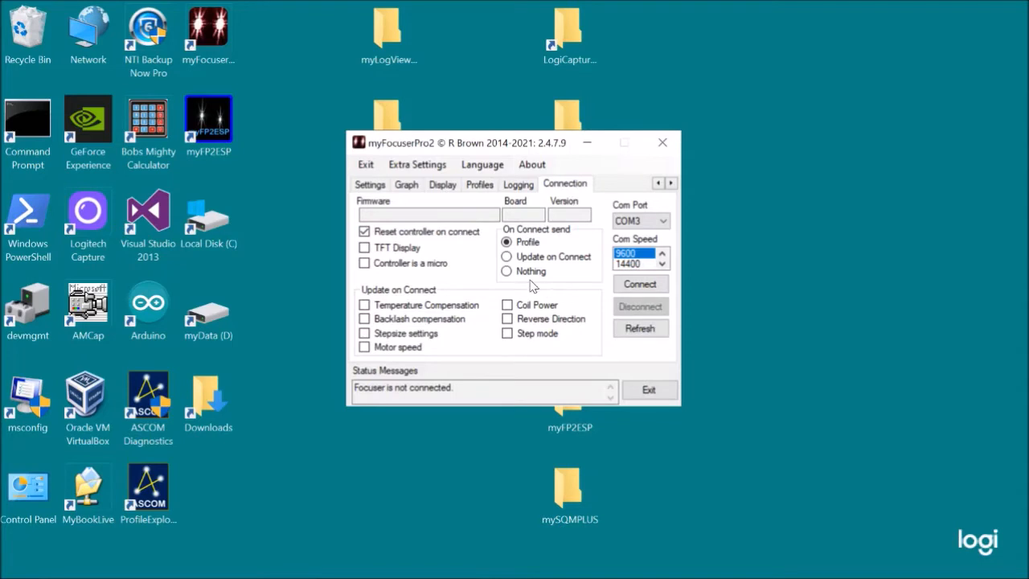
{"action": "left_click", "coordinate": [506, 271]}
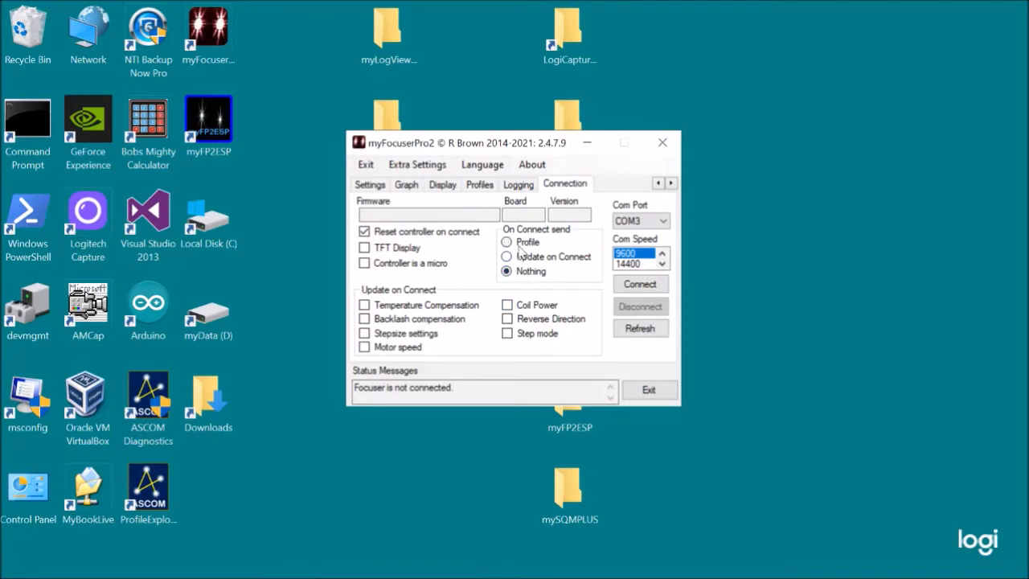
{"action": "mouse_move", "coordinate": [570, 255]}
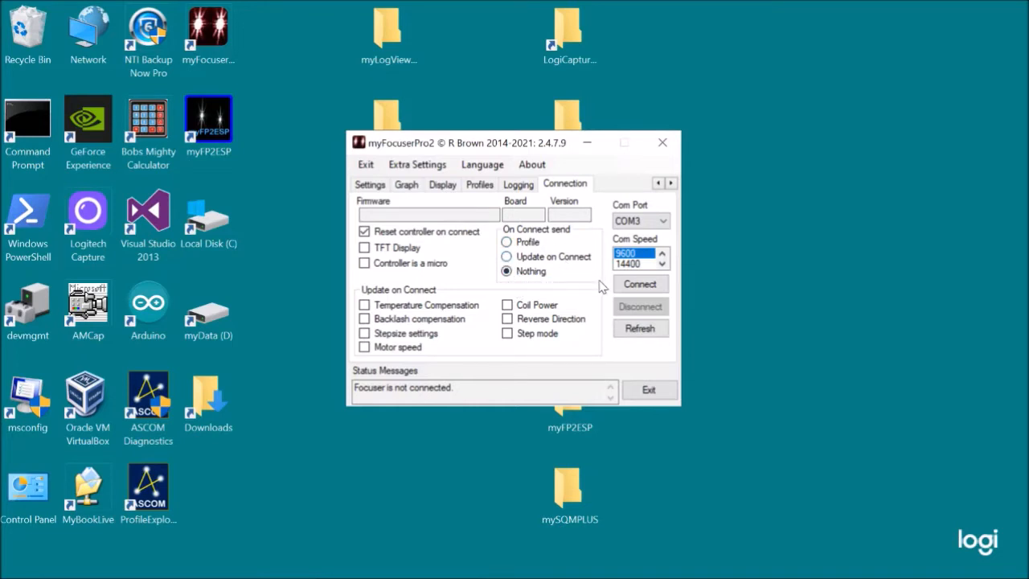
{"action": "mouse_move", "coordinate": [568, 294]}
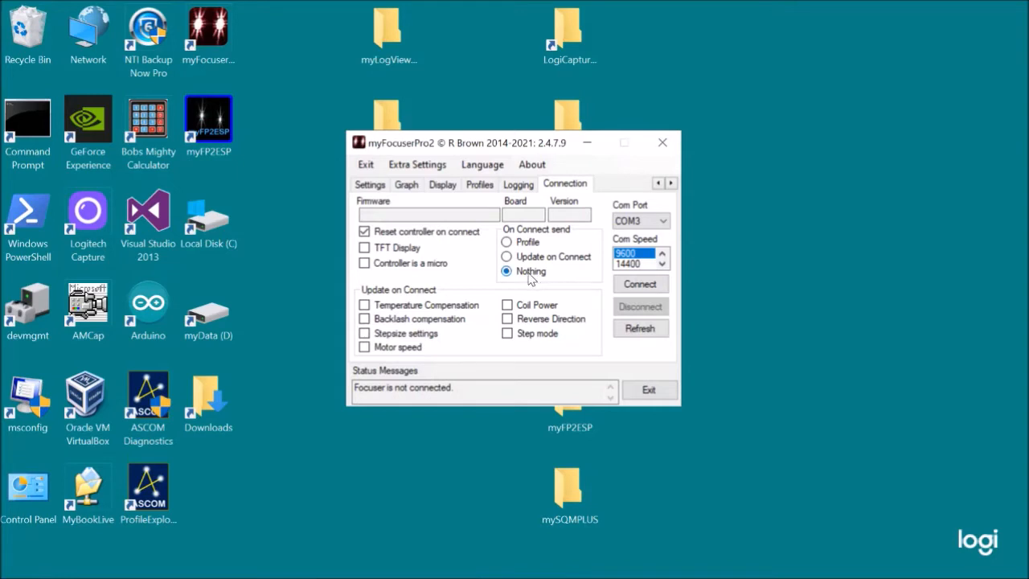
{"action": "mouse_move", "coordinate": [533, 278]}
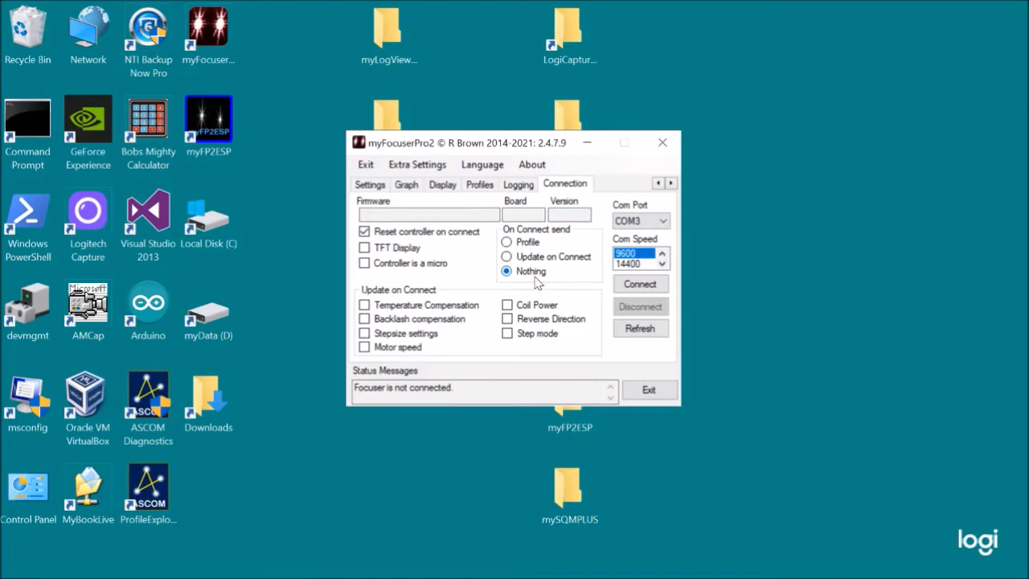
{"action": "mouse_move", "coordinate": [537, 274]}
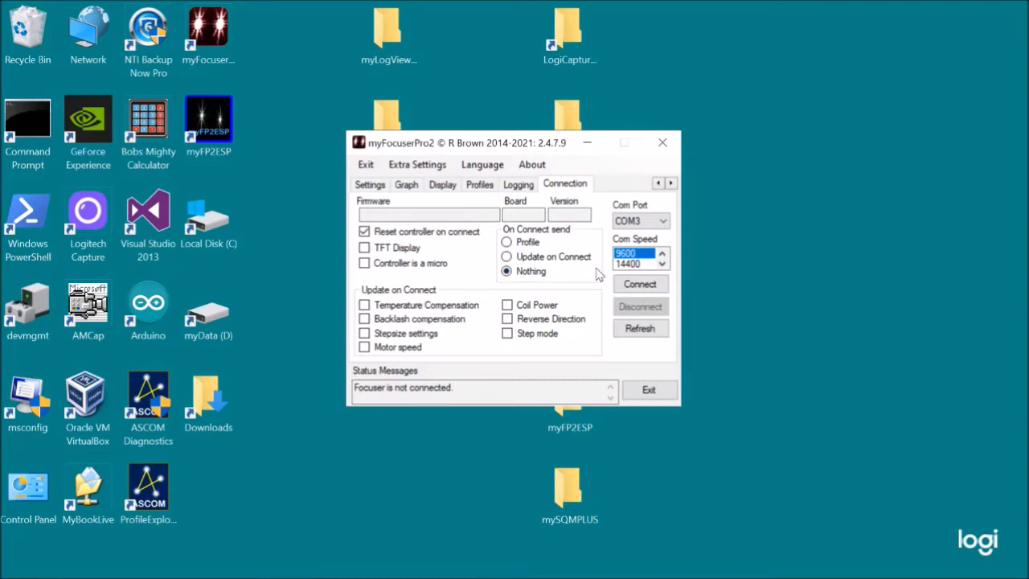
{"action": "left_click", "coordinate": [639, 283]}
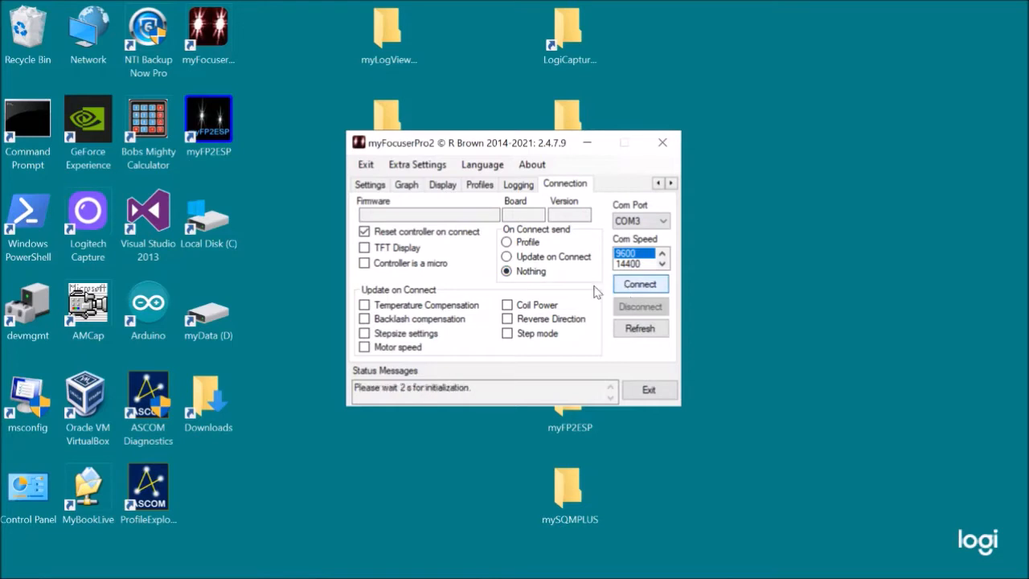
{"action": "left_click", "coordinate": [640, 284]}
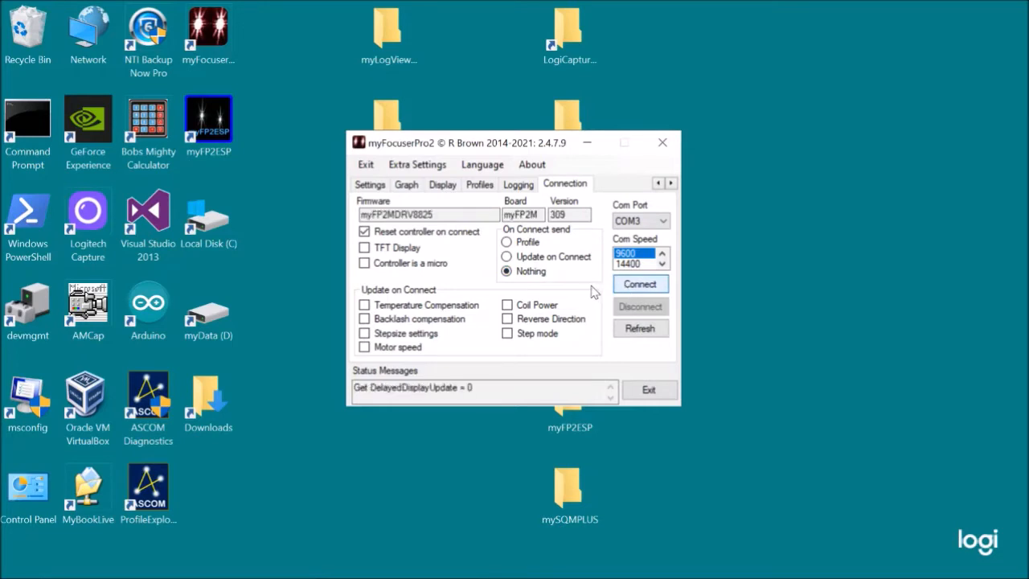
Inspect the 21.50 °C temperature page and the Backlash page with both directions disabled.
{"action": "left_click", "coordinate": [640, 284]}
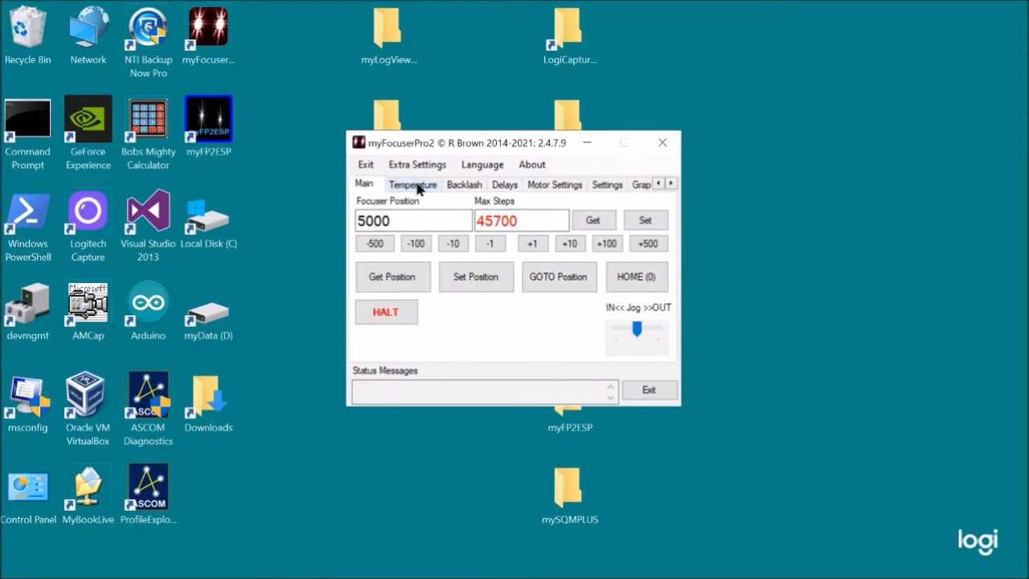
{"action": "left_click", "coordinate": [413, 184]}
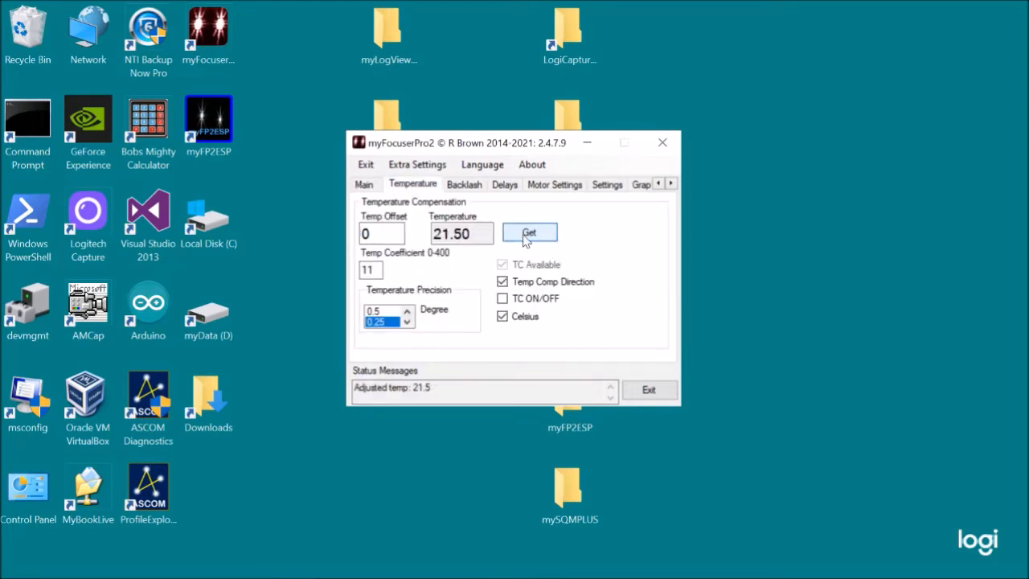
{"action": "left_click", "coordinate": [529, 232]}
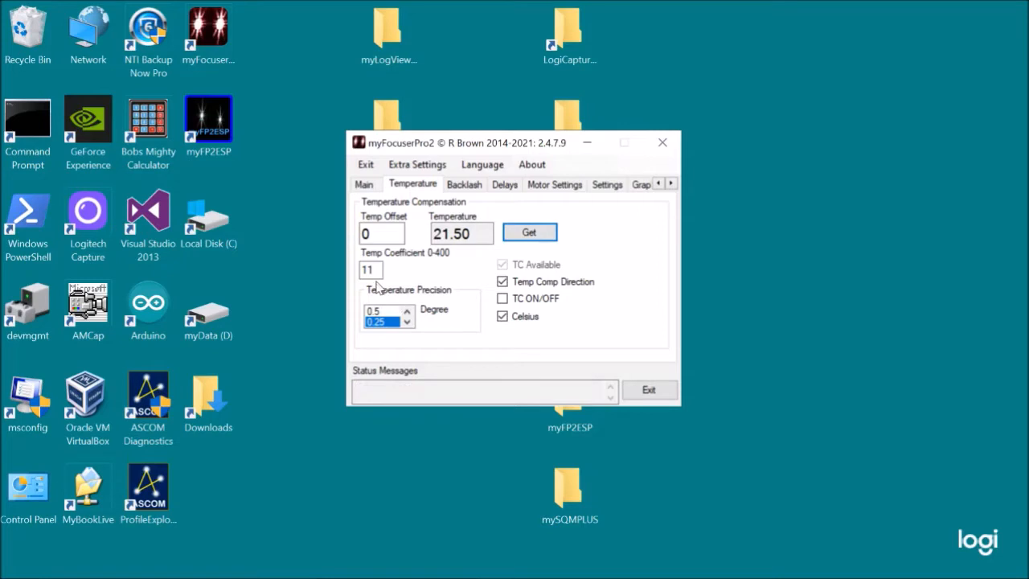
{"action": "mouse_move", "coordinate": [472, 203]}
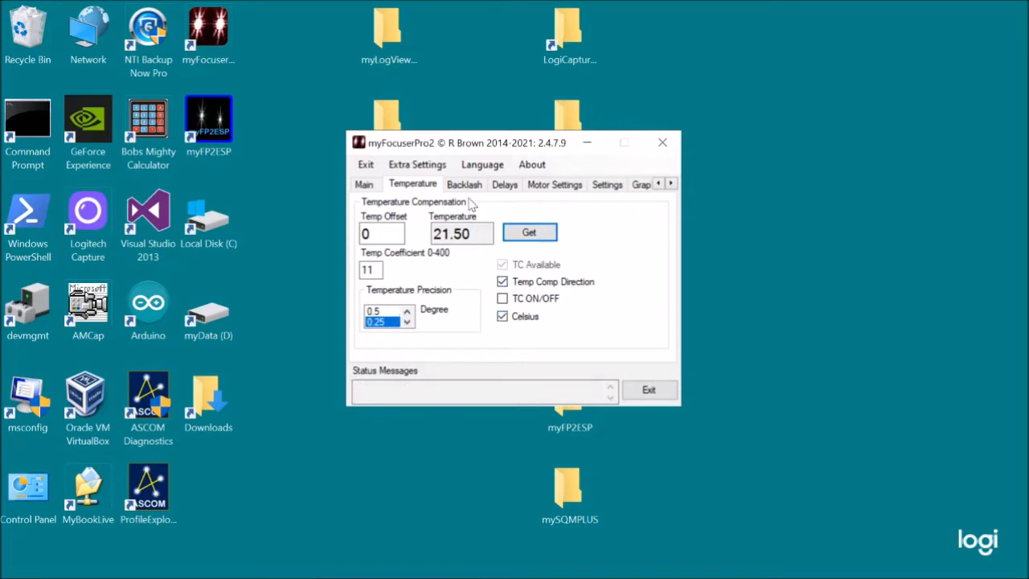
{"action": "left_click", "coordinate": [464, 185]}
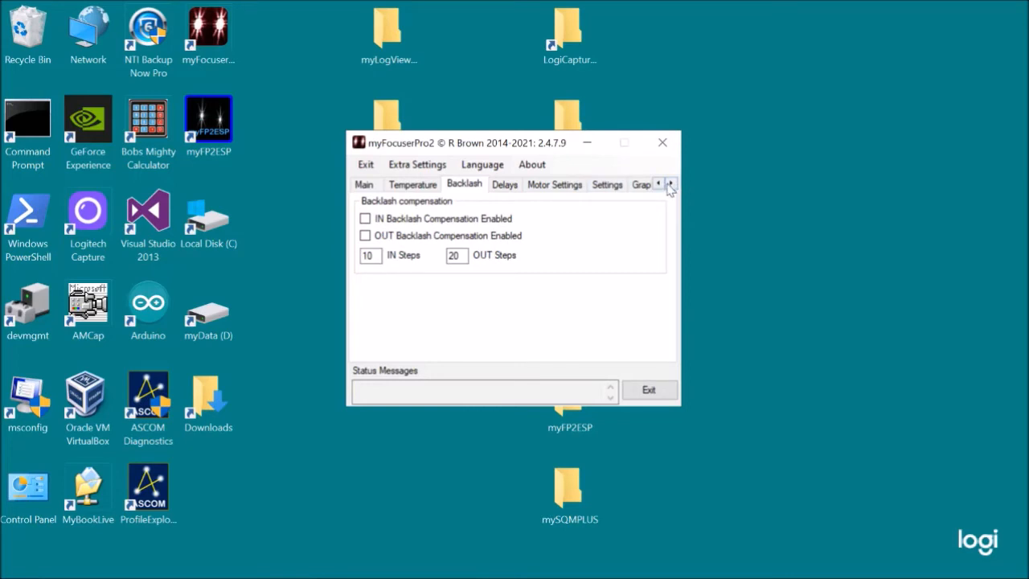
{"action": "left_click", "coordinate": [671, 184]}
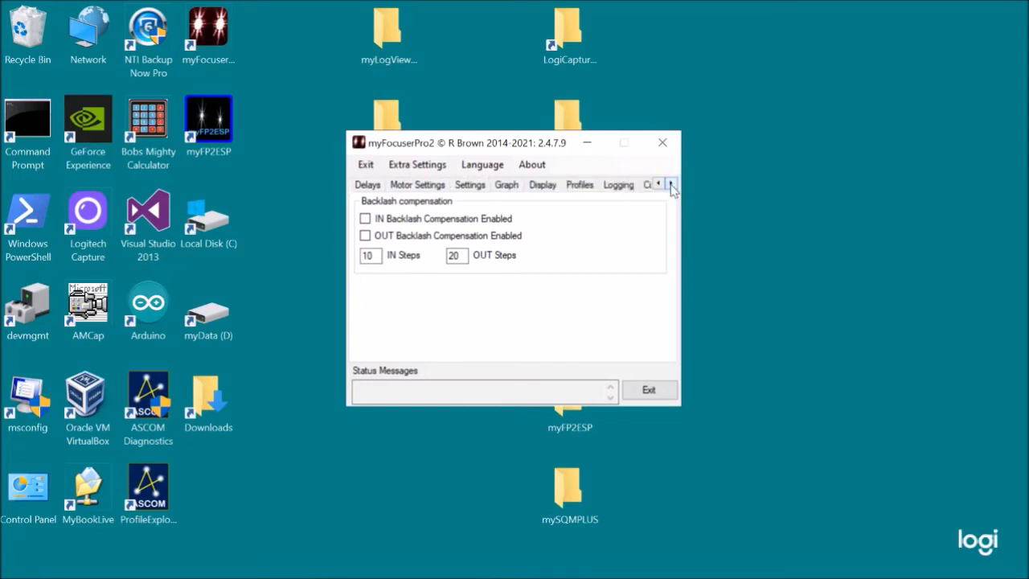
Name the profile ed80 on the Profiles page and save it to file.
{"action": "left_click", "coordinate": [580, 184]}
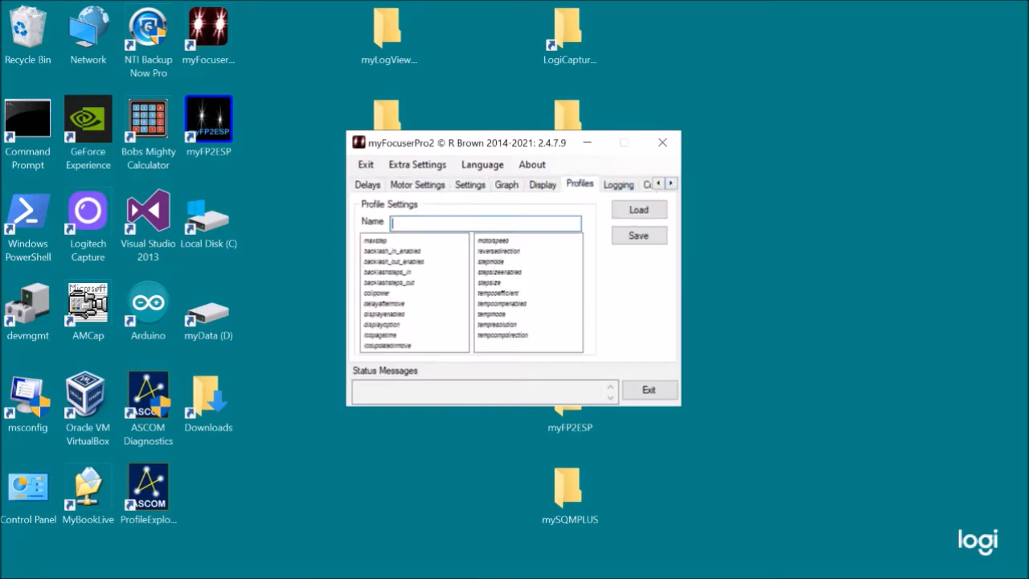
{"action": "type", "text": "ed"}
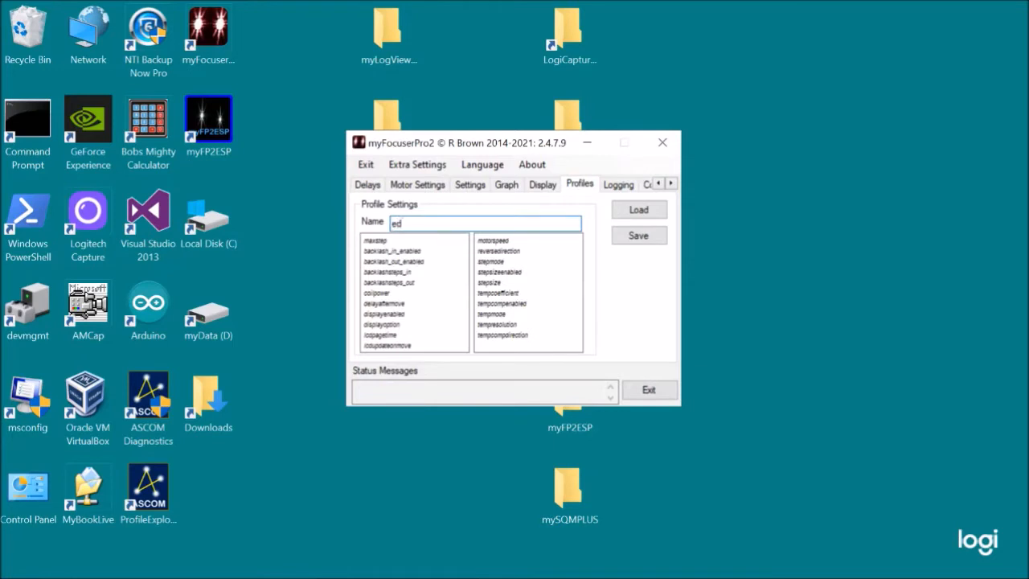
{"action": "type", "text": "80"}
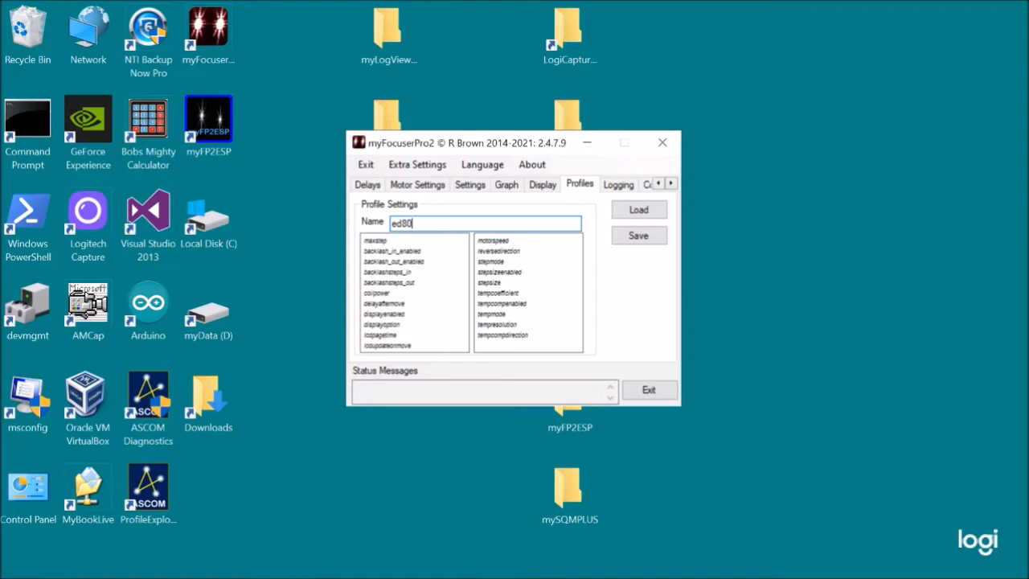
{"action": "mouse_move", "coordinate": [563, 197]}
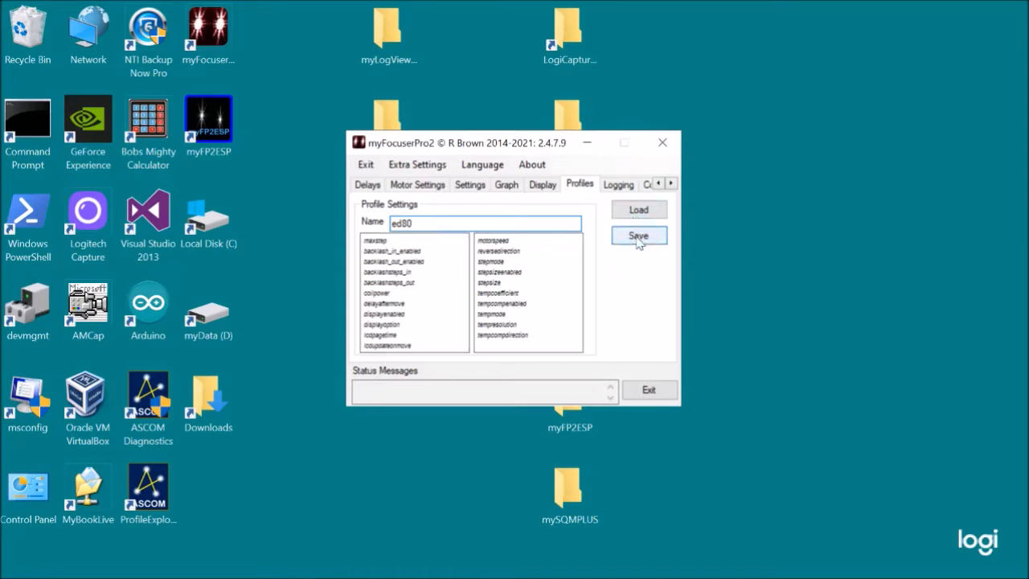
{"action": "left_click", "coordinate": [637, 235]}
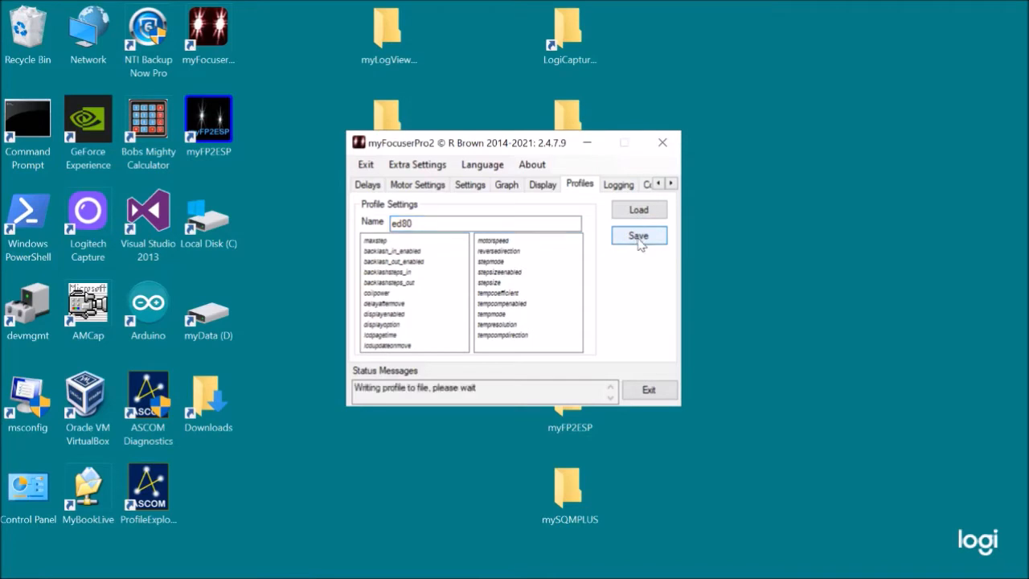
{"action": "left_click", "coordinate": [638, 236]}
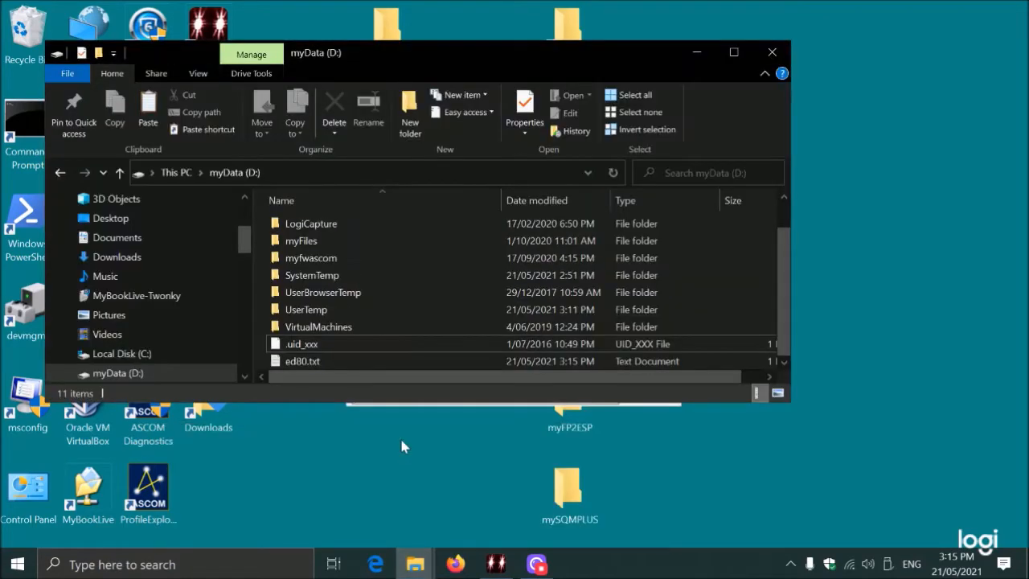
Open ed80.txt from myData (D:) in Notepad to view MaxSteps=45700 and other settings.
{"action": "double_click", "coordinate": [302, 361]}
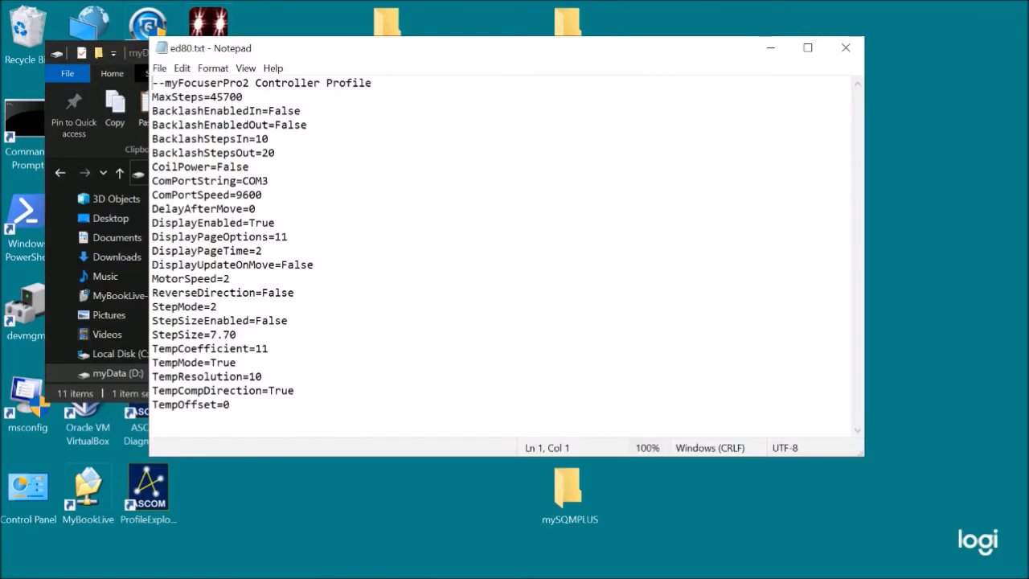
{"action": "left_click_drag", "start_coordinate": [149, 125], "coordinate": [229, 405]}
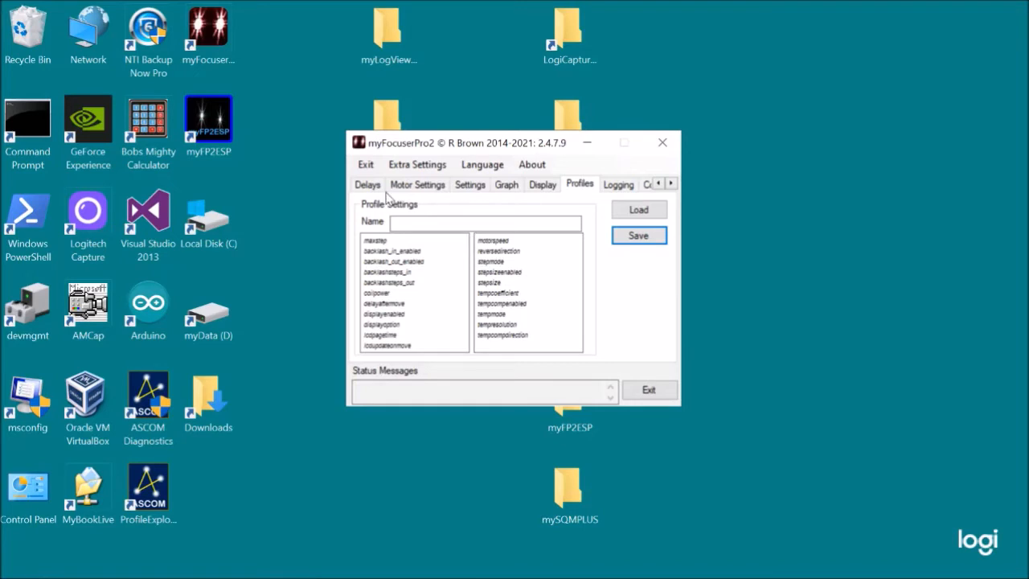
{"action": "mouse_move", "coordinate": [657, 205]}
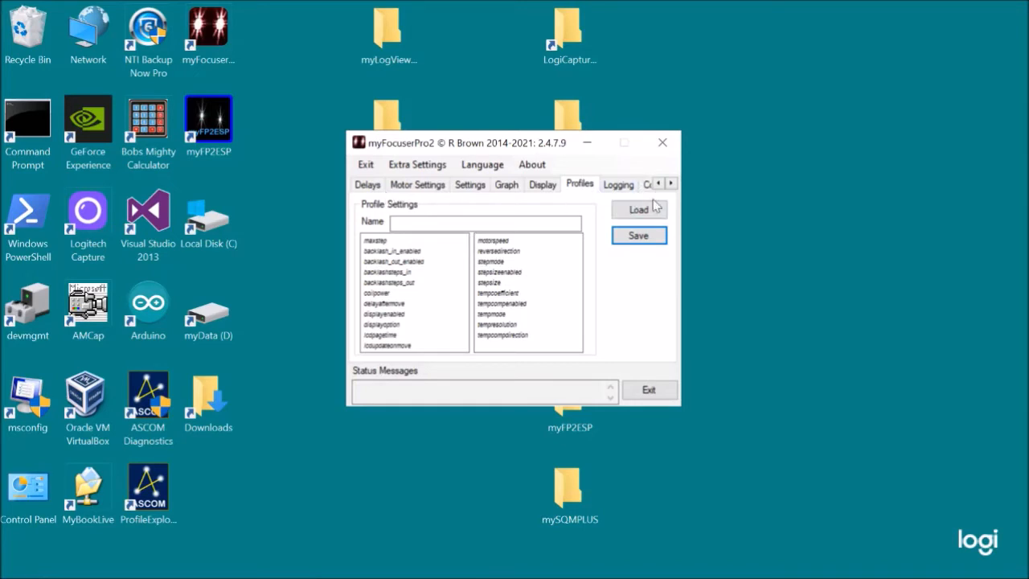
Disconnect the controller and enable update-on-connect including temperature compensation.
{"action": "left_click", "coordinate": [564, 184]}
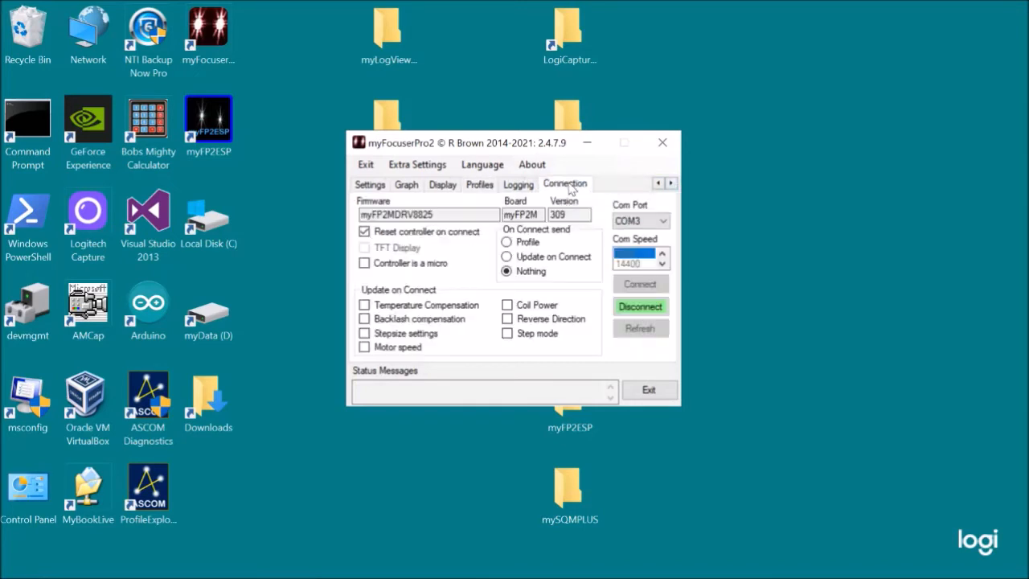
{"action": "mouse_move", "coordinate": [640, 306]}
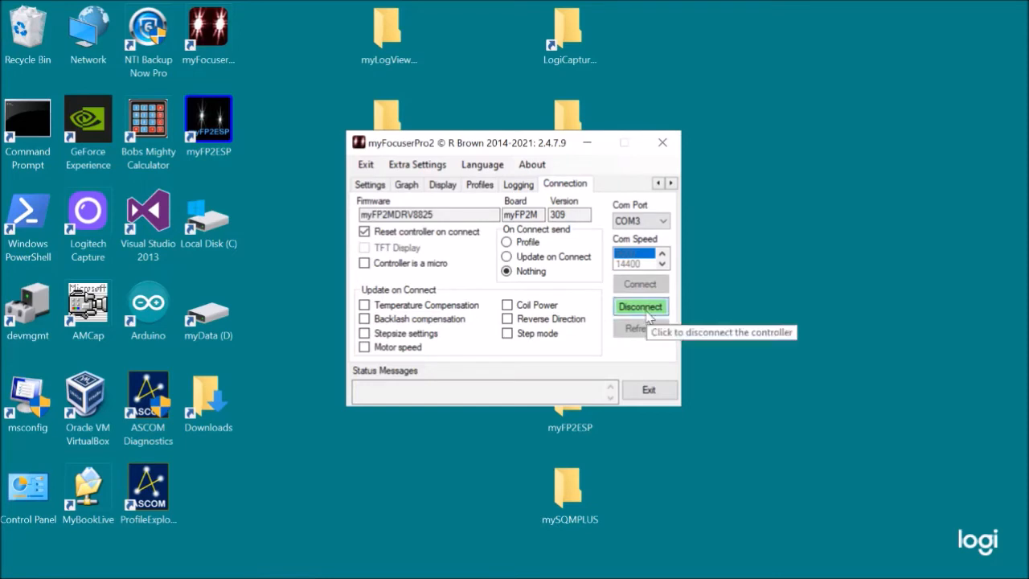
{"action": "left_click", "coordinate": [640, 306]}
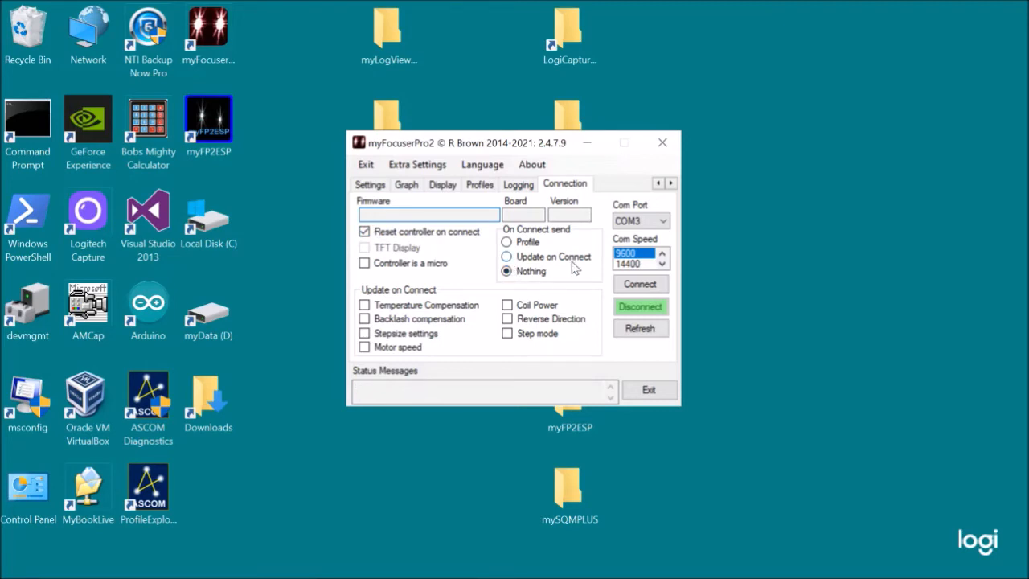
{"action": "left_click", "coordinate": [507, 256]}
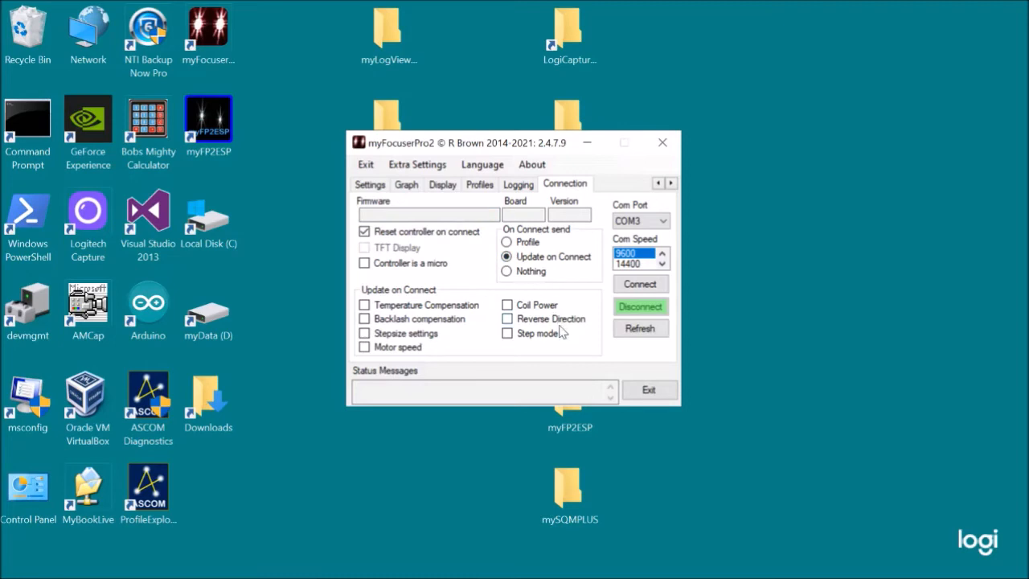
{"action": "mouse_move", "coordinate": [394, 303]}
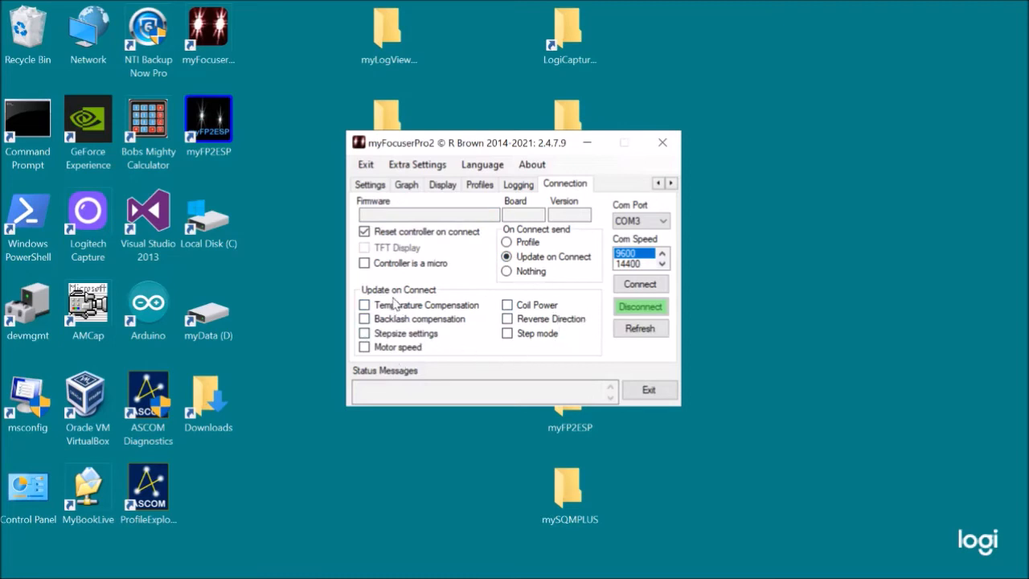
{"action": "mouse_move", "coordinate": [410, 298]}
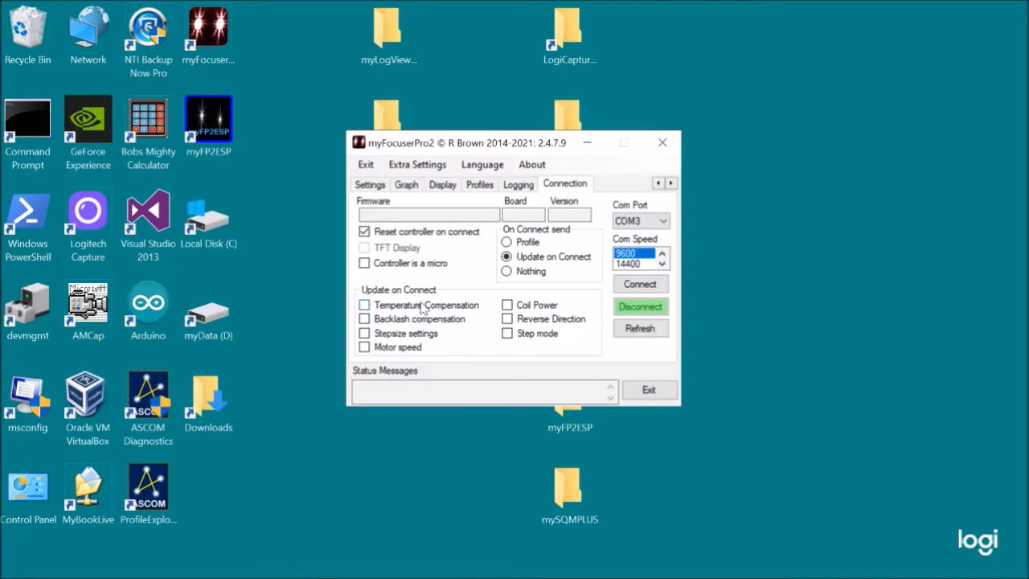
{"action": "left_click", "coordinate": [364, 305]}
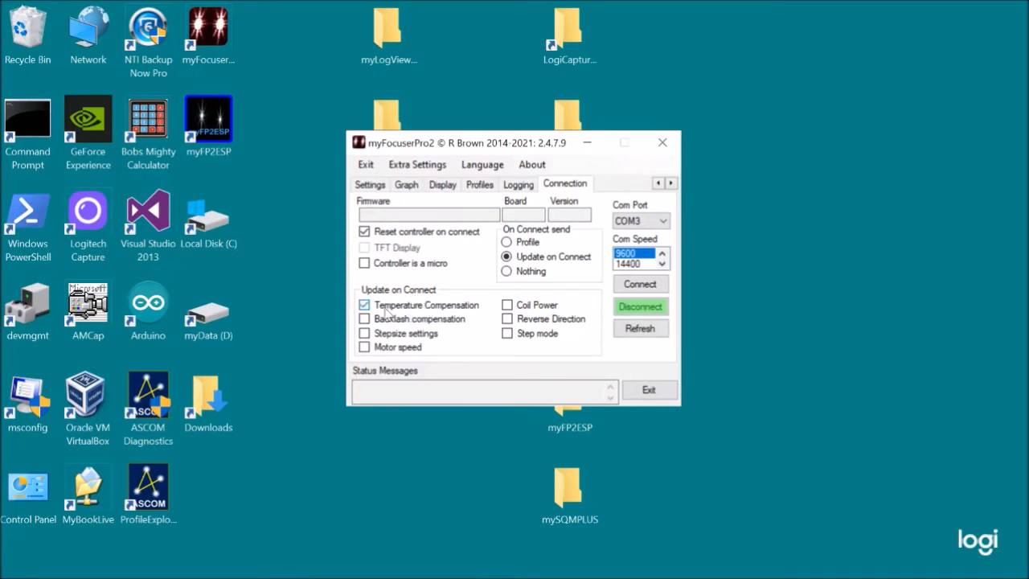
{"action": "mouse_move", "coordinate": [477, 316]}
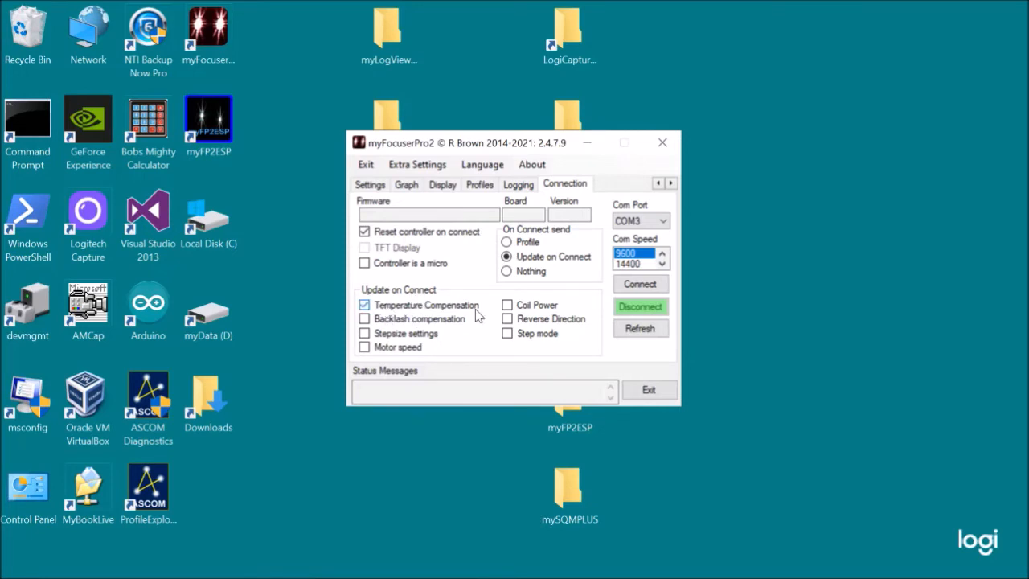
Check the Temperature compensation page, then return to the Connection settings.
{"action": "left_click", "coordinate": [659, 183]}
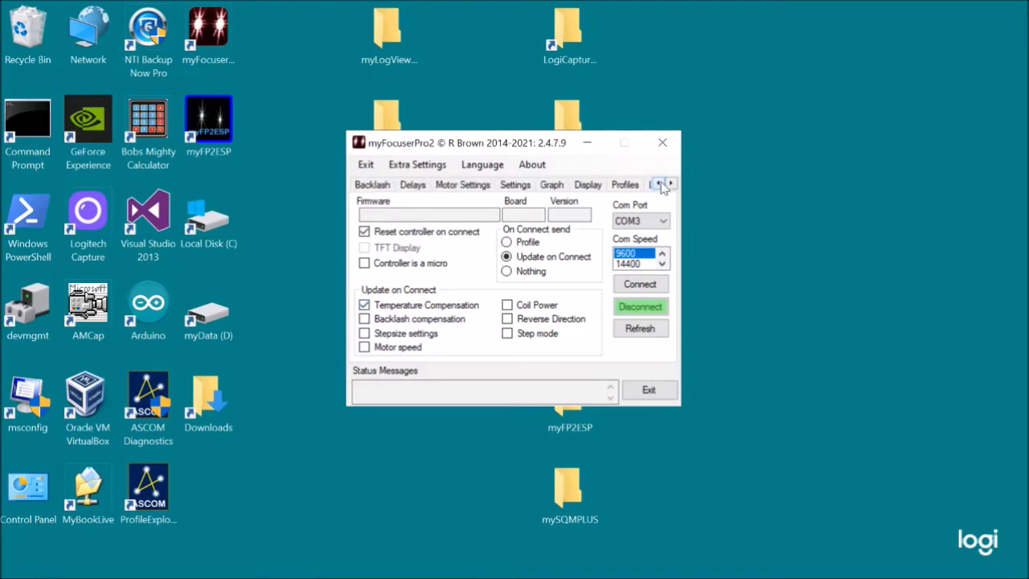
{"action": "left_click", "coordinate": [665, 184]}
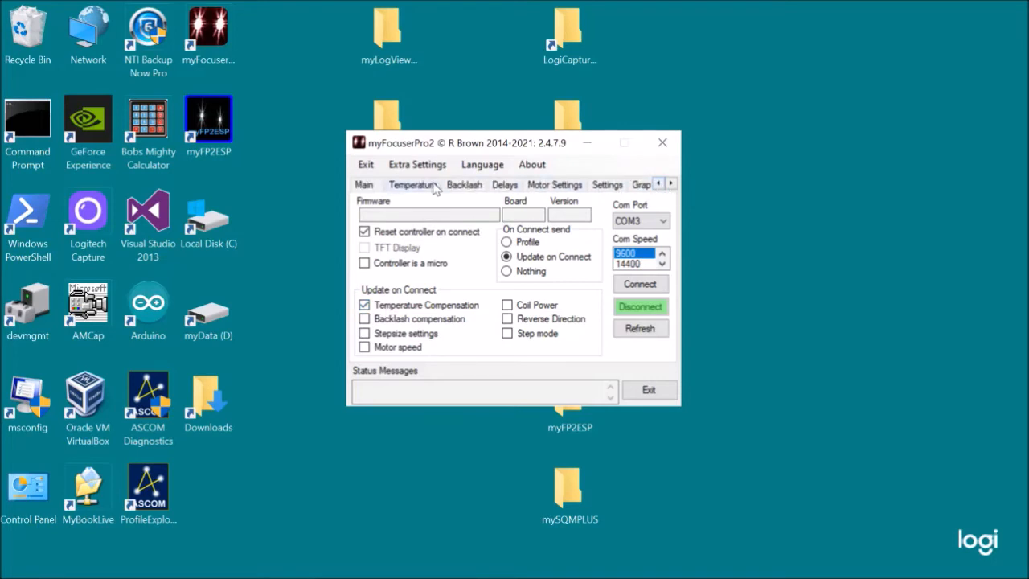
{"action": "left_click", "coordinate": [412, 184]}
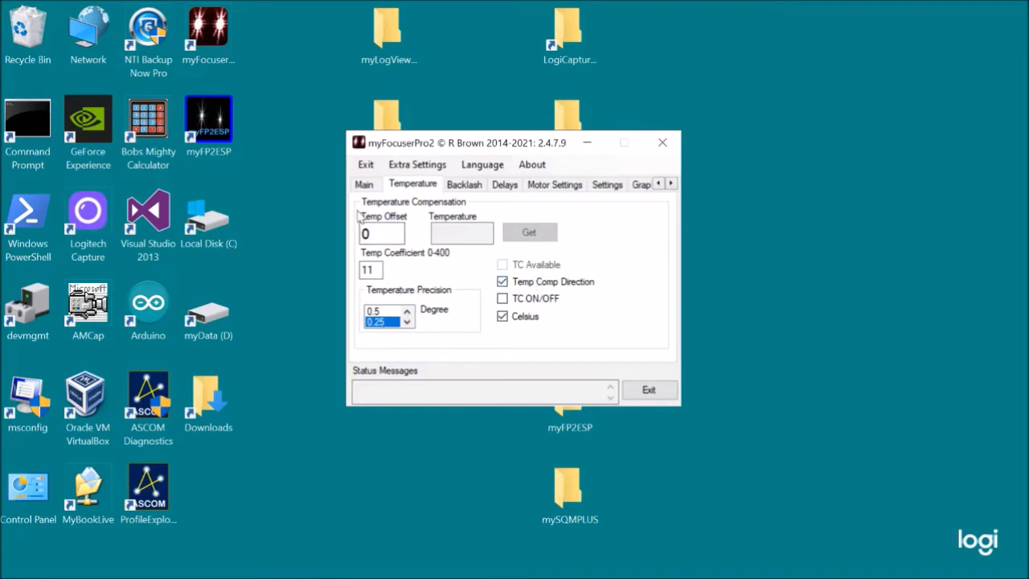
{"action": "left_click", "coordinate": [670, 185]}
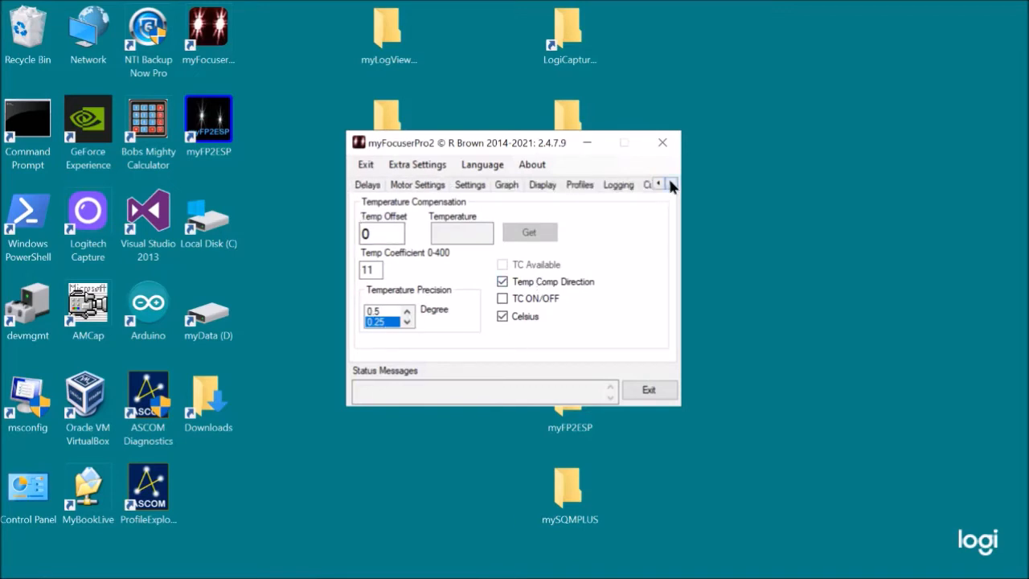
{"action": "left_click", "coordinate": [671, 183]}
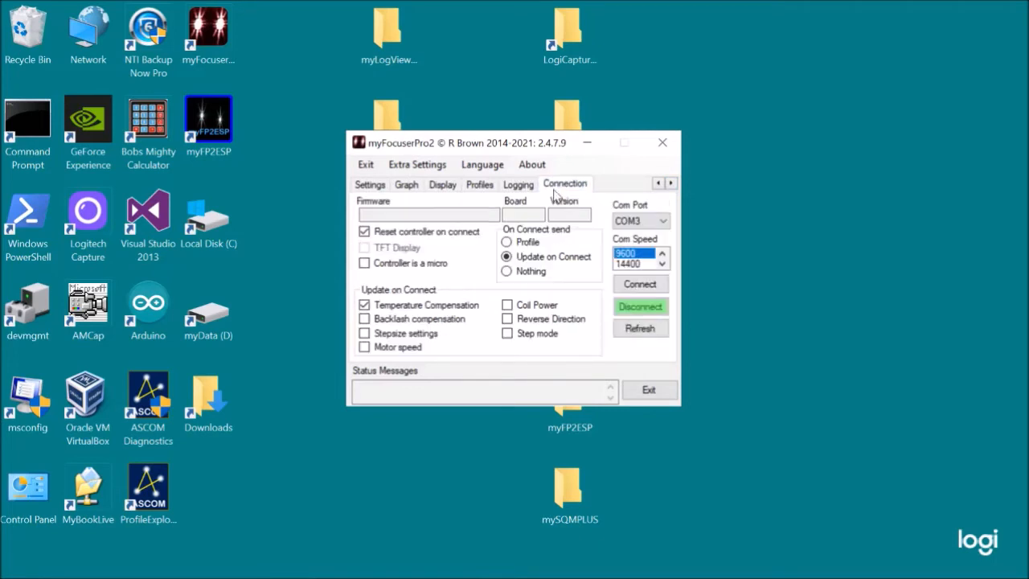
Clear temperature compensation from connect updates and choose Profile as the on-connect action.
{"action": "left_click", "coordinate": [364, 305]}
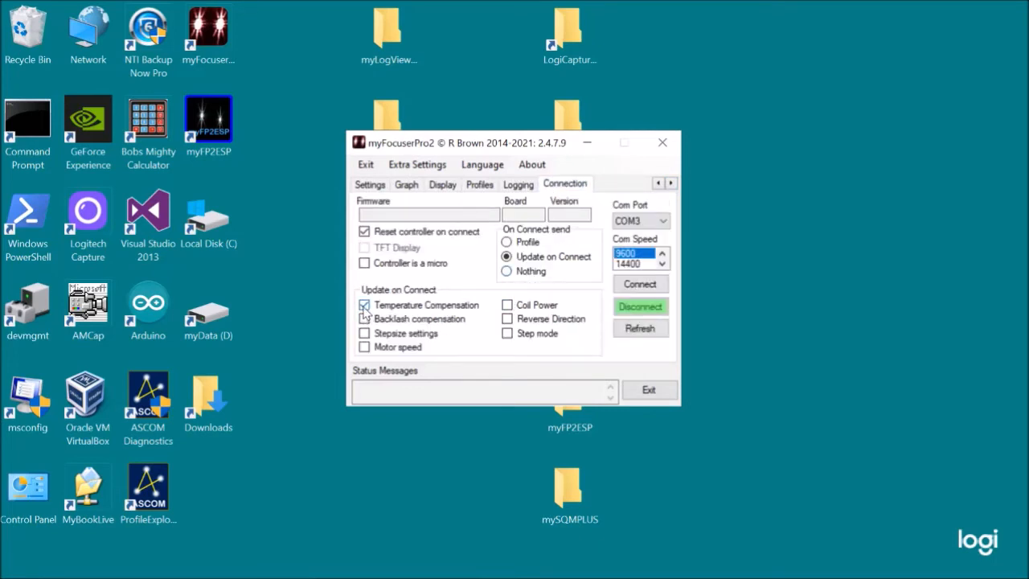
{"action": "left_click", "coordinate": [364, 305]}
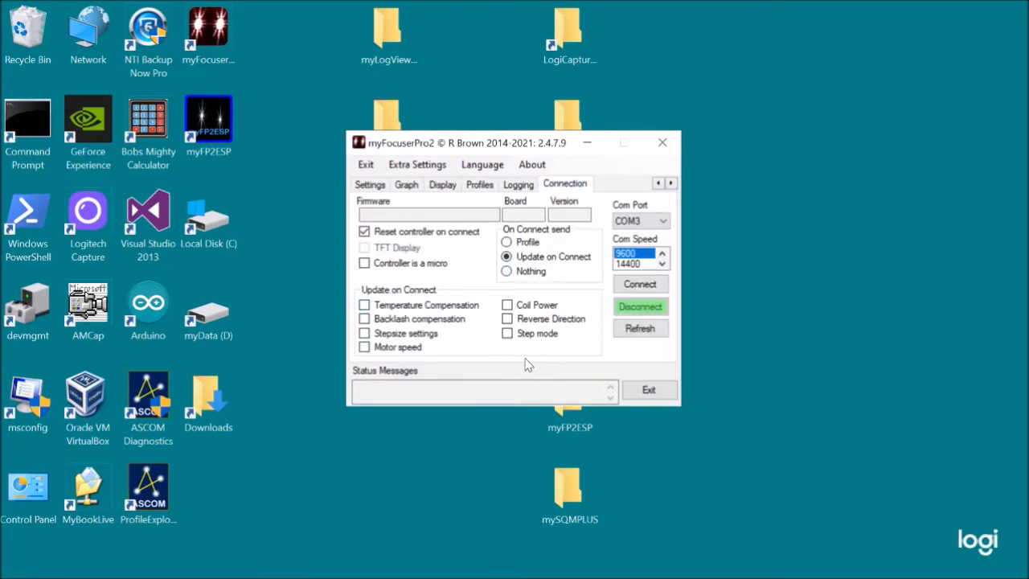
{"action": "left_click", "coordinate": [506, 242]}
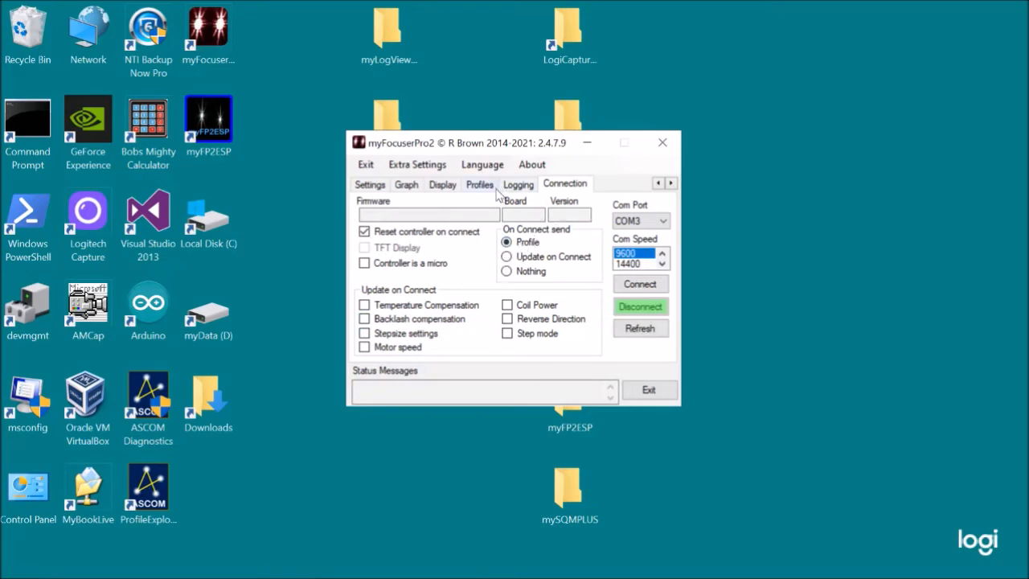
{"action": "left_click", "coordinate": [479, 184]}
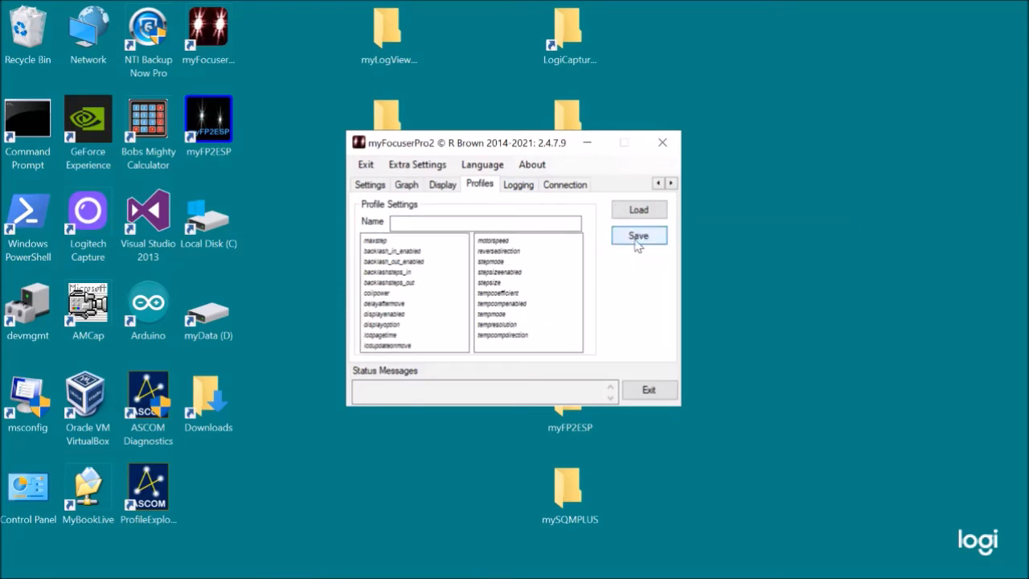
{"action": "mouse_move", "coordinate": [640, 239]}
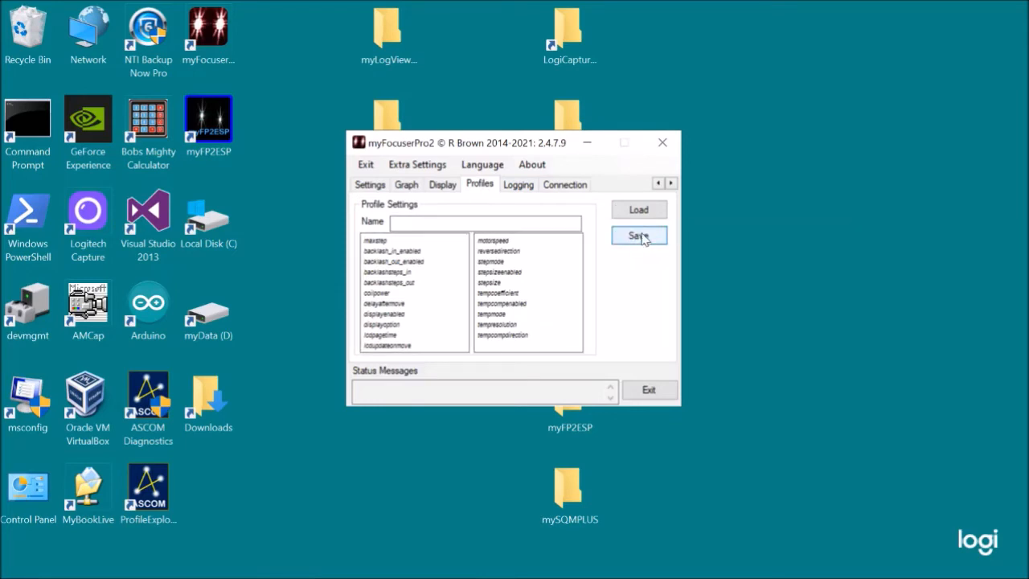
{"action": "left_click", "coordinate": [565, 184]}
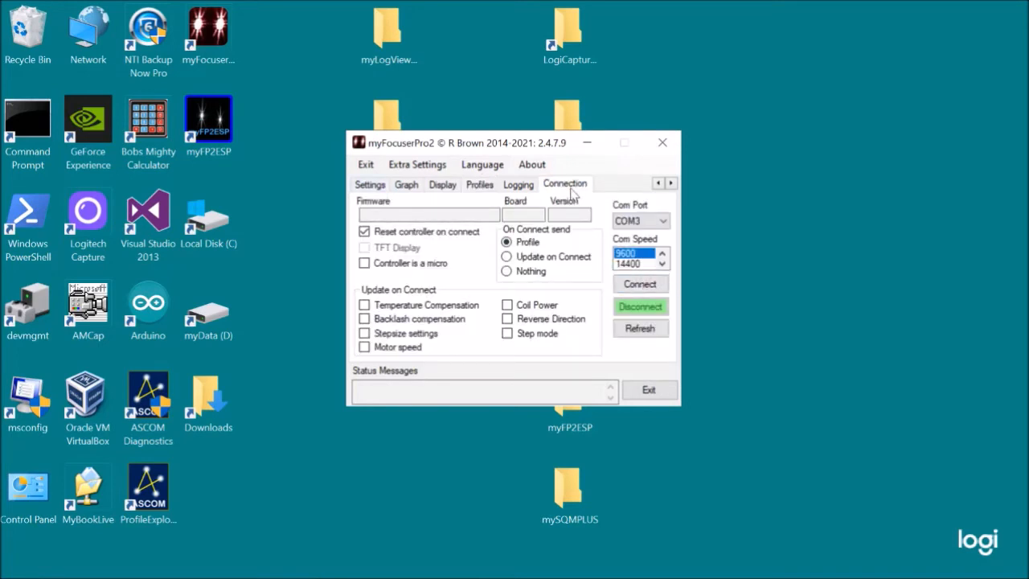
Enter Max Steps 34750 on the main focuser page.
{"action": "left_click", "coordinate": [670, 183]}
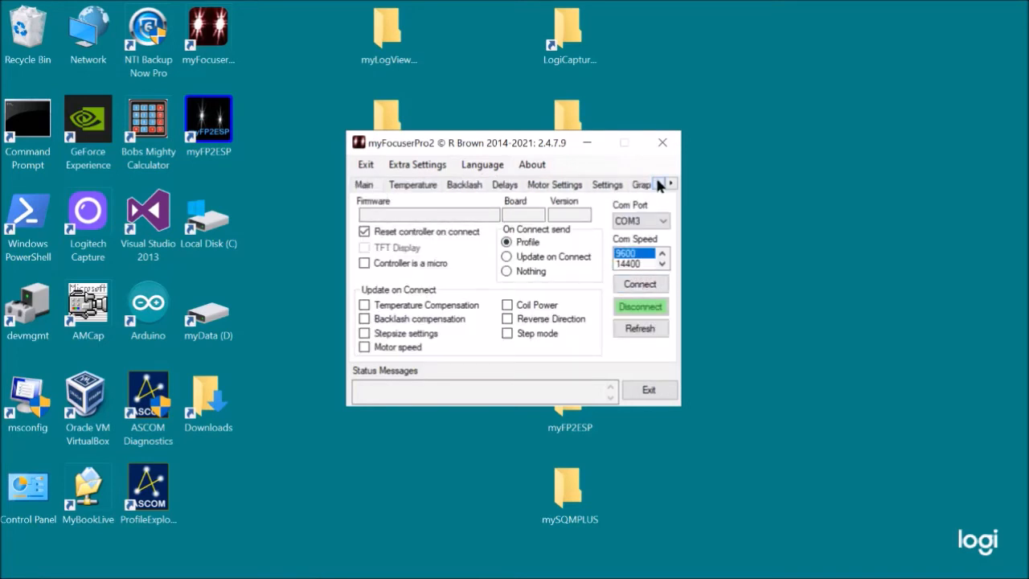
{"action": "left_click", "coordinate": [364, 184]}
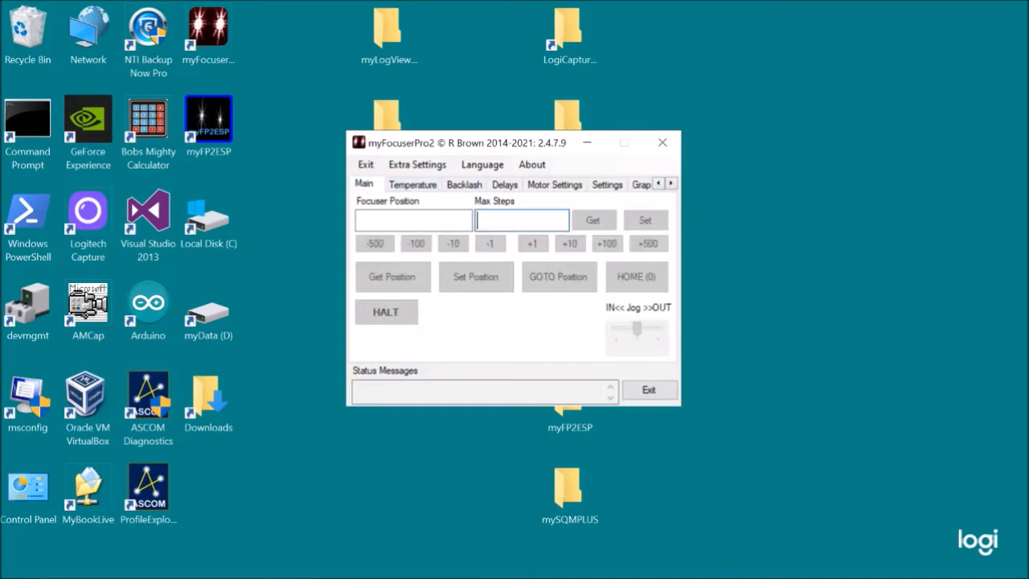
{"action": "mouse_move", "coordinate": [619, 276]}
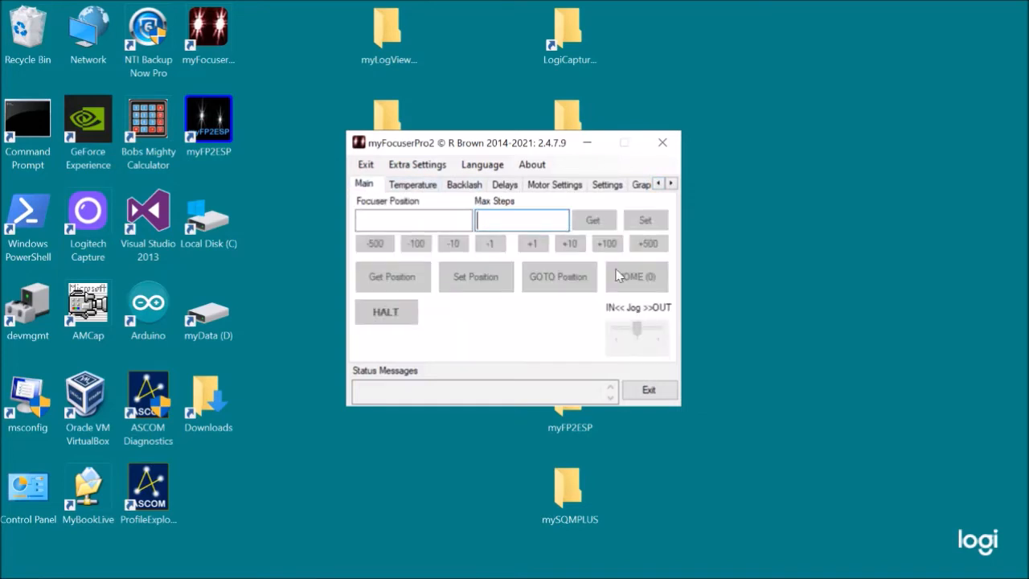
{"action": "type", "text": "34750"}
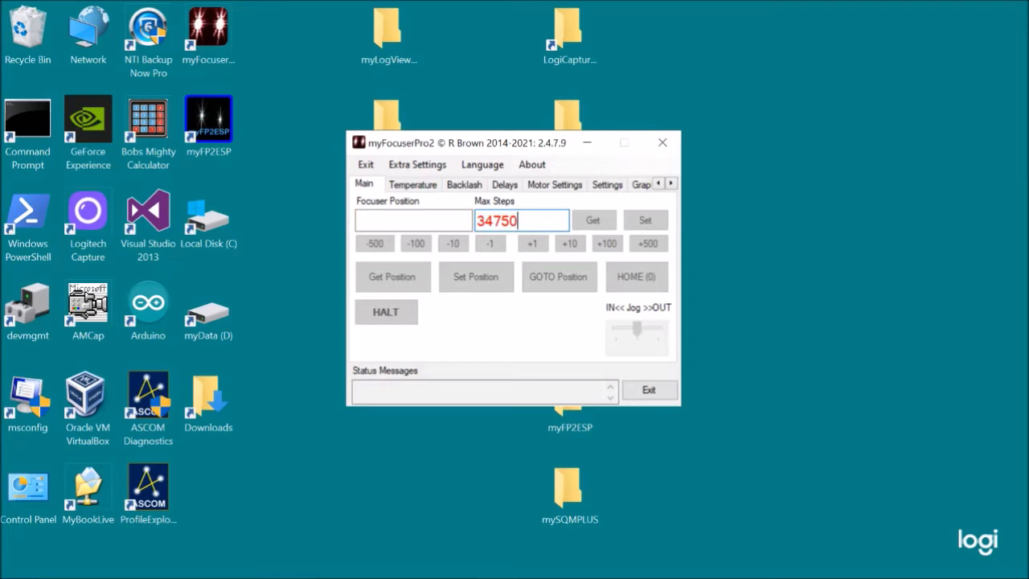
Set the temperature offset to -1.2 on the Temperature page.
{"action": "left_click", "coordinate": [412, 184]}
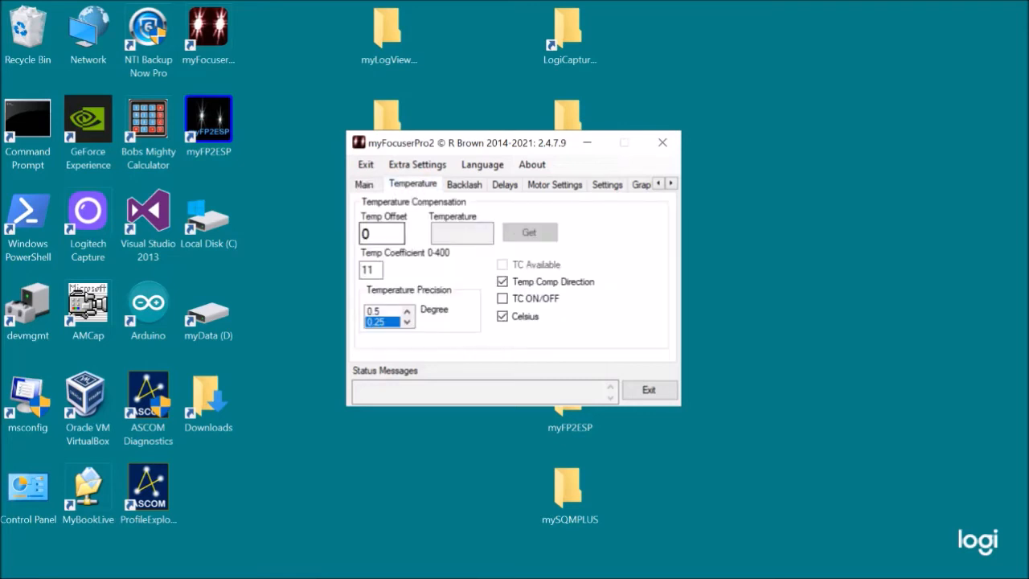
{"action": "type", "text": "-1"}
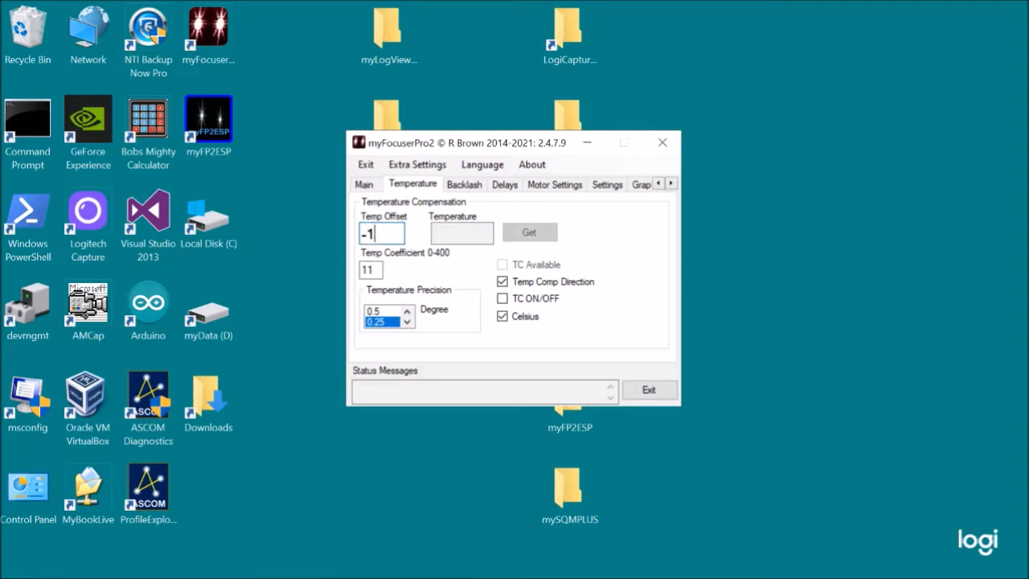
{"action": "type", "text": ".2"}
{"action": "left_click", "coordinate": [371, 269]}
{"action": "type", "text": "22"}
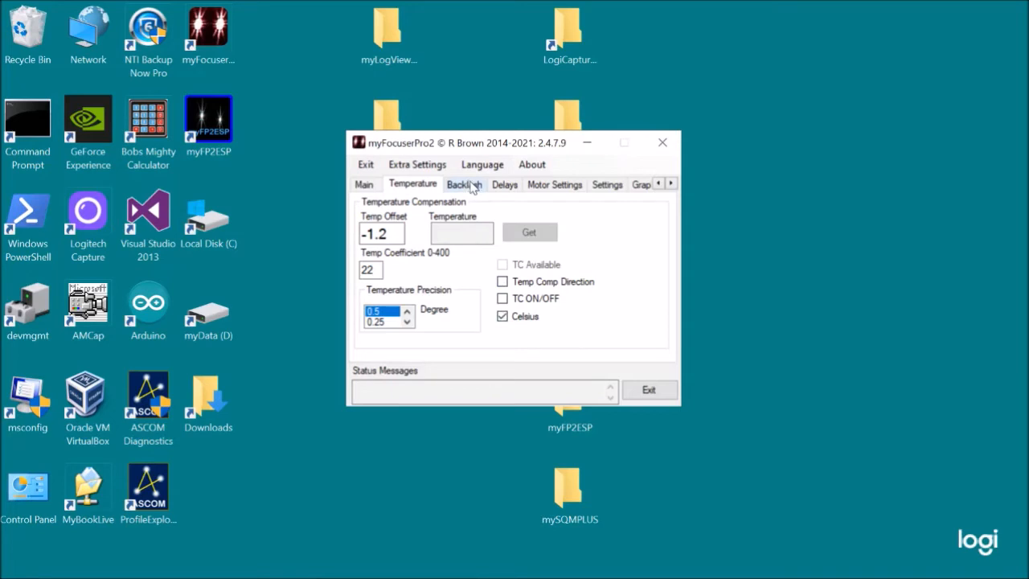
Review backlash and delay pages, then set motor speed Slow with step size 15.4 enabled.
{"action": "left_click", "coordinate": [465, 184]}
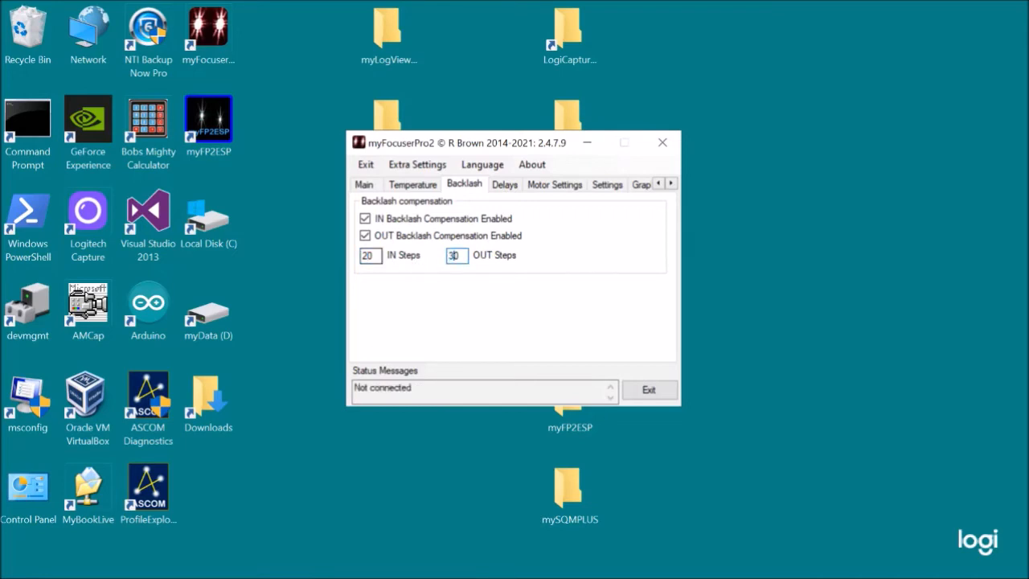
{"action": "left_click", "coordinate": [504, 184]}
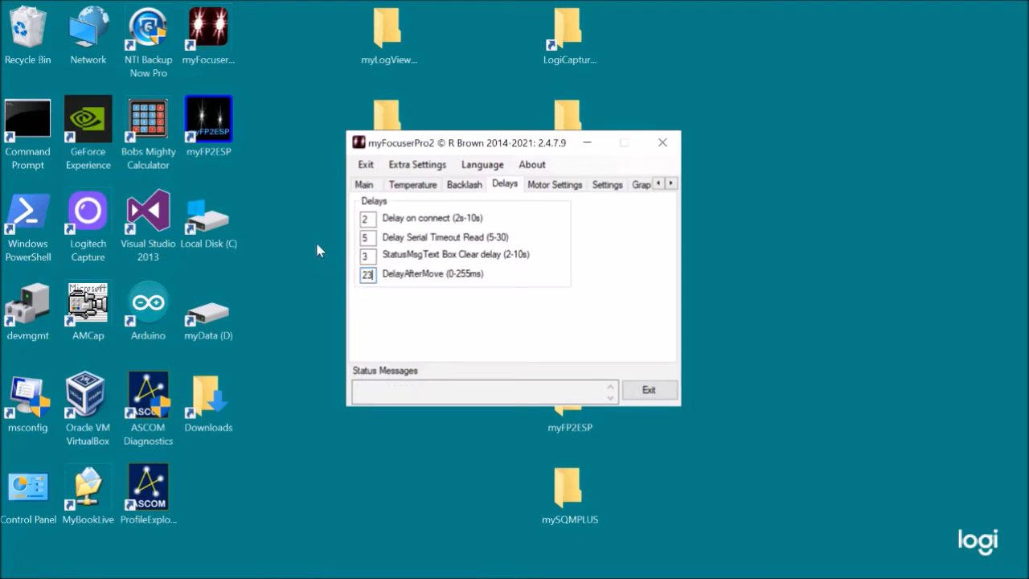
{"action": "left_click", "coordinate": [554, 184]}
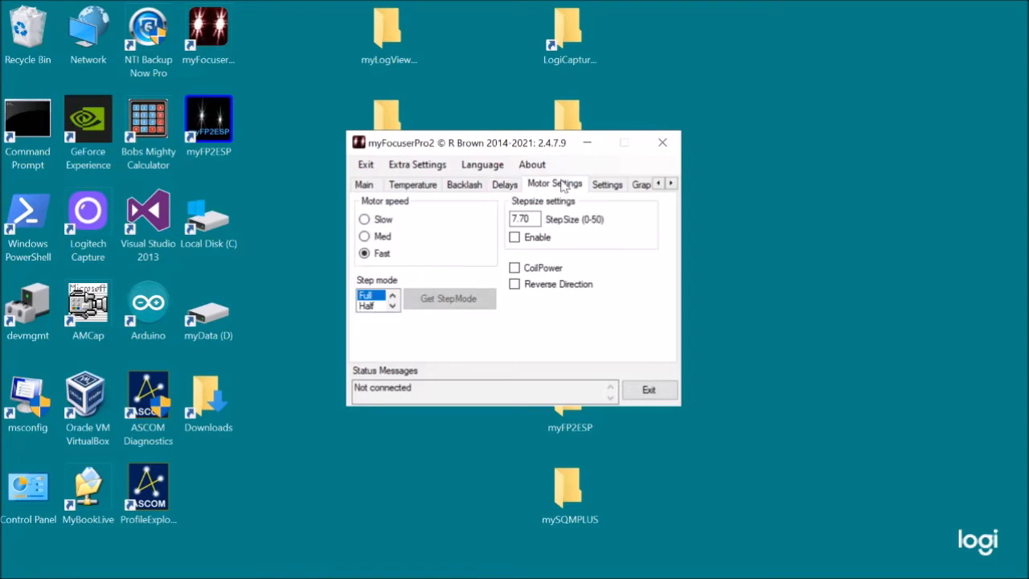
{"action": "left_click", "coordinate": [364, 219]}
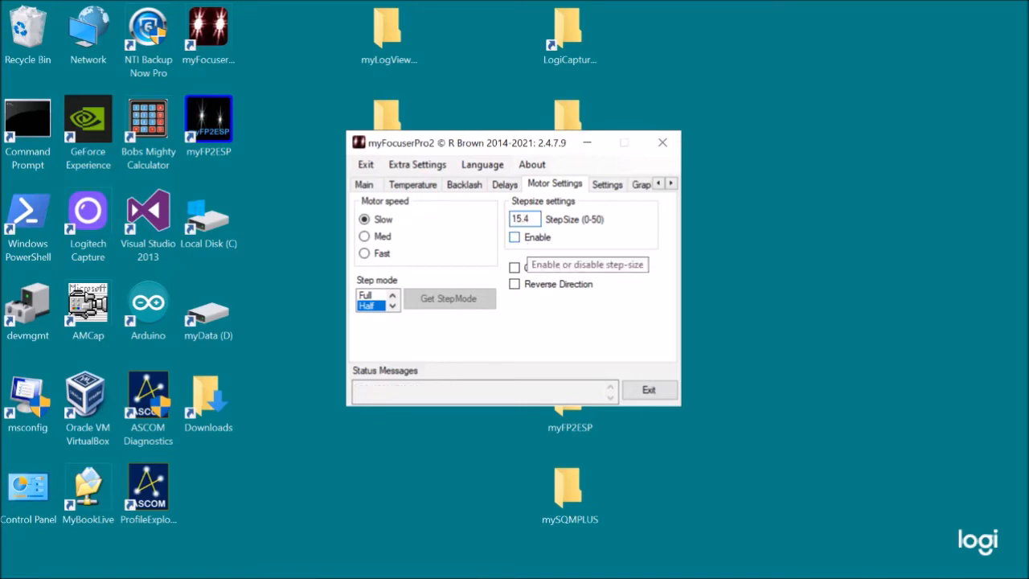
{"action": "left_click", "coordinate": [513, 236]}
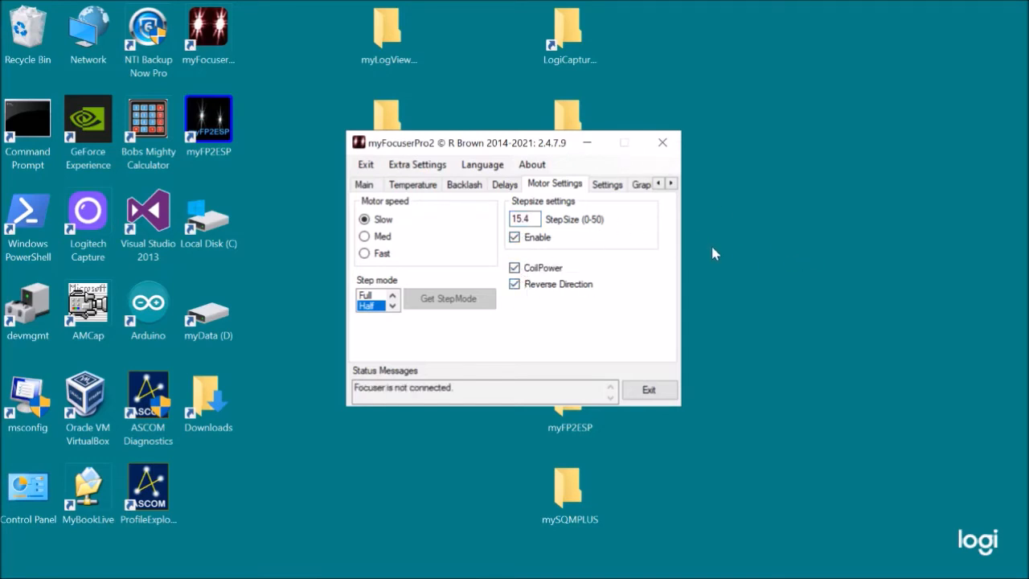
{"action": "left_click", "coordinate": [672, 183]}
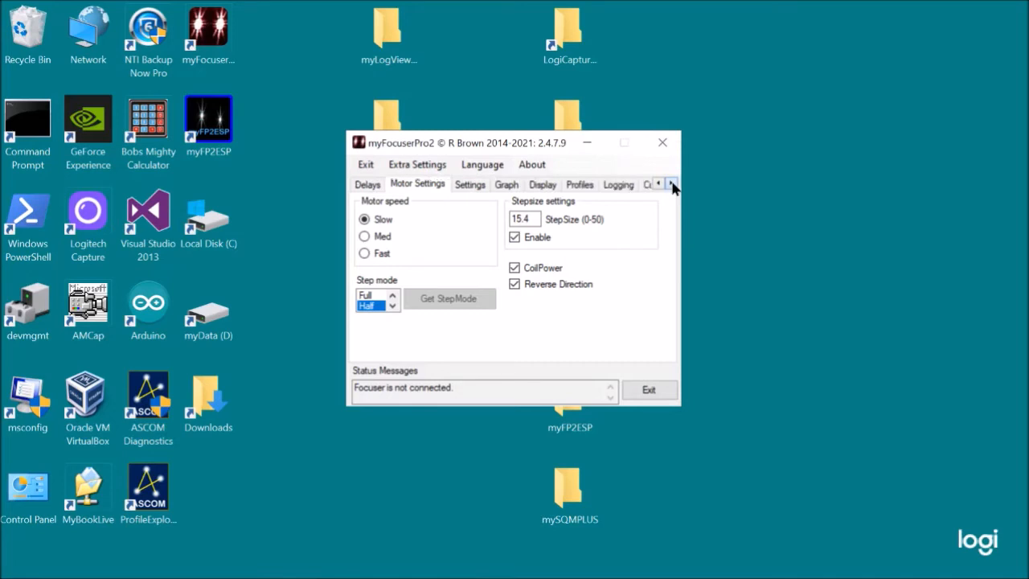
{"action": "left_click", "coordinate": [671, 184]}
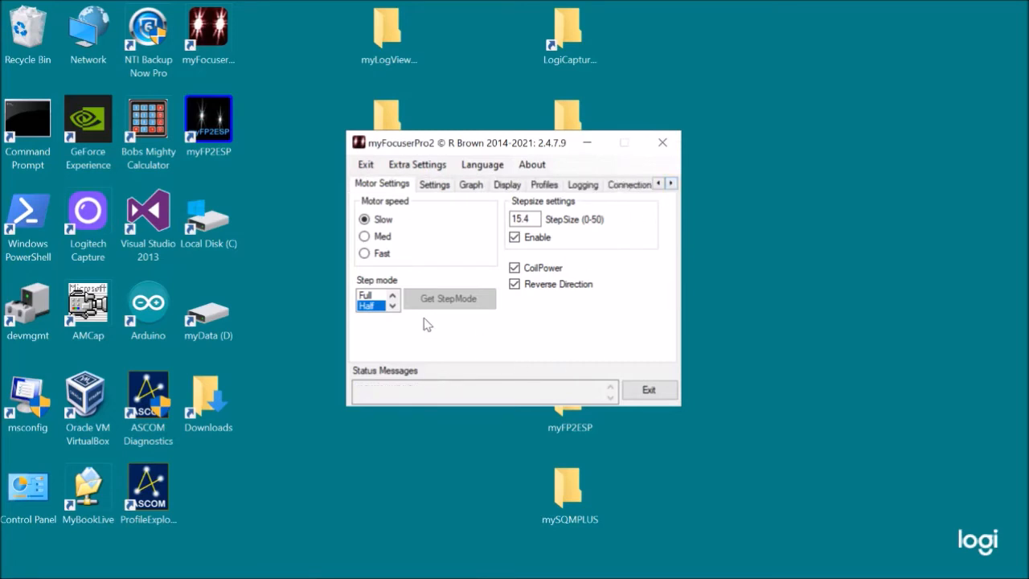
{"action": "mouse_move", "coordinate": [518, 181]}
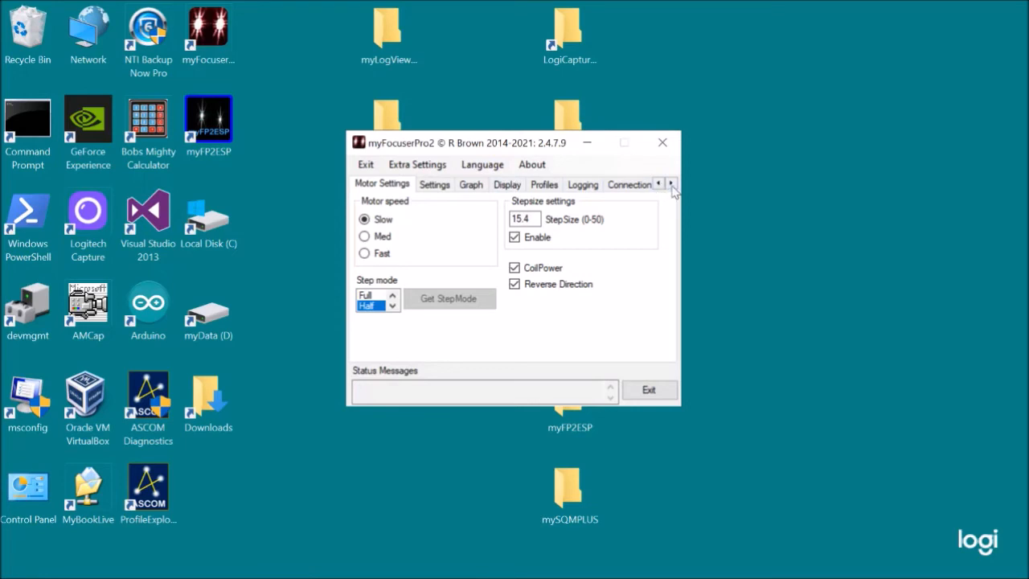
Briefly try Update on Connect, then reselect Profile as the on-connect action.
{"action": "left_click", "coordinate": [671, 183]}
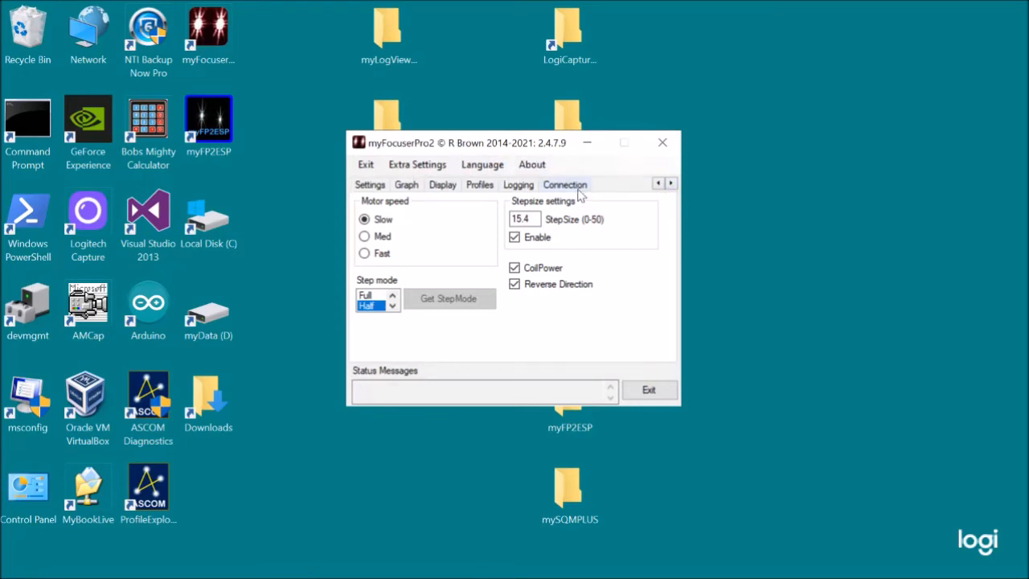
{"action": "left_click", "coordinate": [565, 185]}
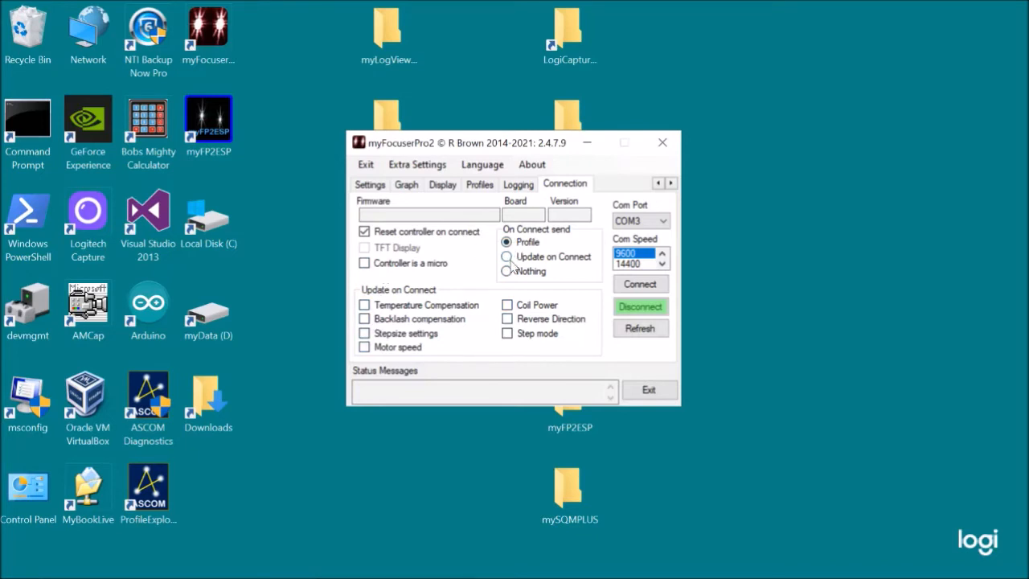
{"action": "left_click", "coordinate": [506, 256]}
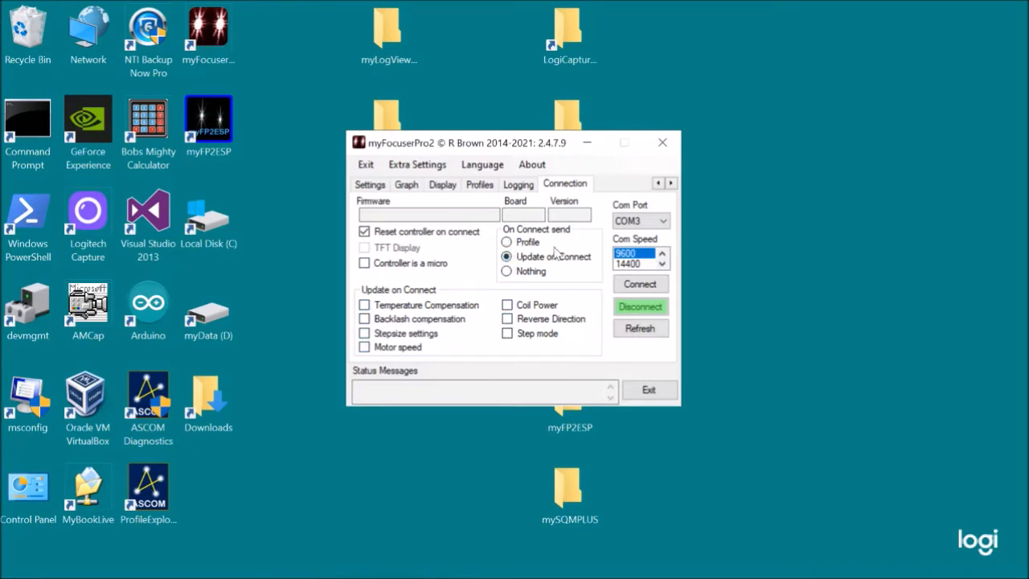
{"action": "left_click", "coordinate": [506, 242]}
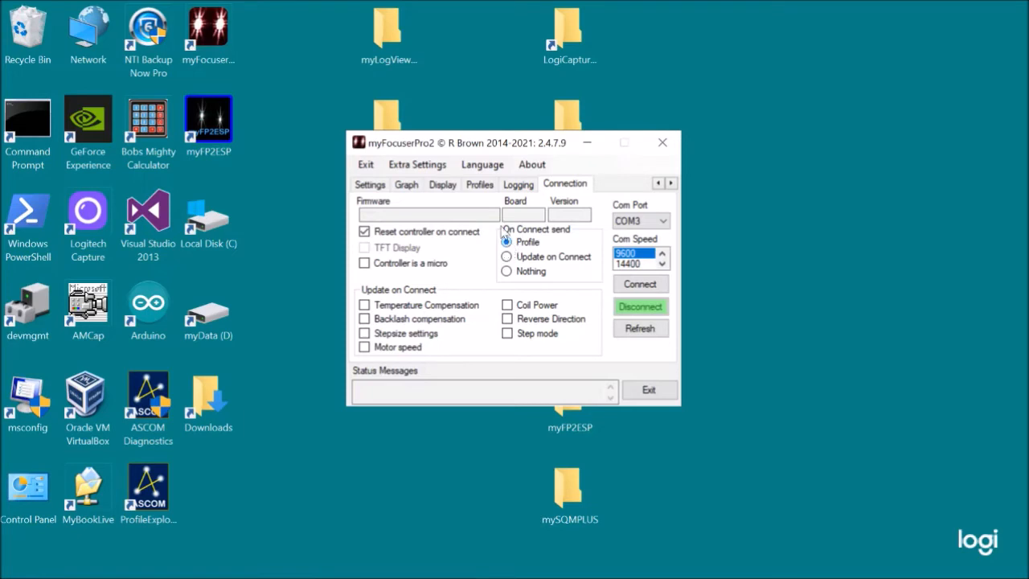
{"action": "left_click", "coordinate": [479, 184]}
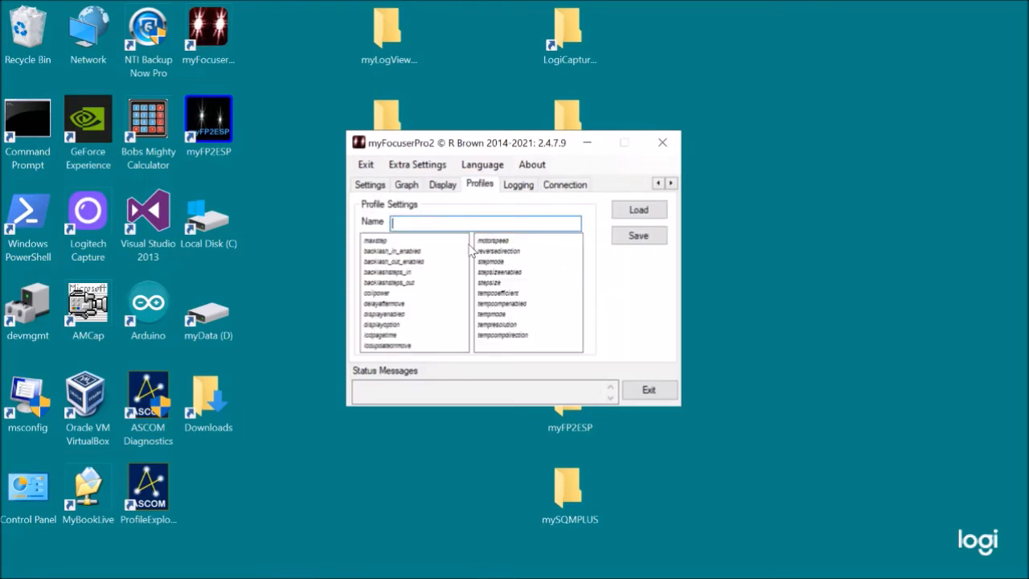
Name the profile newed80, remove the stray characters, and save it.
{"action": "type", "text": "newed80"}
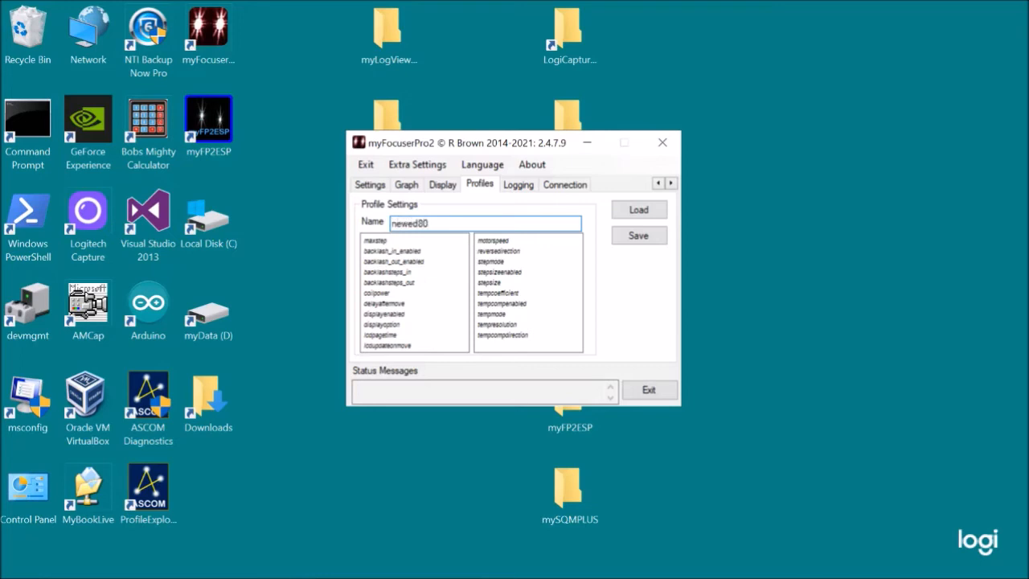
{"action": "type", "text": "txt"}
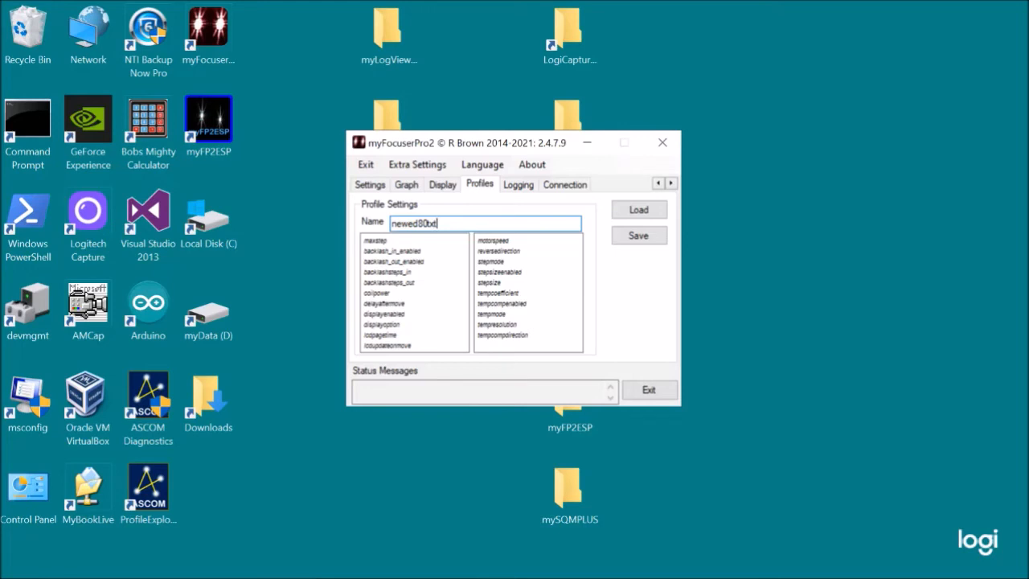
{"action": "key", "text": "BackSpace"}
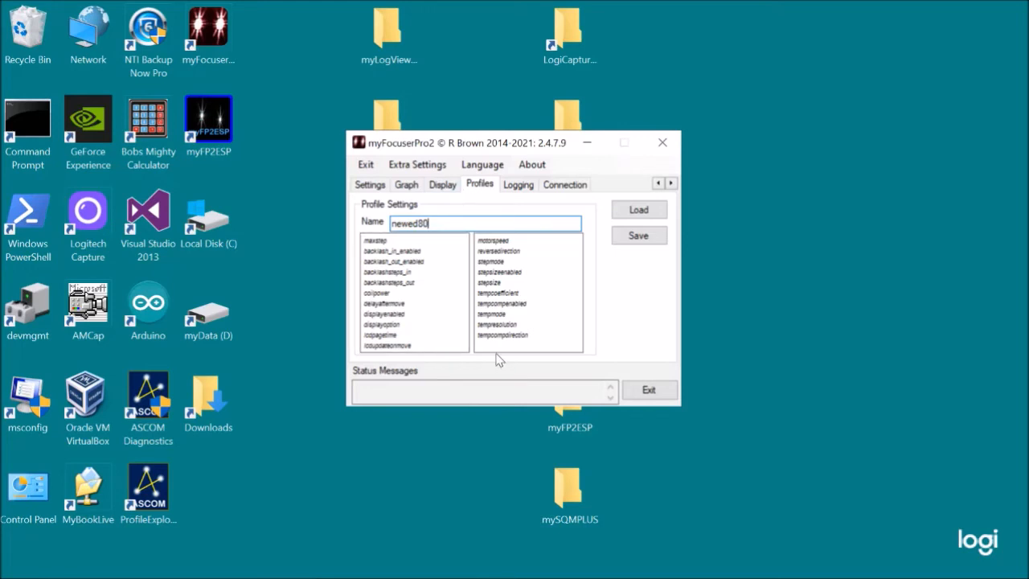
{"action": "left_click", "coordinate": [638, 234]}
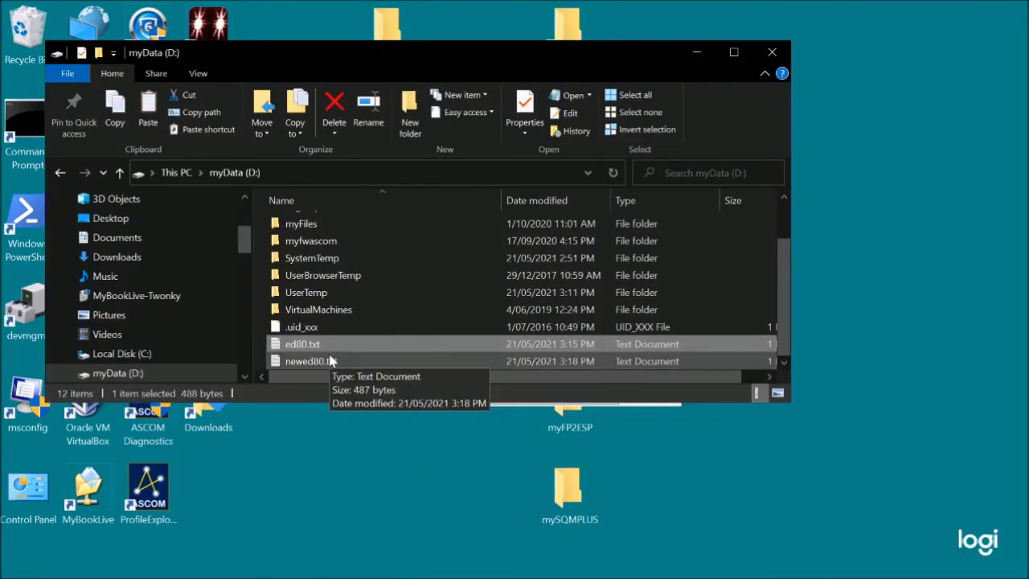
Open newed80.txt from myData (D:) in Notepad, showing MaxSteps=34750 and StepSize=15.4.
{"action": "double_click", "coordinate": [310, 360]}
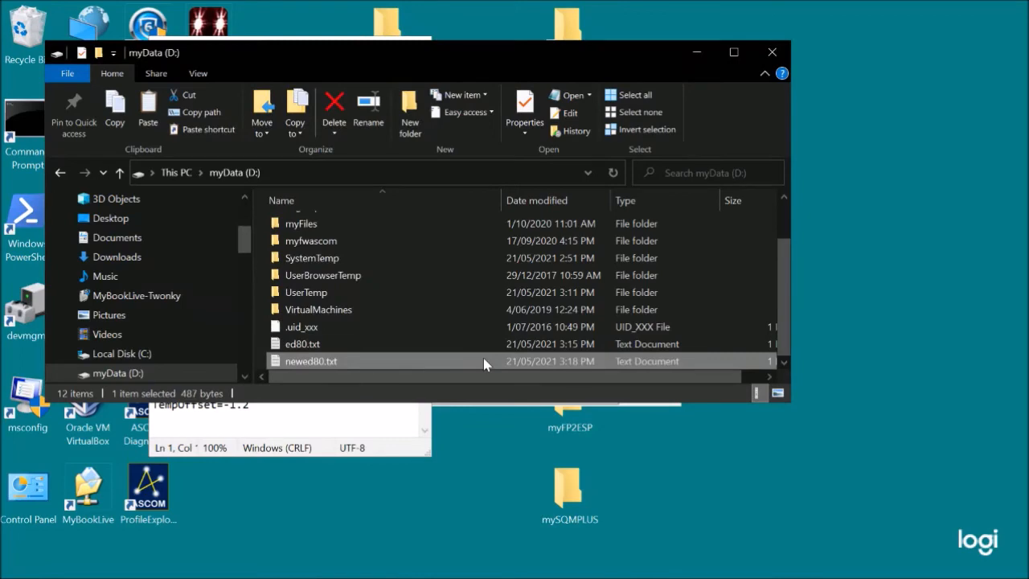
{"action": "mouse_move", "coordinate": [404, 371]}
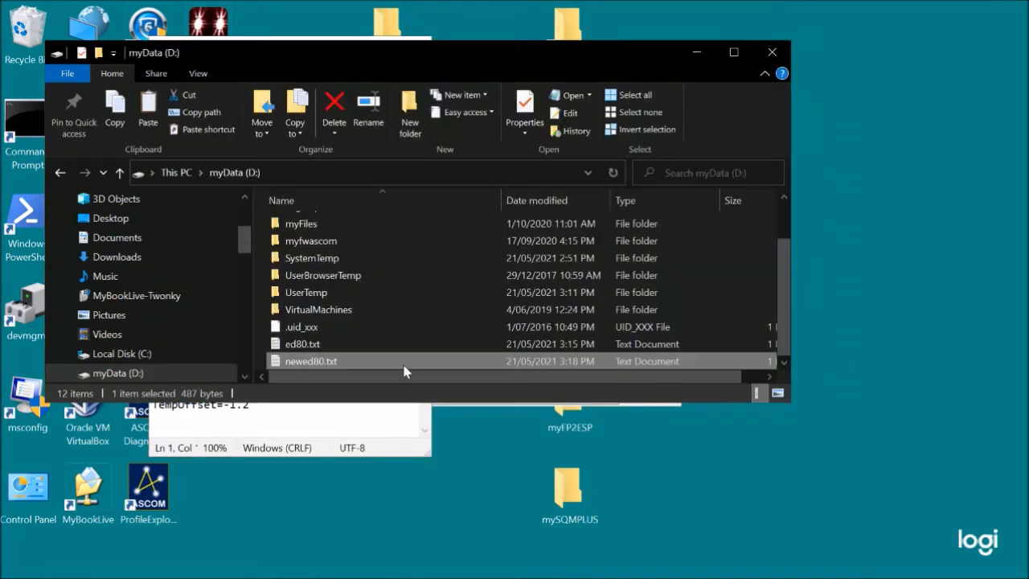
{"action": "double_click", "coordinate": [302, 343]}
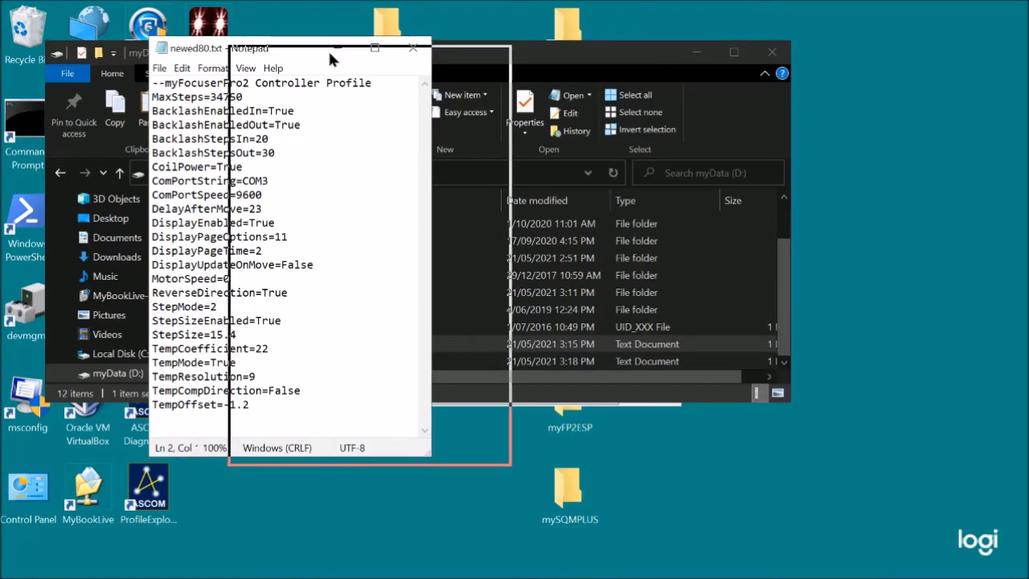
Move Notepad to the right side and bring myFocuserPro2 back to the front.
{"action": "left_click_drag", "start_coordinate": [289, 49], "coordinate": [855, 38]}
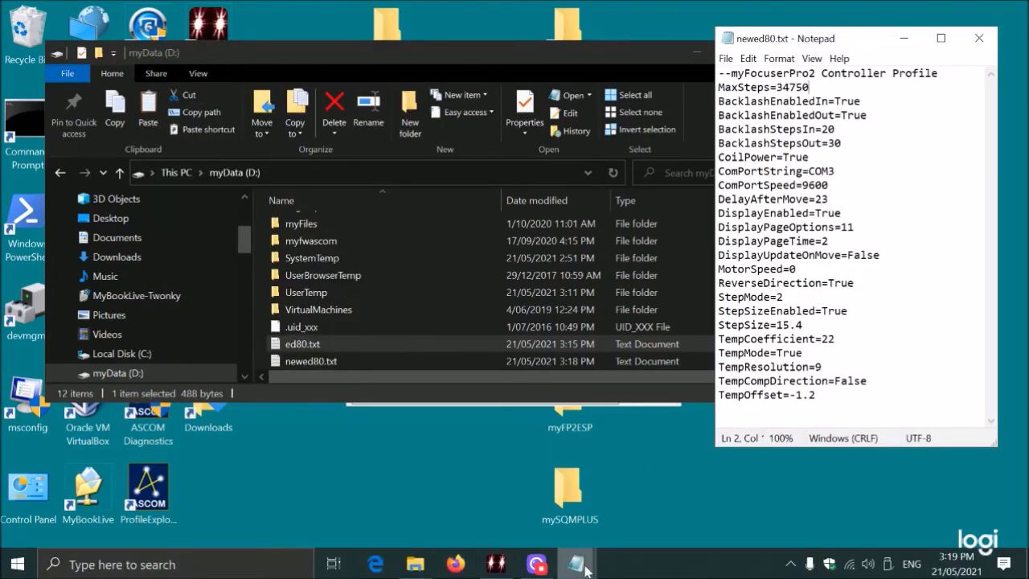
{"action": "mouse_move", "coordinate": [575, 564]}
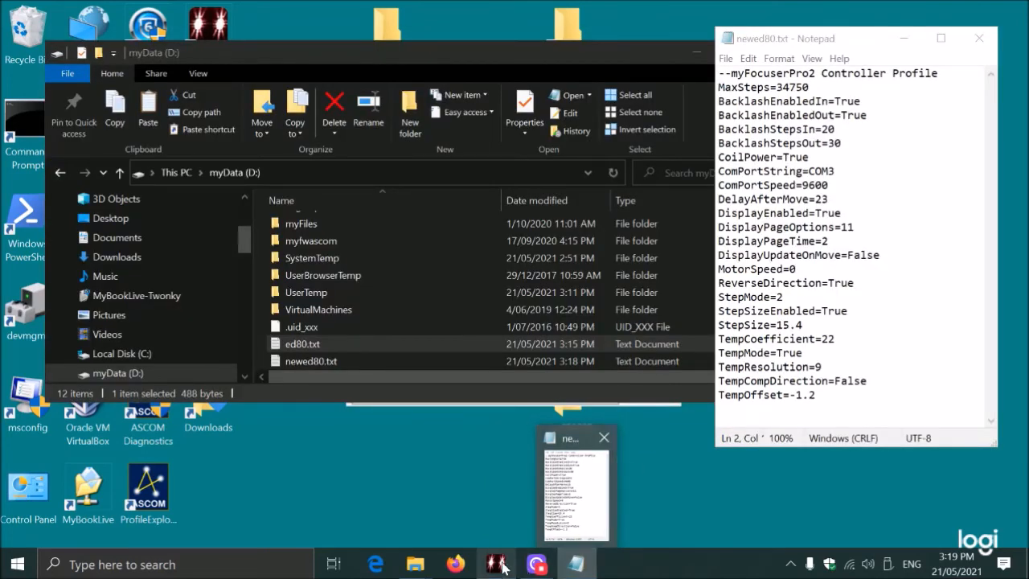
{"action": "left_click", "coordinate": [574, 483]}
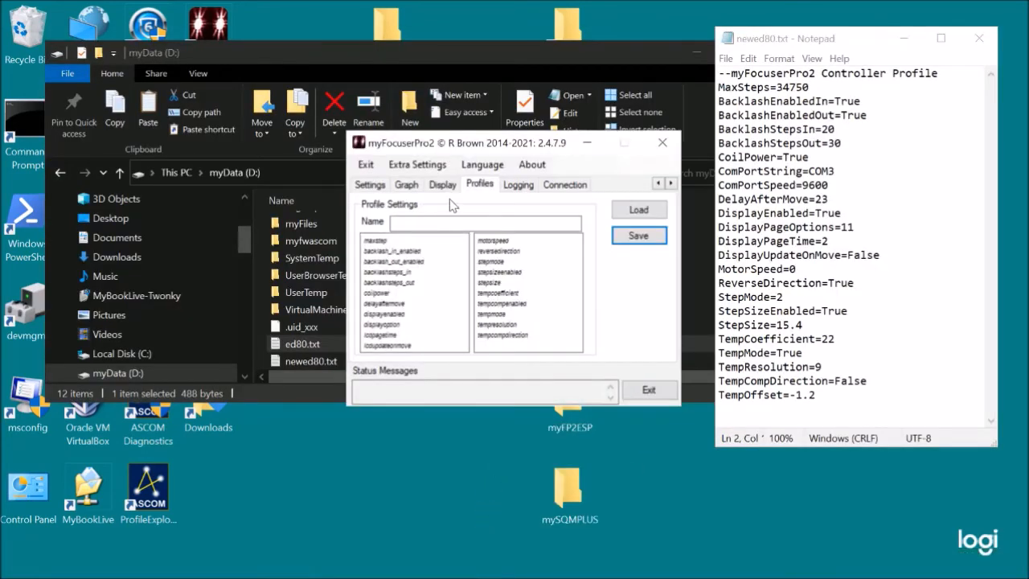
Load the saved profile and connect, getting firmware myFP2MDRV8825 v309, position 5000.
{"action": "left_click", "coordinate": [637, 209]}
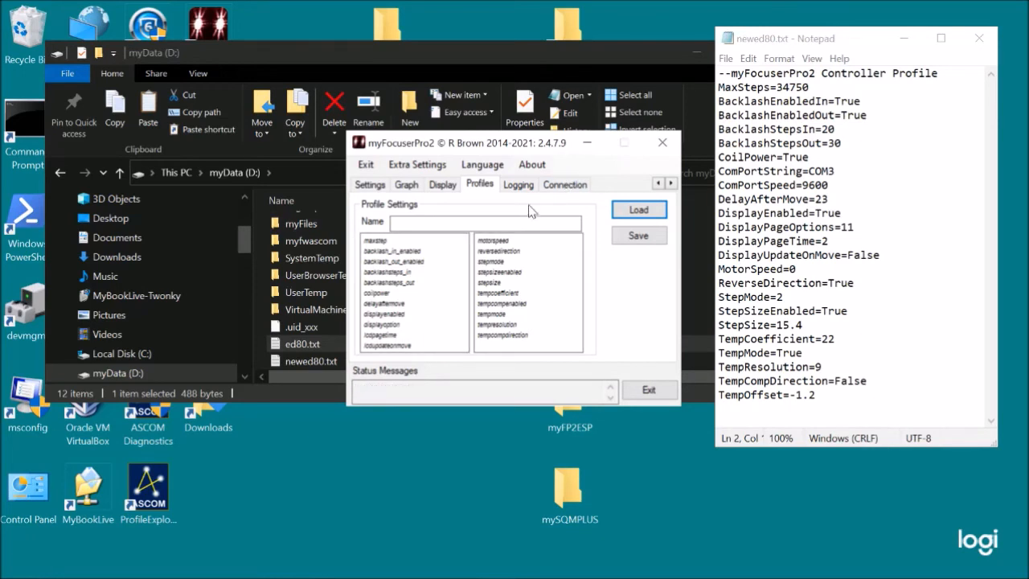
{"action": "left_click", "coordinate": [564, 184]}
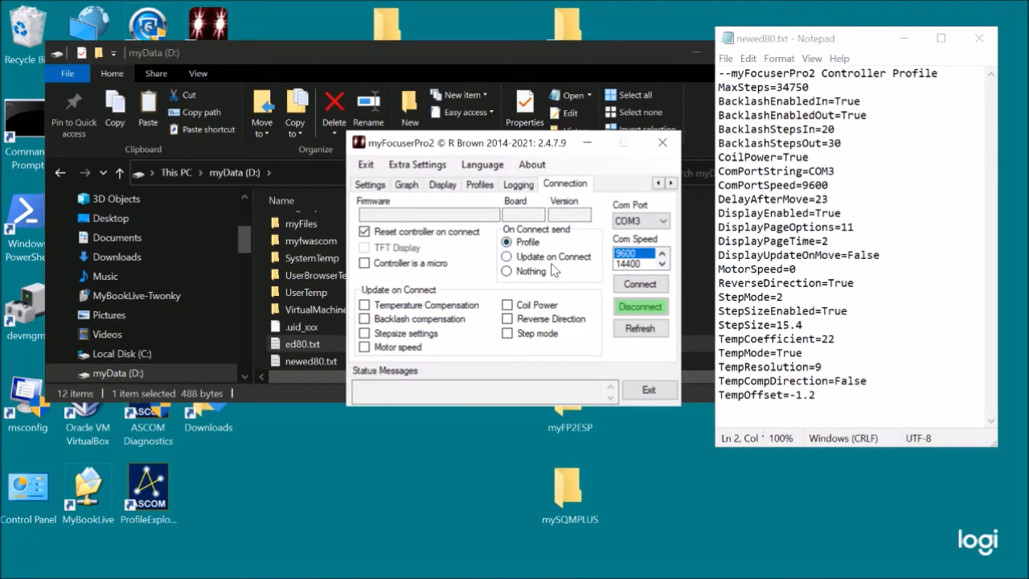
{"action": "mouse_move", "coordinate": [641, 283]}
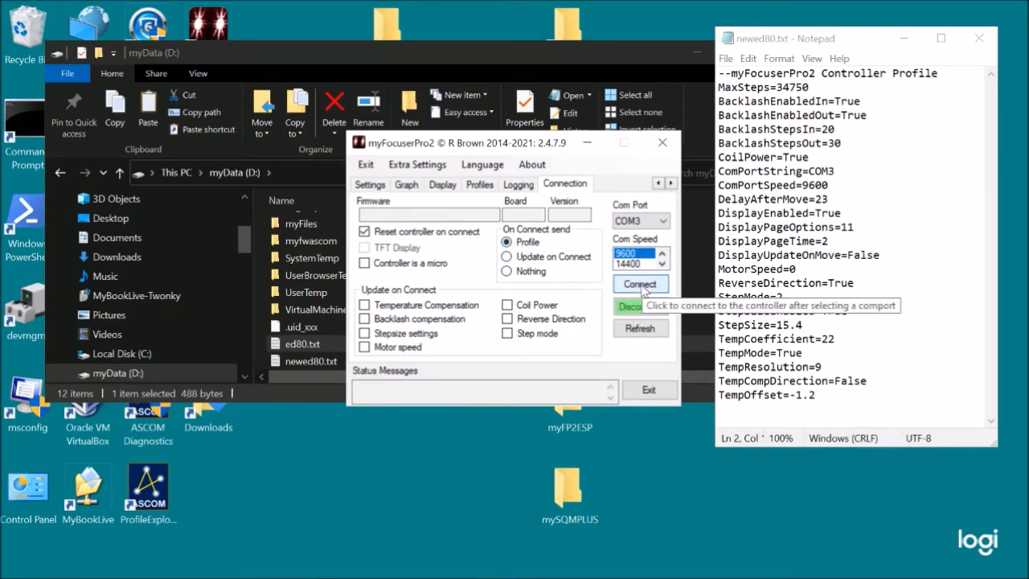
{"action": "left_click", "coordinate": [640, 283]}
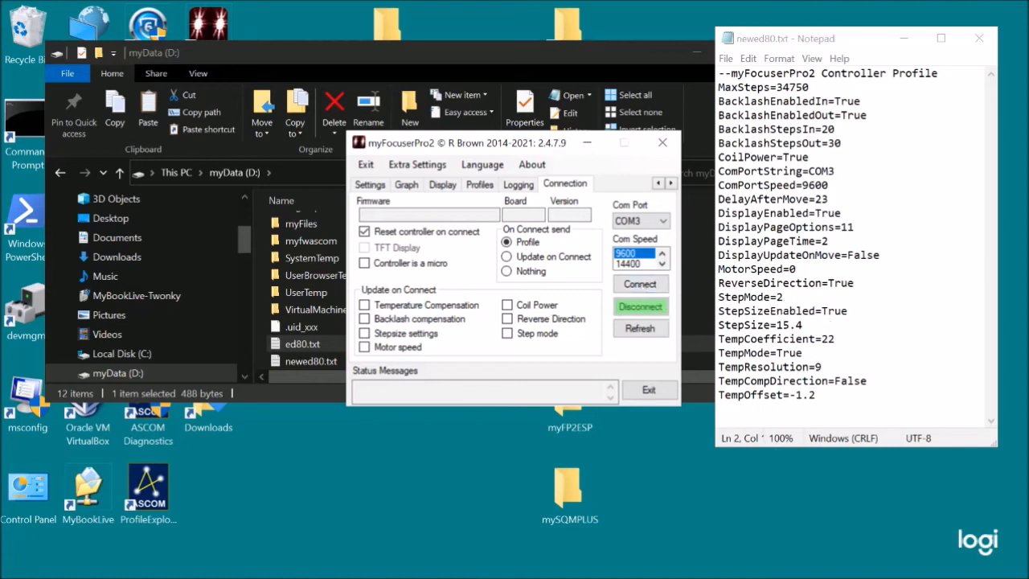
{"action": "mouse_move", "coordinate": [640, 283]}
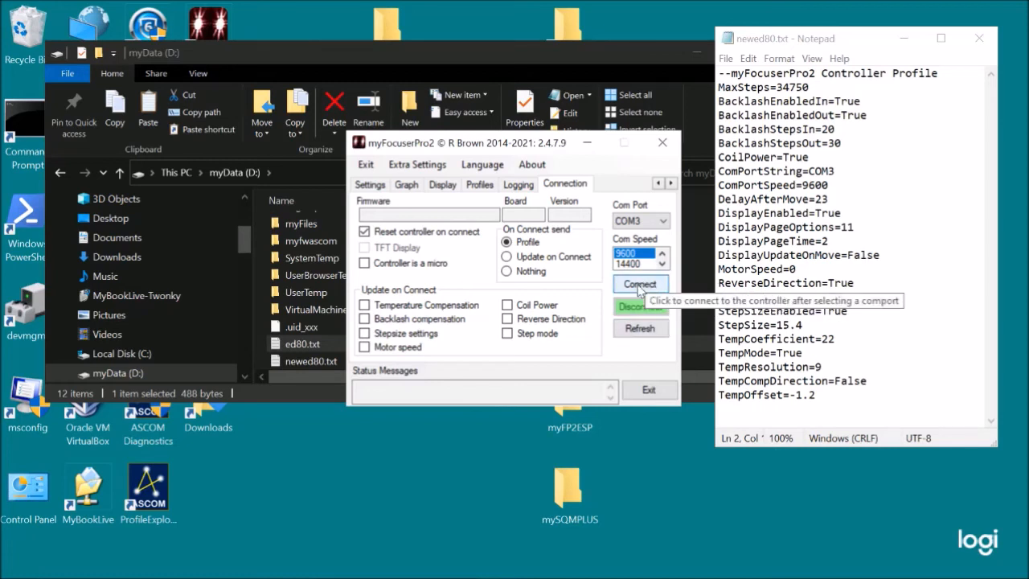
{"action": "left_click", "coordinate": [640, 284]}
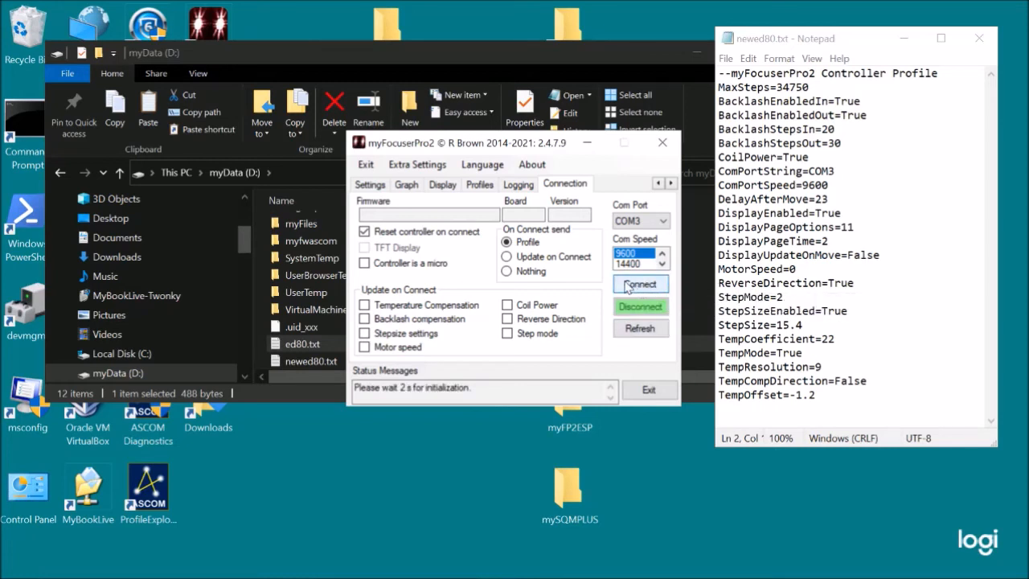
{"action": "left_click", "coordinate": [639, 284]}
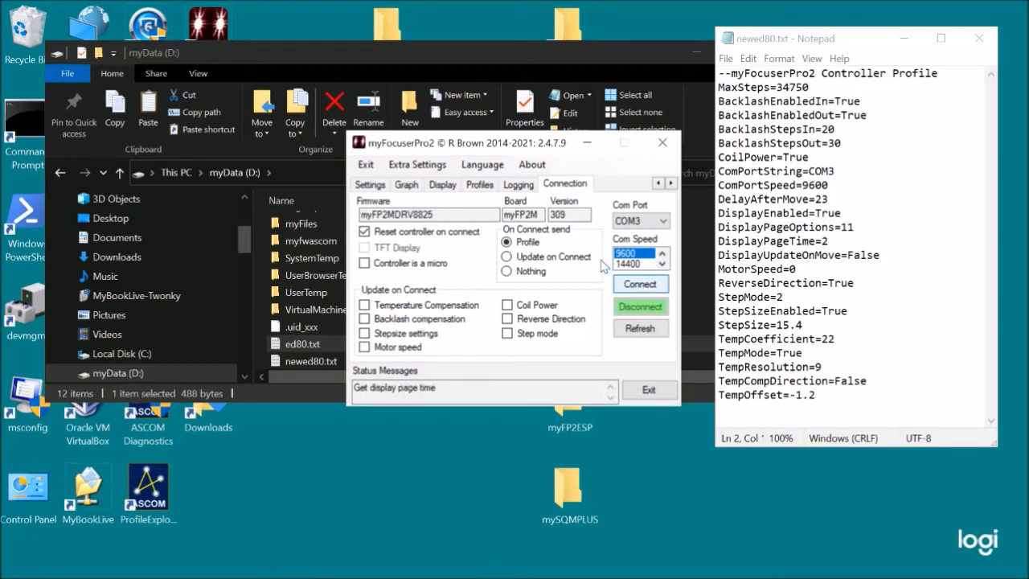
{"action": "left_click", "coordinate": [640, 284]}
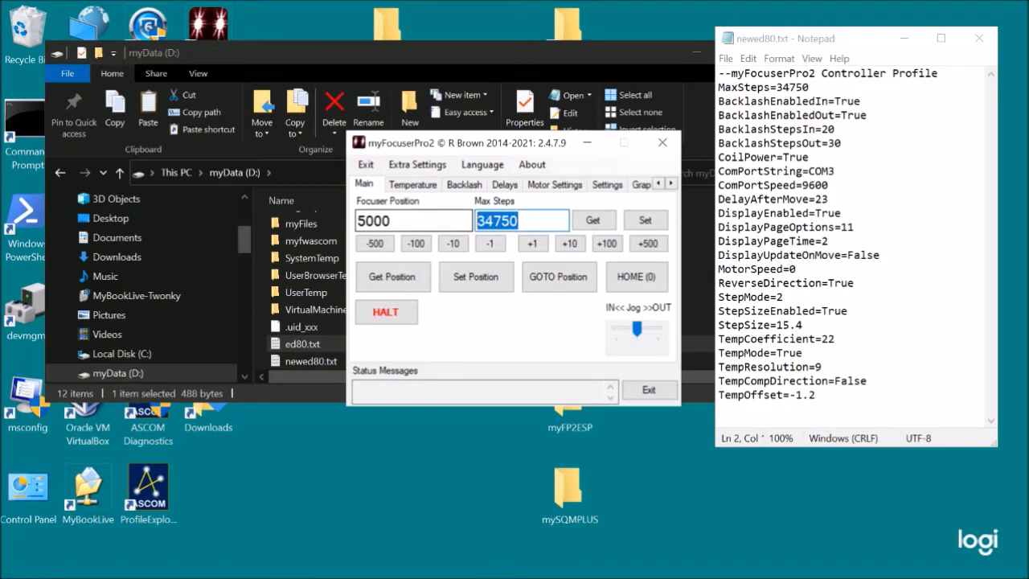
Compare the controller's temperature settings with the profile's TempCoefficient=22 line in Notepad.
{"action": "left_click", "coordinate": [412, 184]}
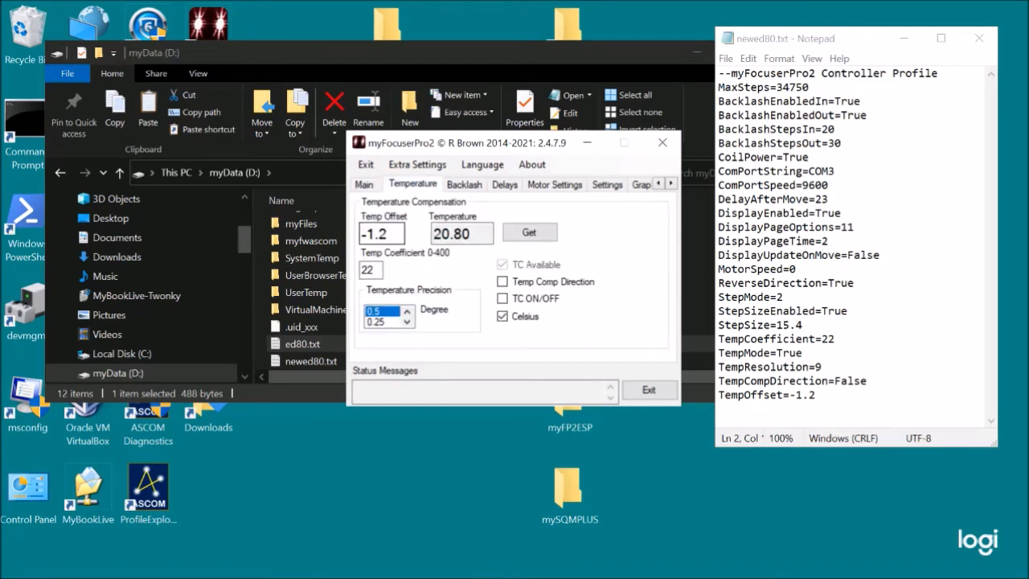
{"action": "triple_click", "coordinate": [382, 233]}
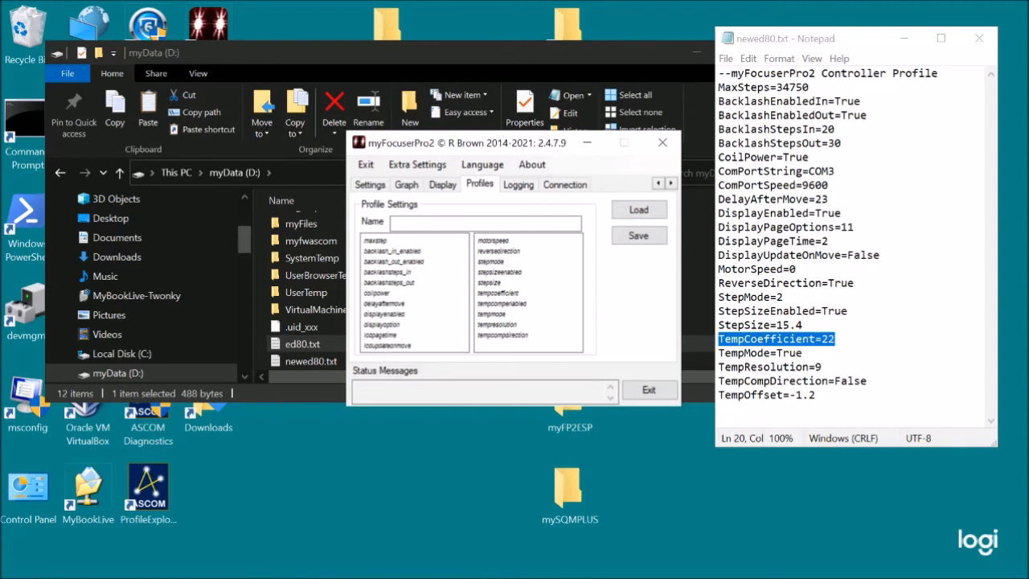
{"action": "mouse_move", "coordinate": [635, 273]}
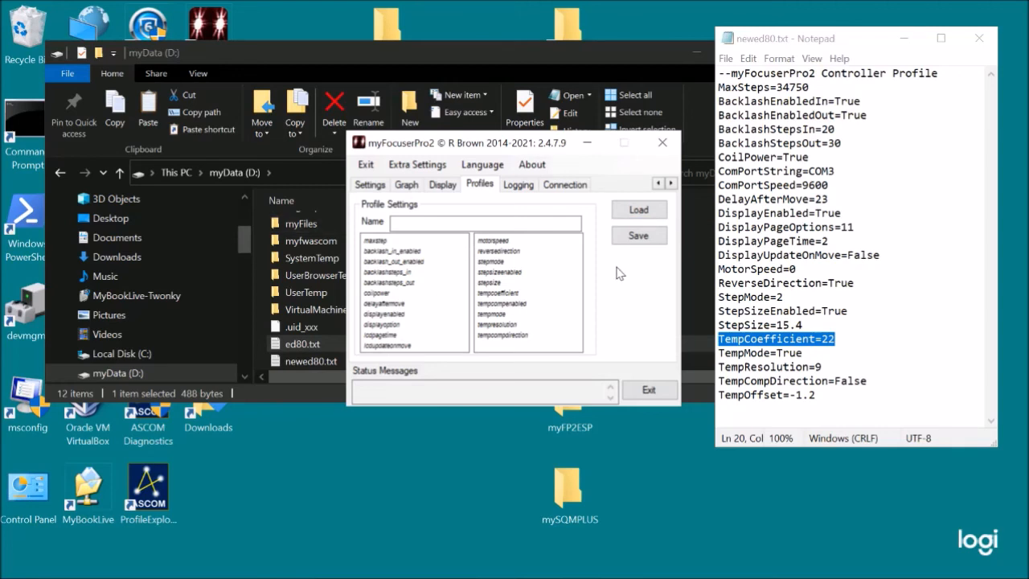
{"action": "mouse_move", "coordinate": [605, 262]}
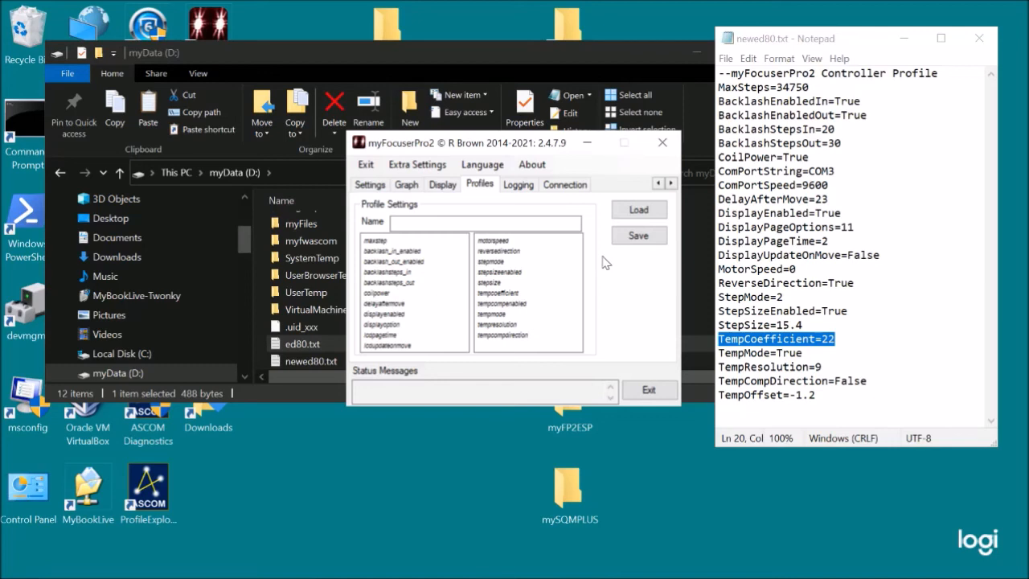
{"action": "mouse_move", "coordinate": [368, 157]}
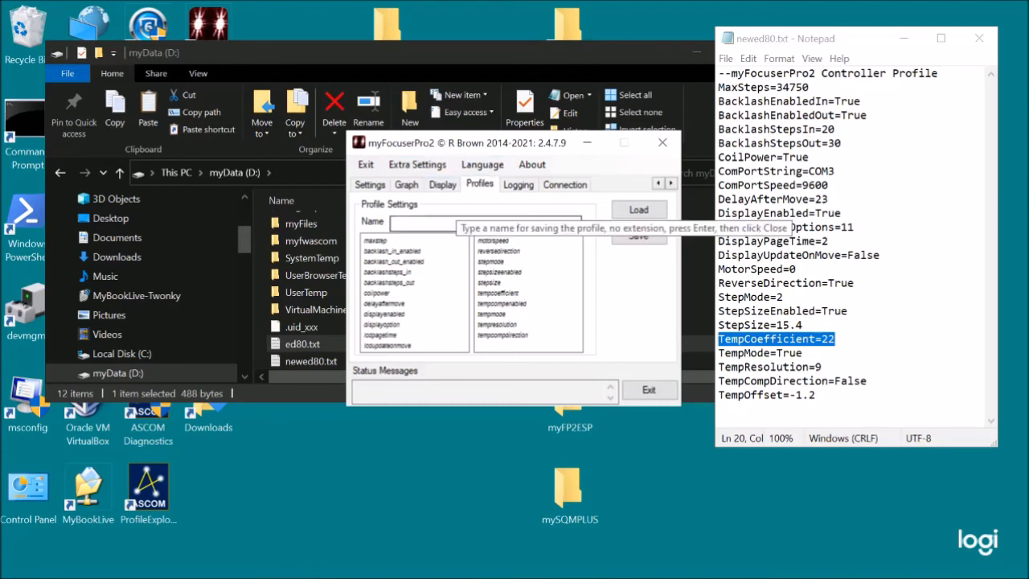
Attempt to load a saved profile, which is refused while connected.
{"action": "left_click", "coordinate": [482, 222]}
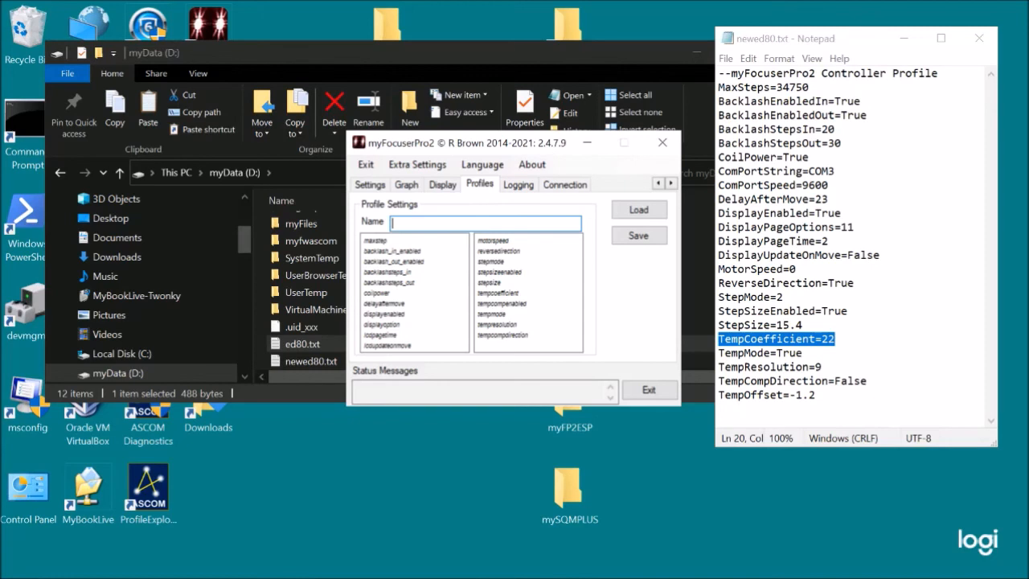
{"action": "left_click", "coordinate": [638, 209]}
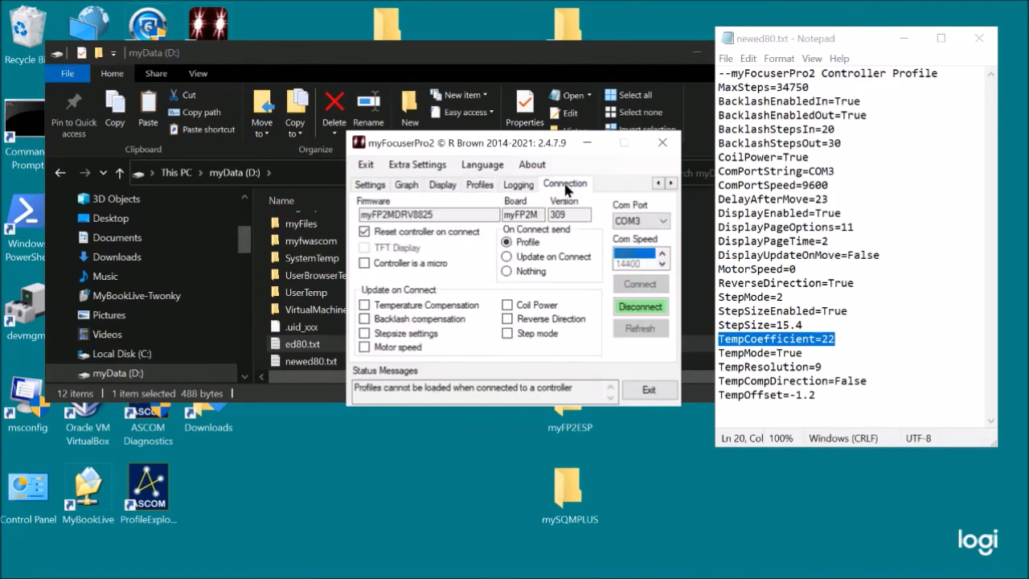
Disconnect from COM3, load D:\newed80.txt as the profile, and return to Connection.
{"action": "left_click", "coordinate": [639, 306]}
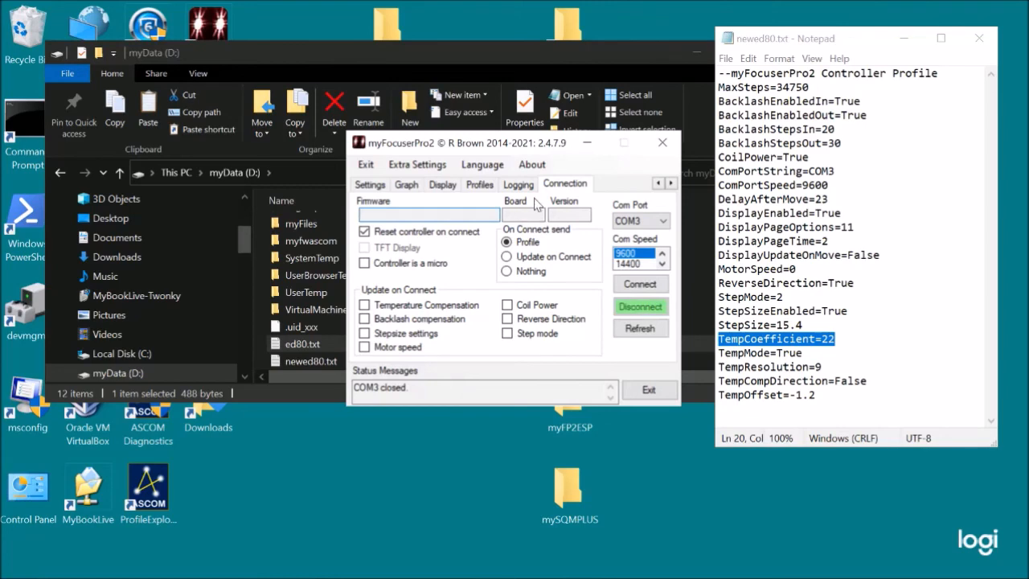
{"action": "left_click", "coordinate": [479, 184]}
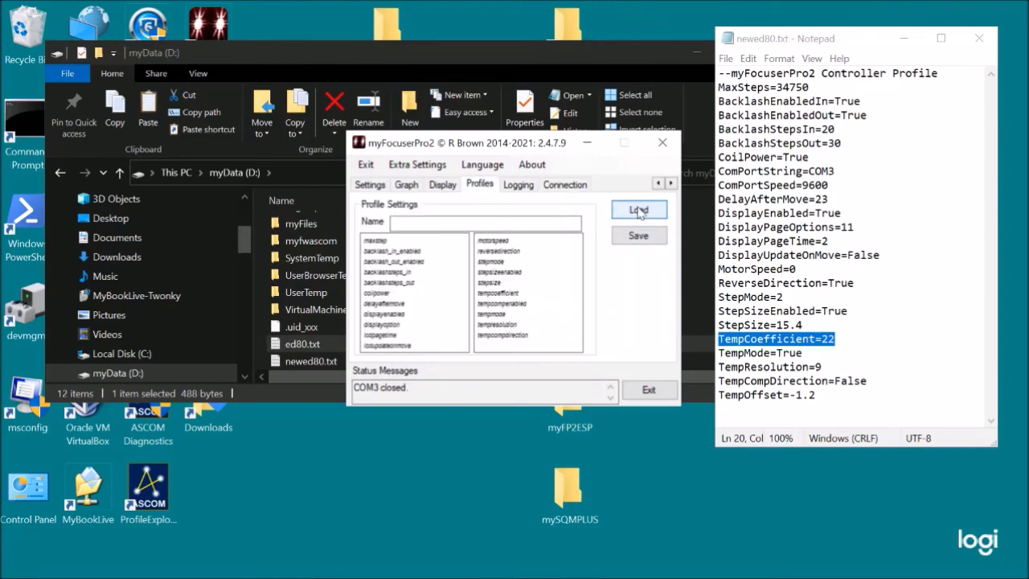
{"action": "left_click", "coordinate": [638, 210]}
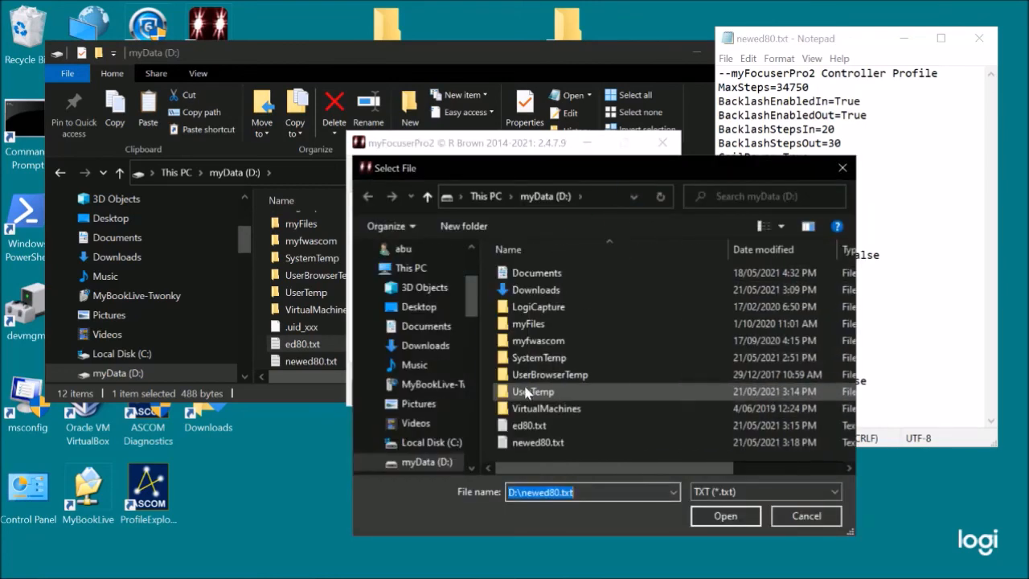
{"action": "left_click", "coordinate": [724, 515]}
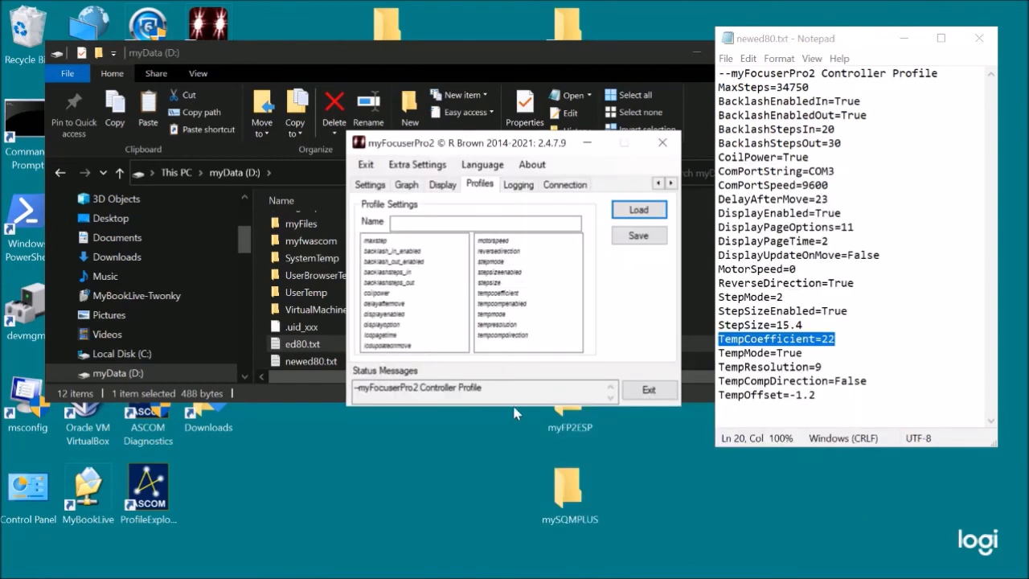
{"action": "left_click", "coordinate": [564, 184]}
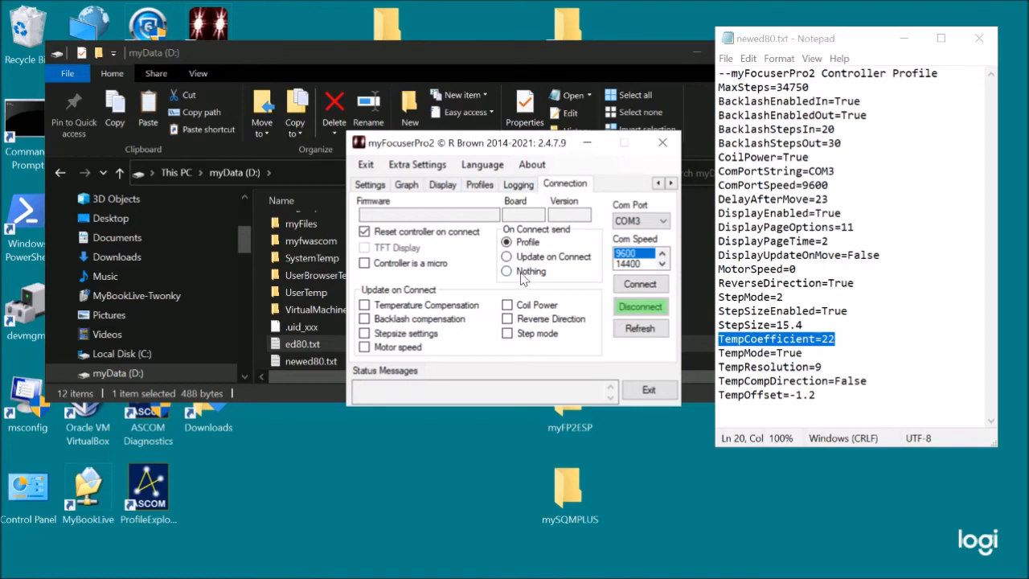
Set On Connect send to Nothing and show the Motor Settings page.
{"action": "left_click", "coordinate": [506, 271]}
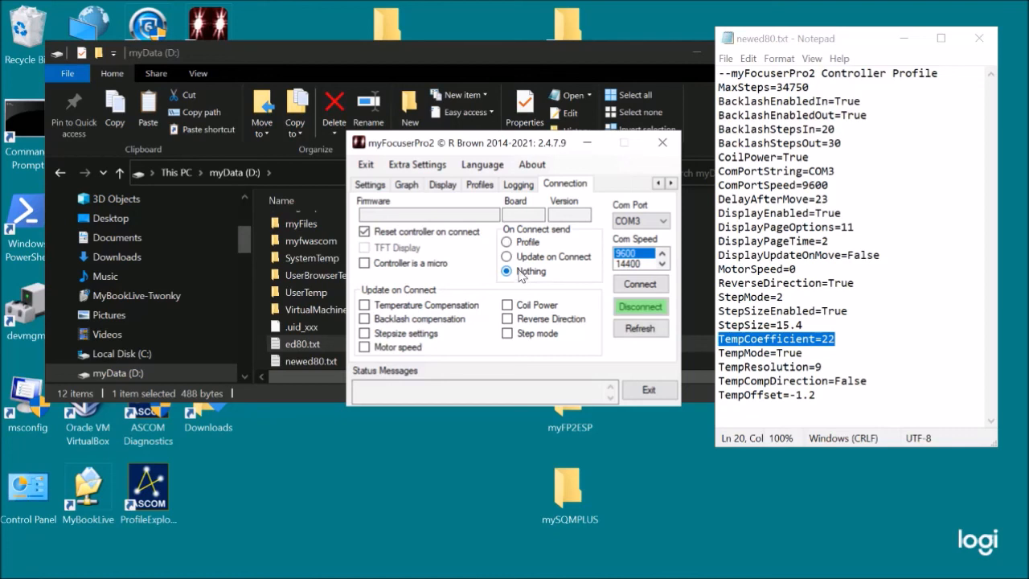
{"action": "mouse_move", "coordinate": [559, 274]}
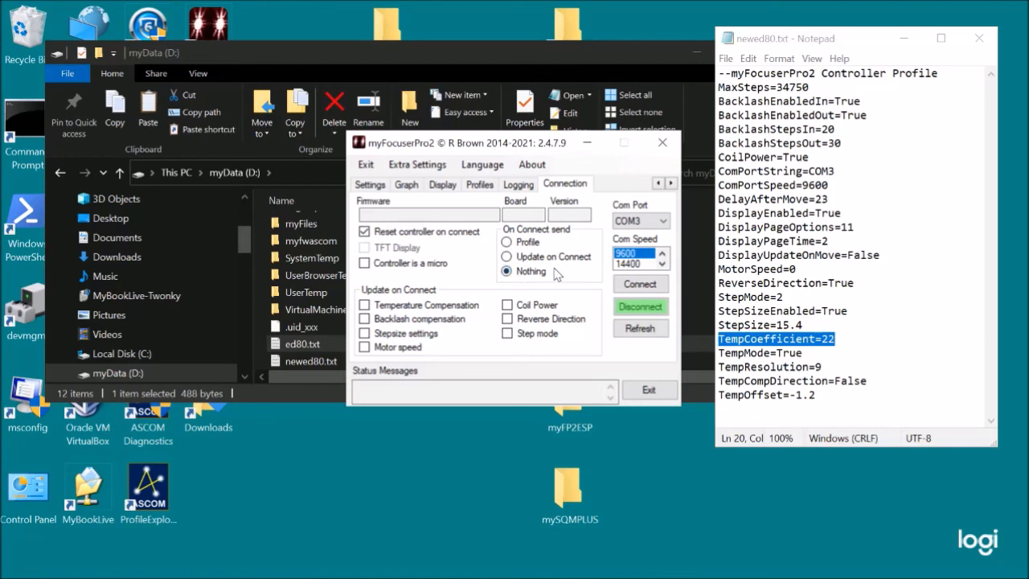
{"action": "mouse_move", "coordinate": [507, 290]}
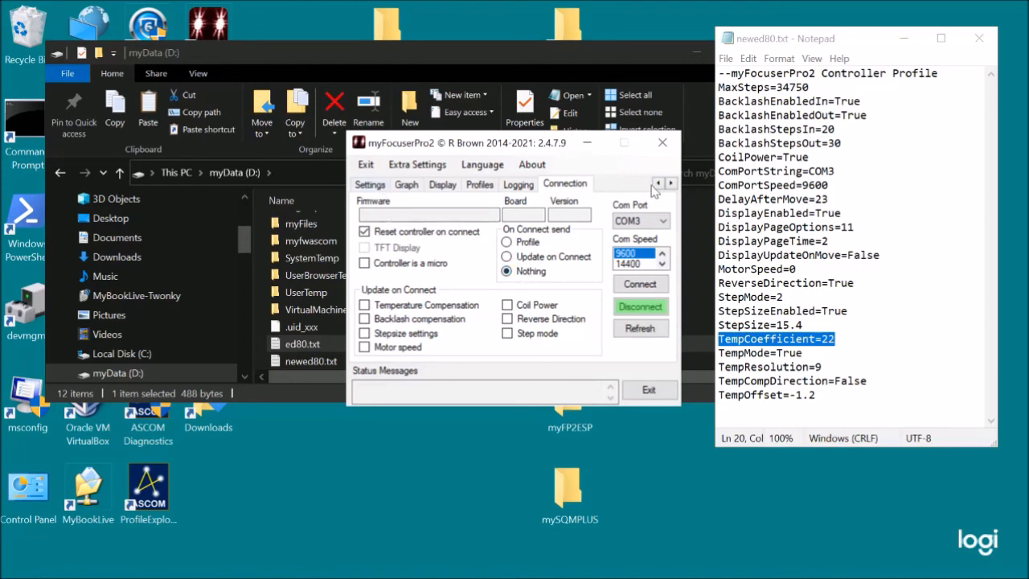
{"action": "left_click", "coordinate": [657, 183]}
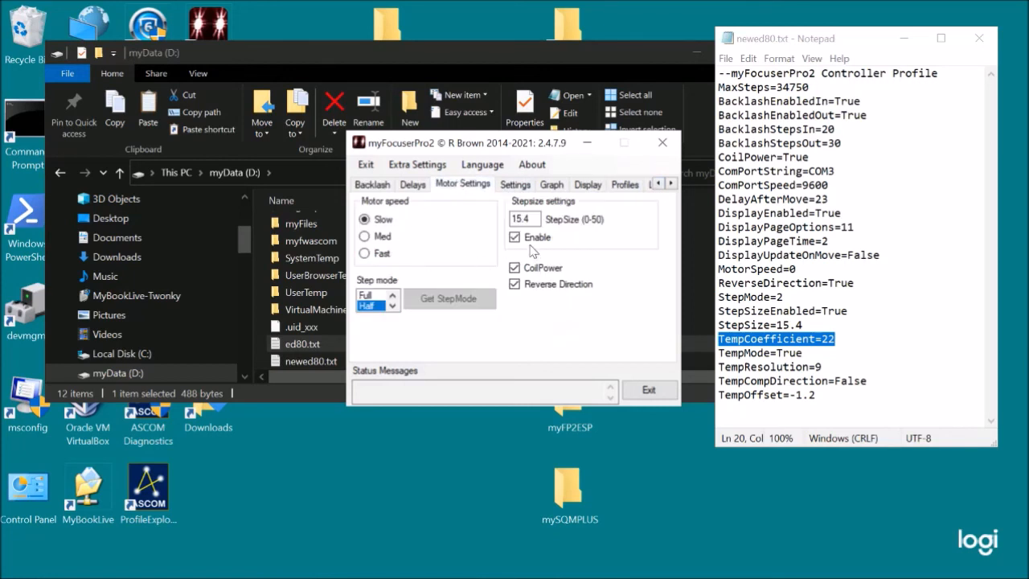
Disable step size and coil power, then move through the tabs to Profiles.
{"action": "left_click", "coordinate": [514, 237]}
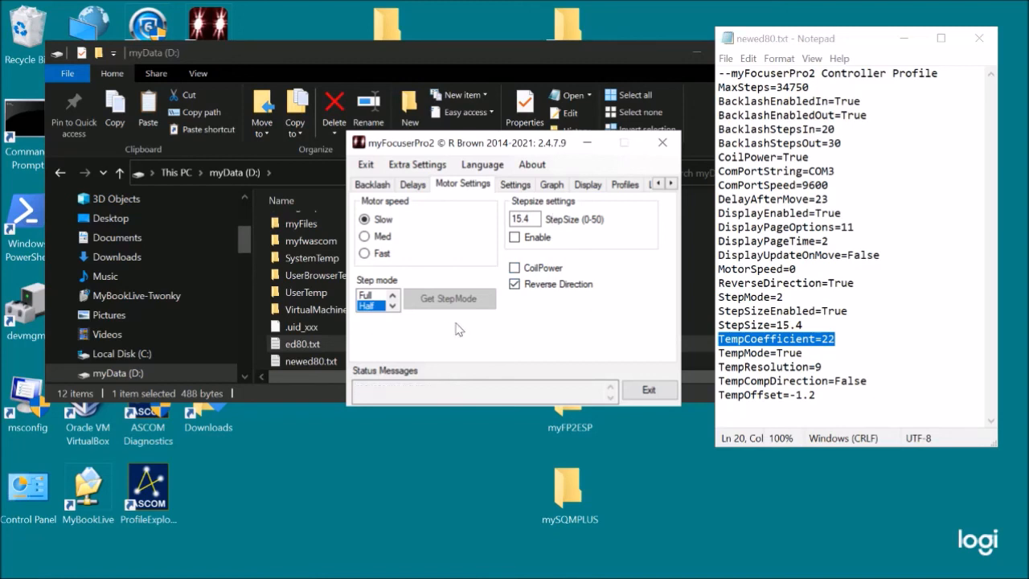
{"action": "mouse_move", "coordinate": [440, 332]}
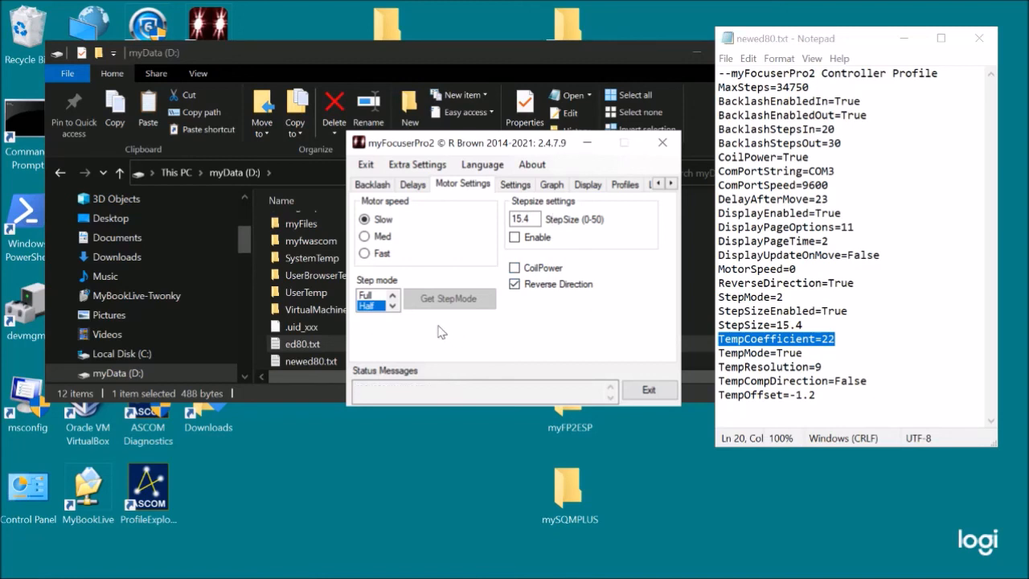
{"action": "mouse_move", "coordinate": [496, 280]}
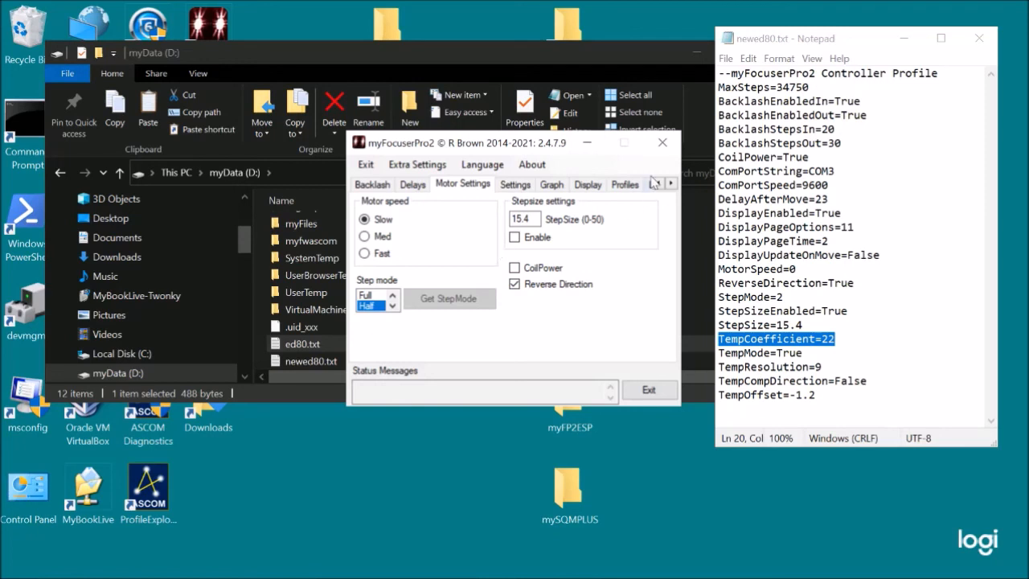
{"action": "left_click", "coordinate": [657, 183]}
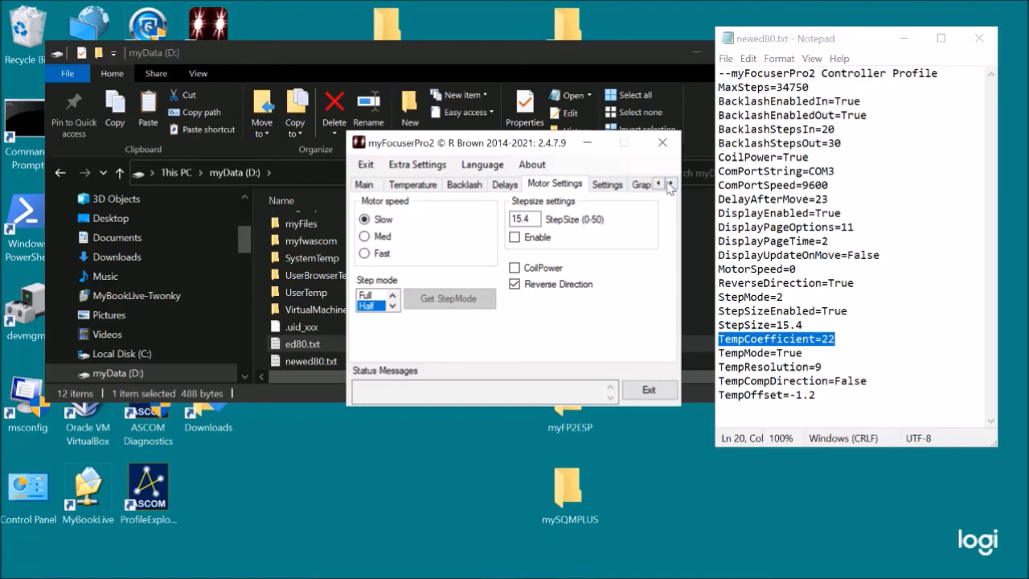
{"action": "left_click", "coordinate": [626, 184]}
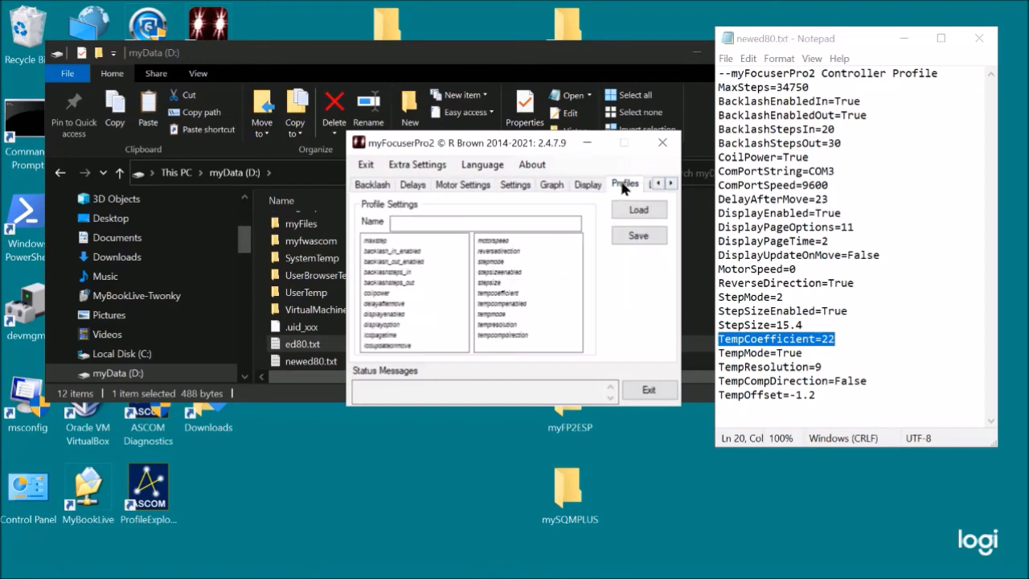